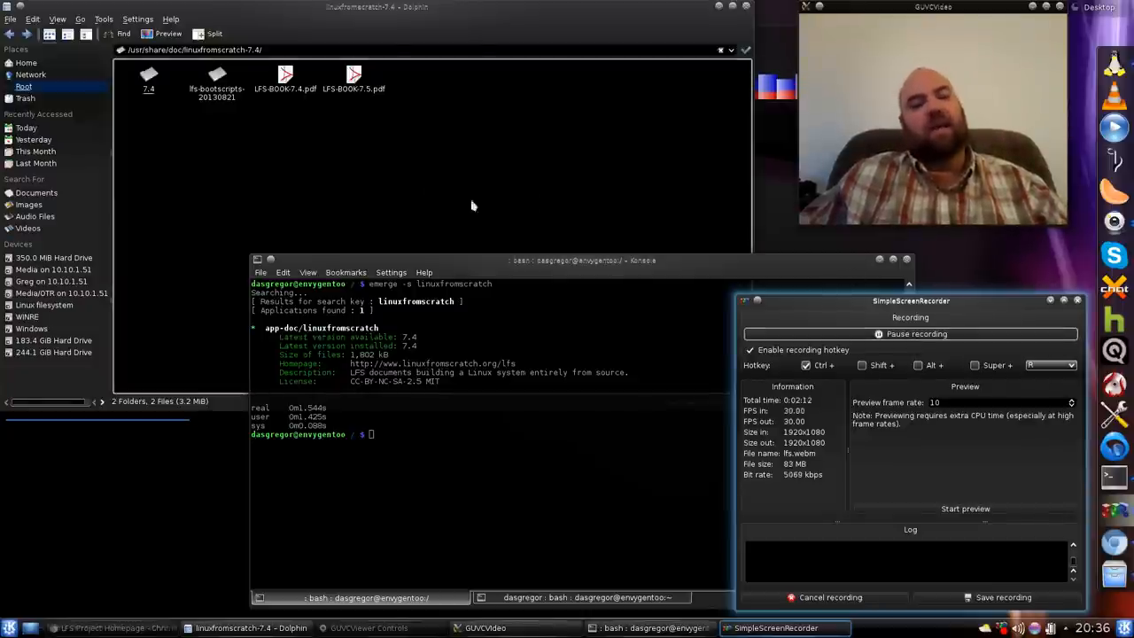
- Browse to the linuxfromscratch-7.4 documentation folder and select LFS-BOOK-7.5.pdf
left_click(148, 74)
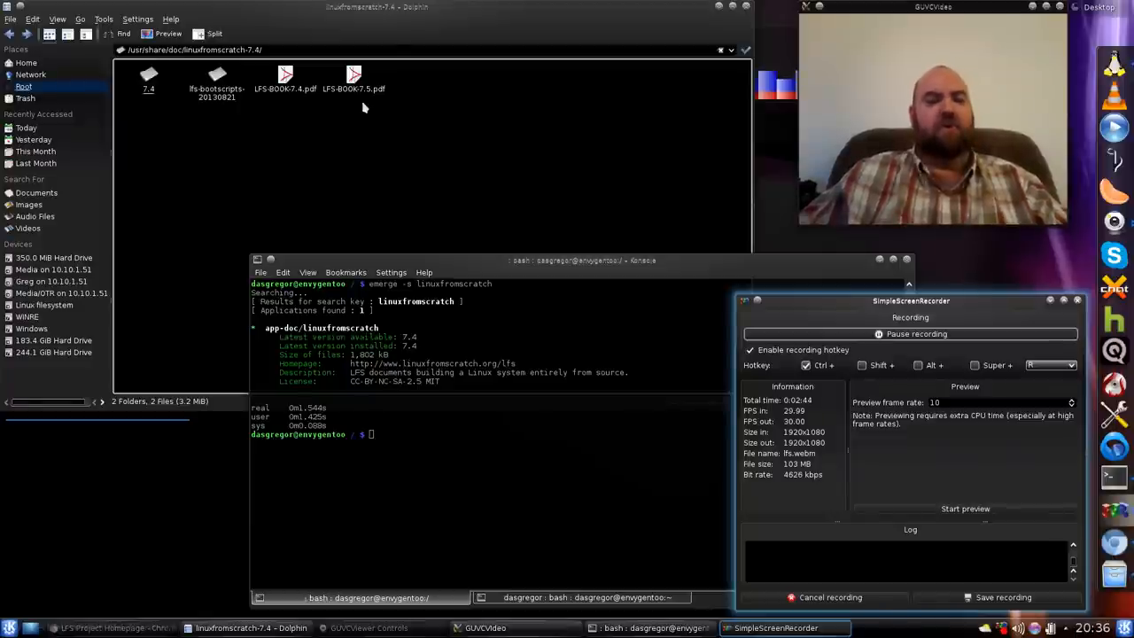
left_click(354, 80)
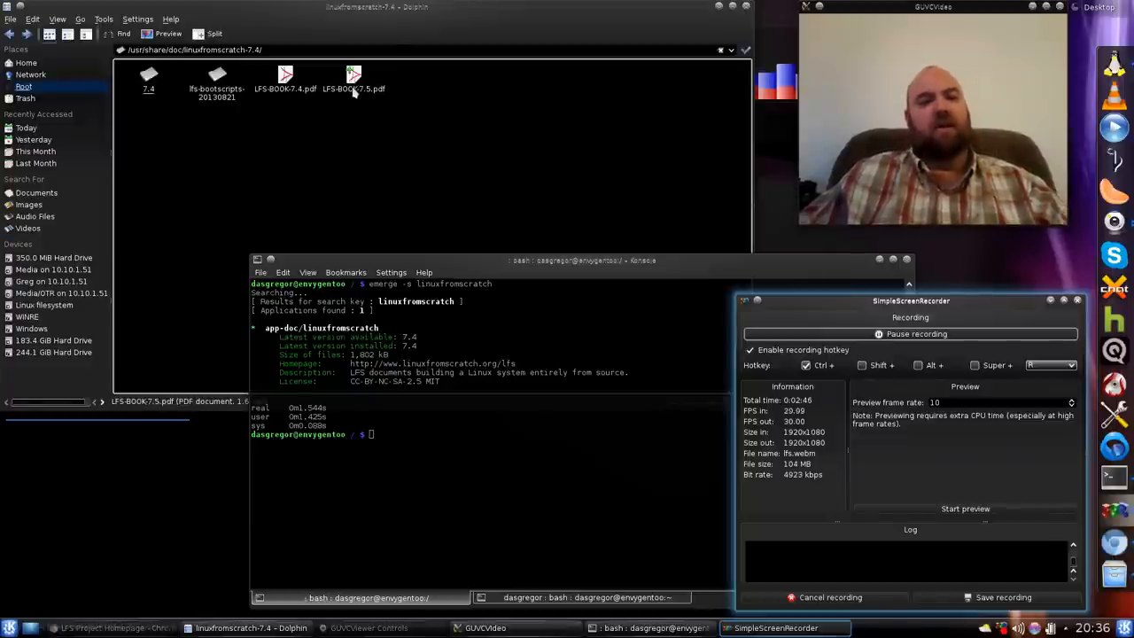
left_click(354, 88)
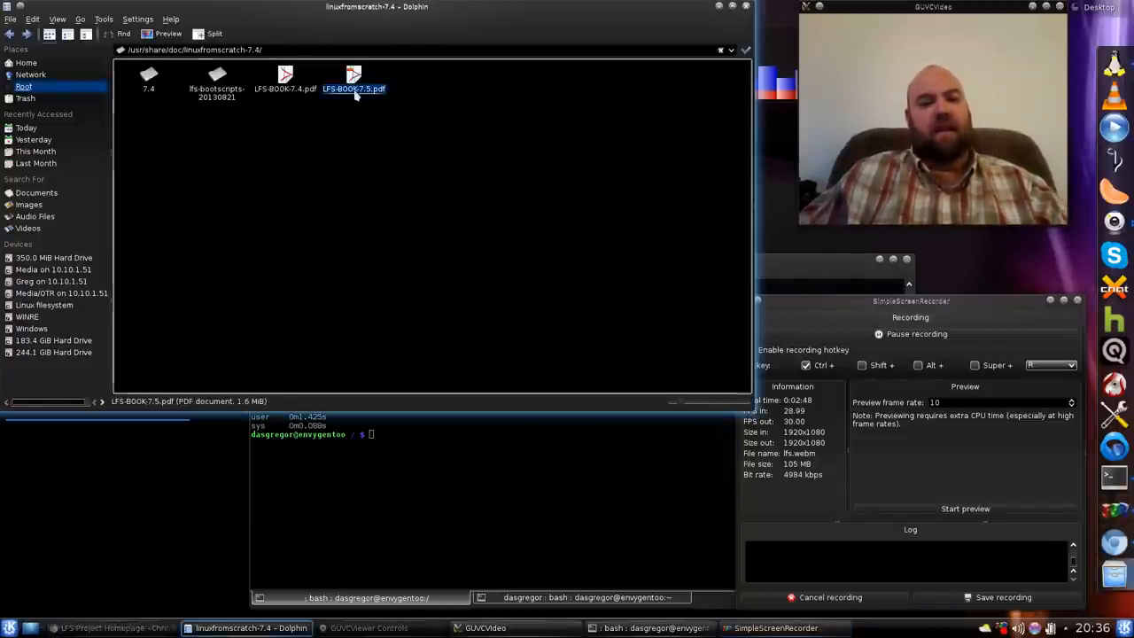
- Open LFS-BOOK-7.5.pdf in Okular and jump back to the book's first page from the Contents sidebar
double_click(355, 88)
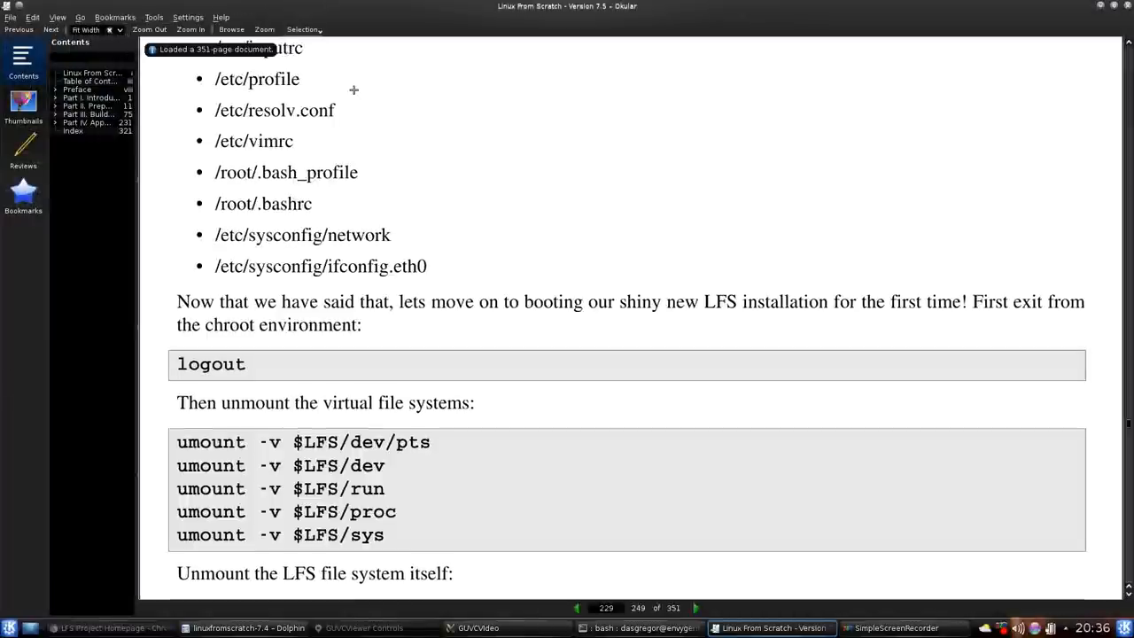
mouse_move(540, 312)
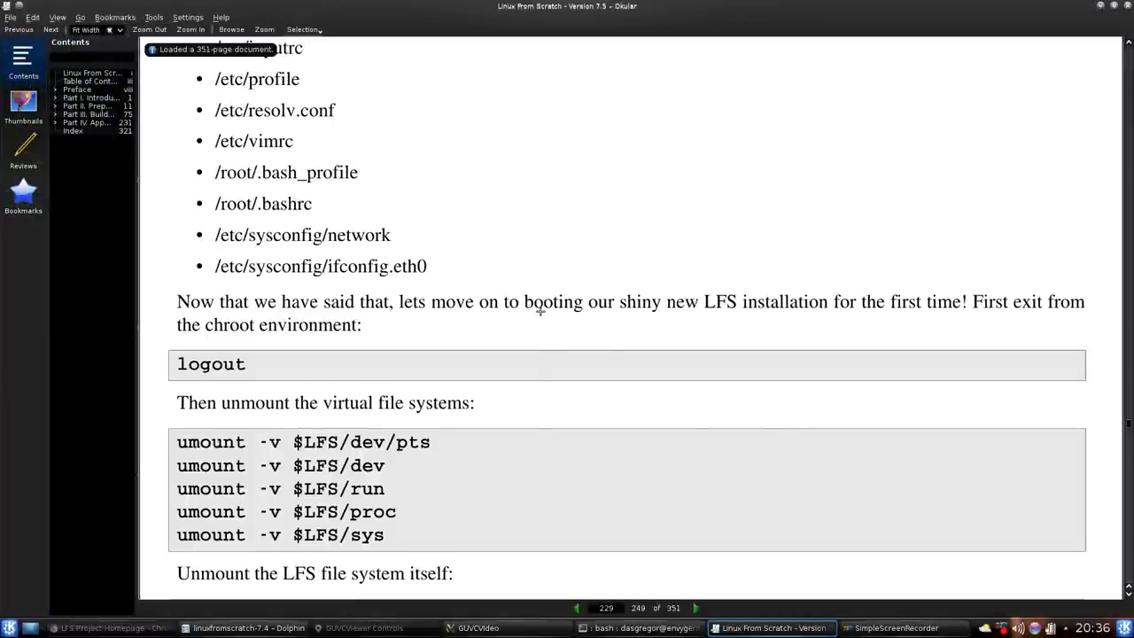
scroll("down", 3)
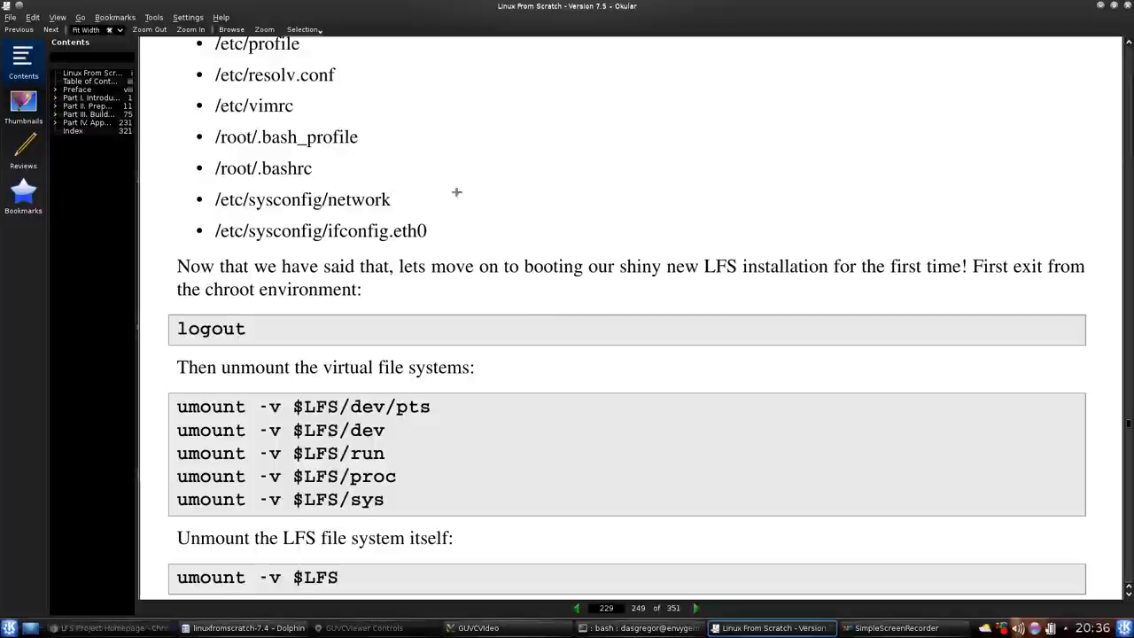
mouse_move(390, 198)
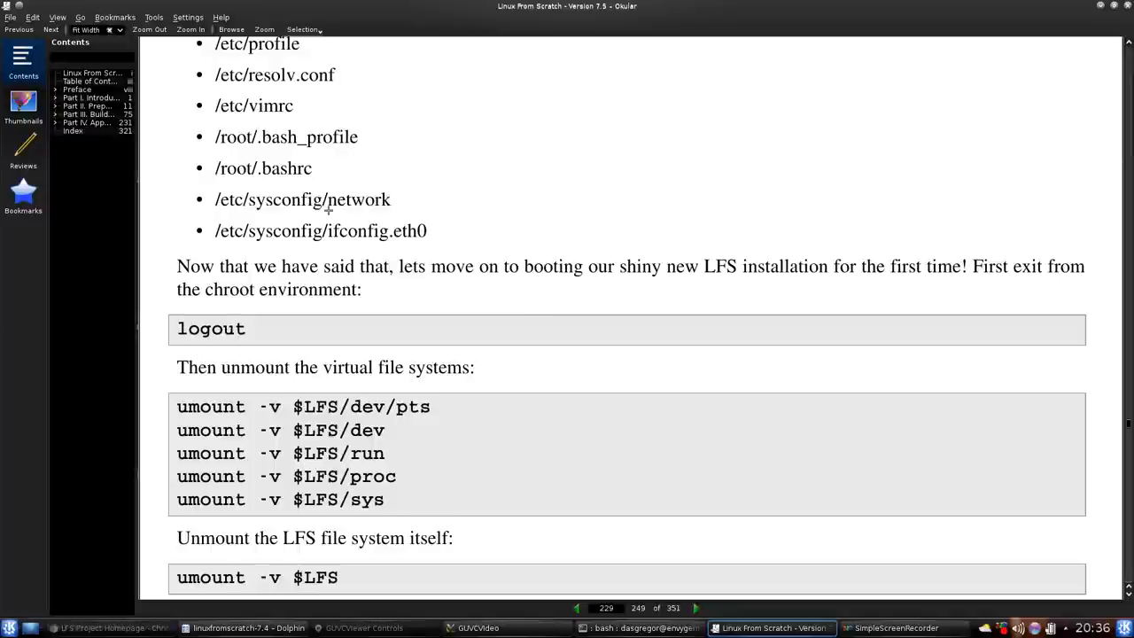
scroll("down", 3)
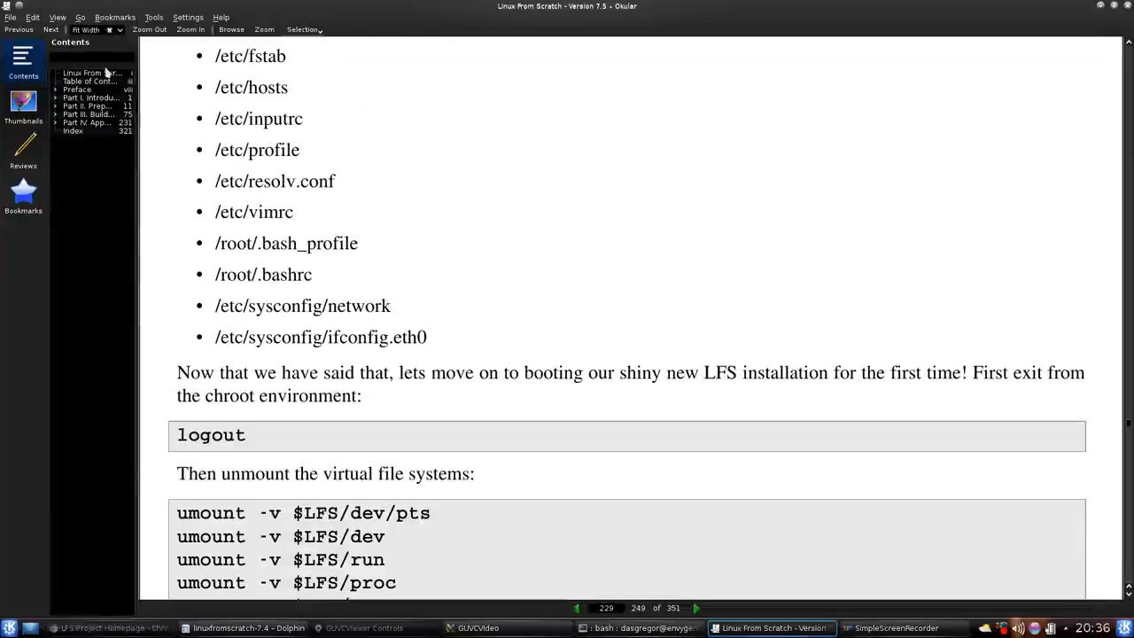
left_click(92, 74)
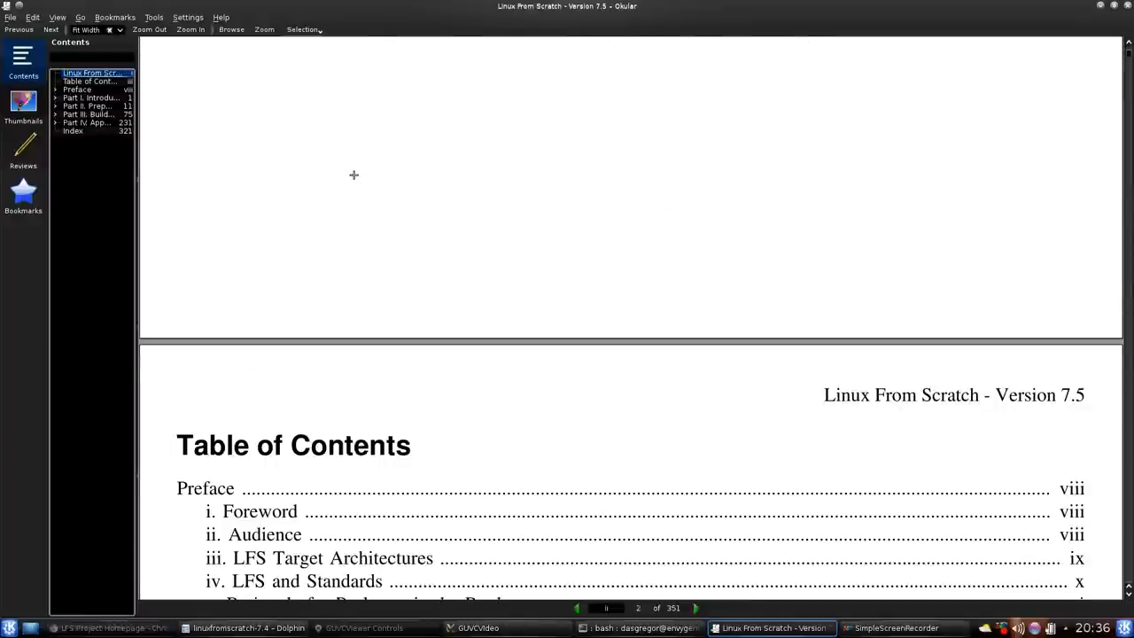
- Read down the Table of Contents into Chapter 6, then go to the Preface's Foreword
scroll("down", 3)
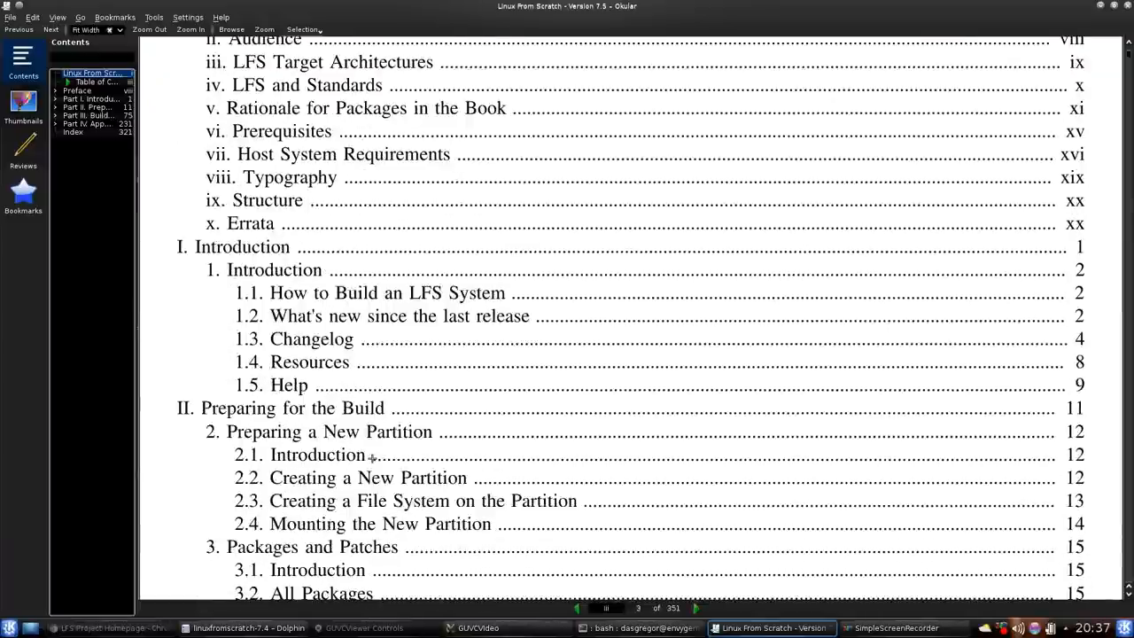
scroll("down", 3)
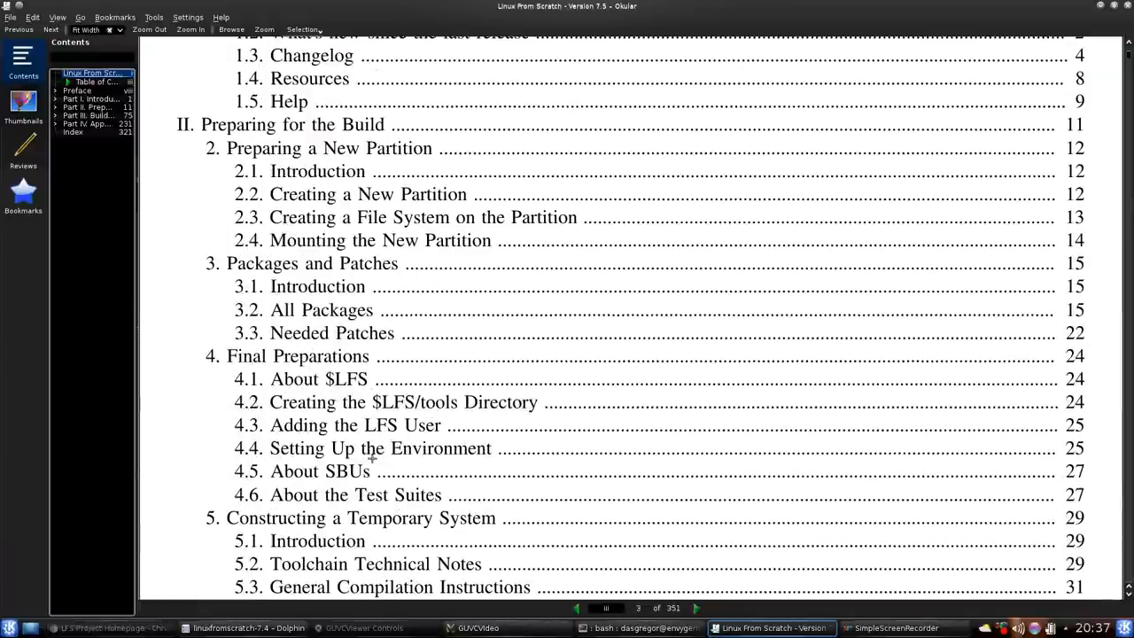
mouse_move(480, 581)
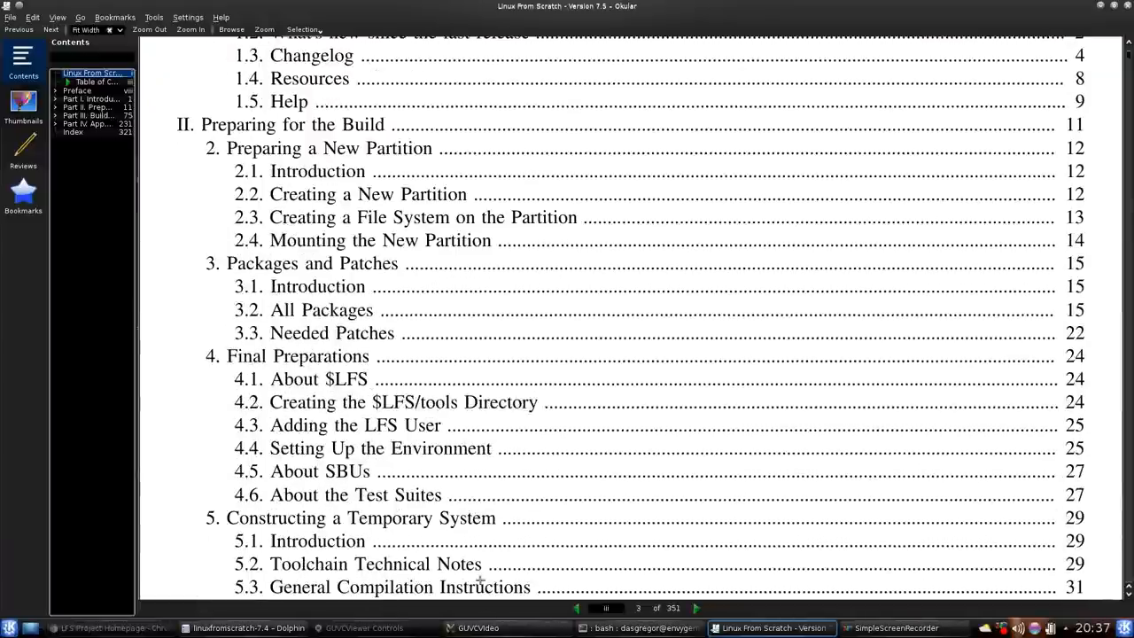
left_click(479, 627)
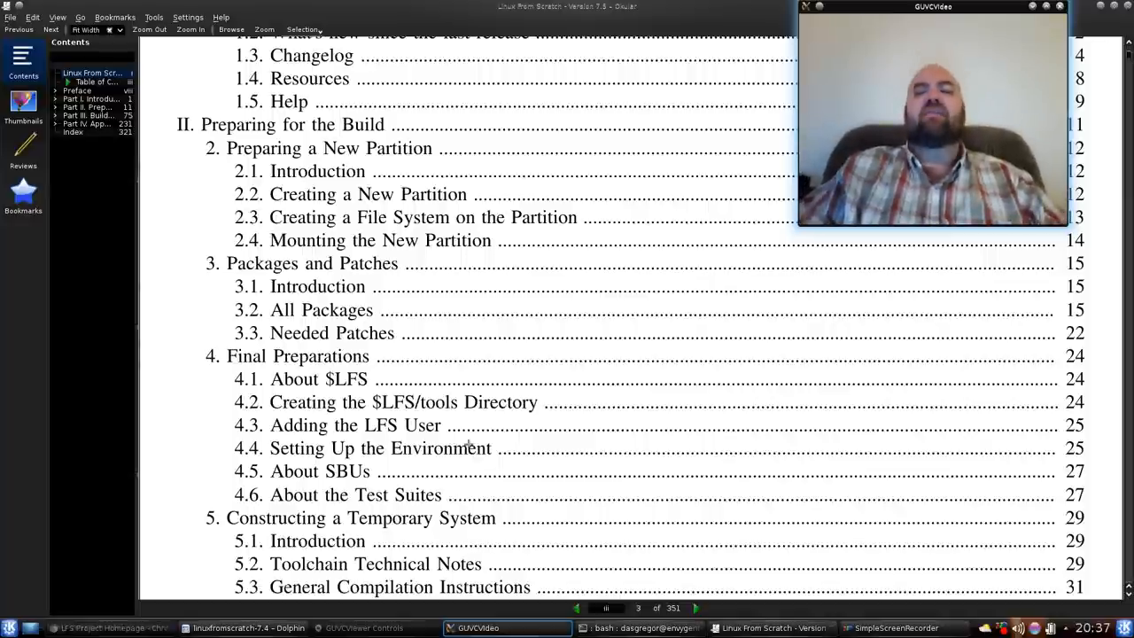
scroll("down", 3)
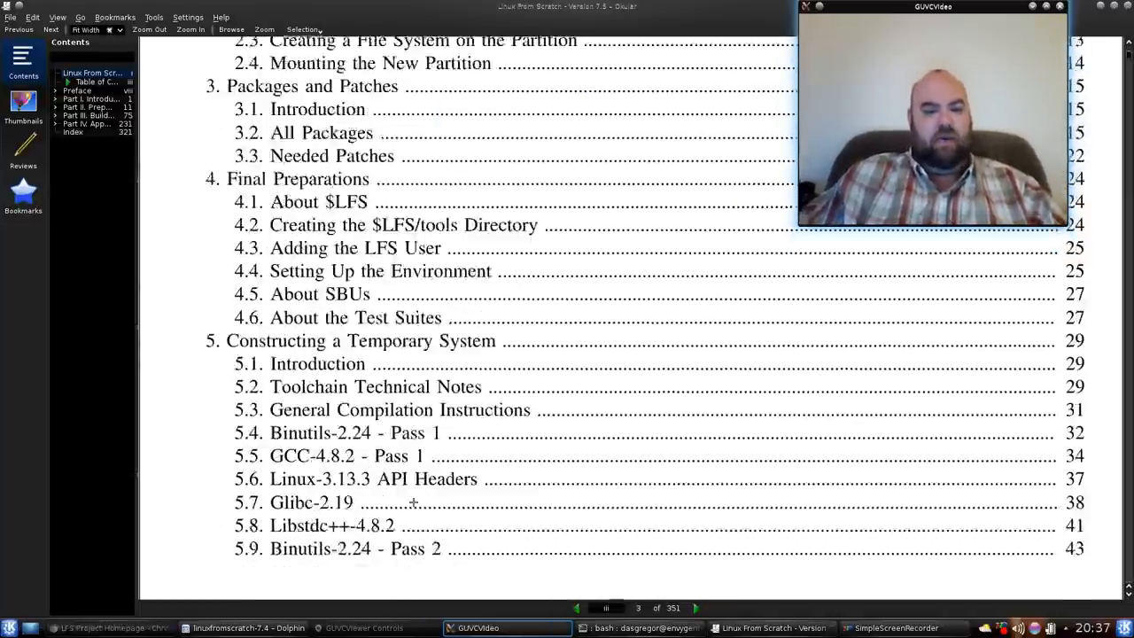
scroll("down", 3)
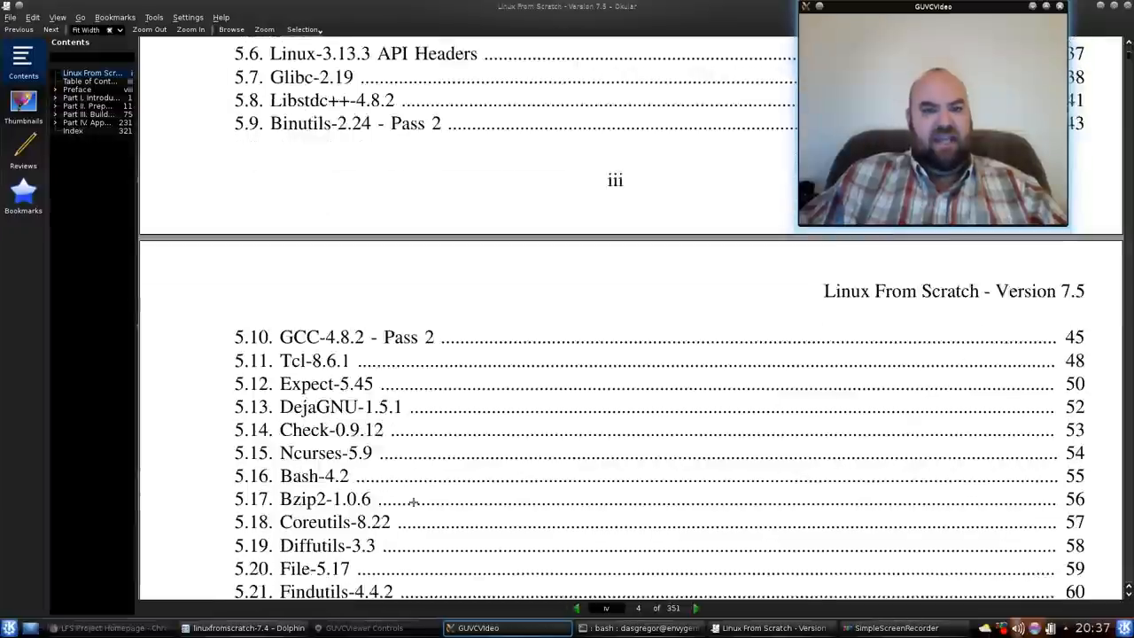
scroll("down", 3)
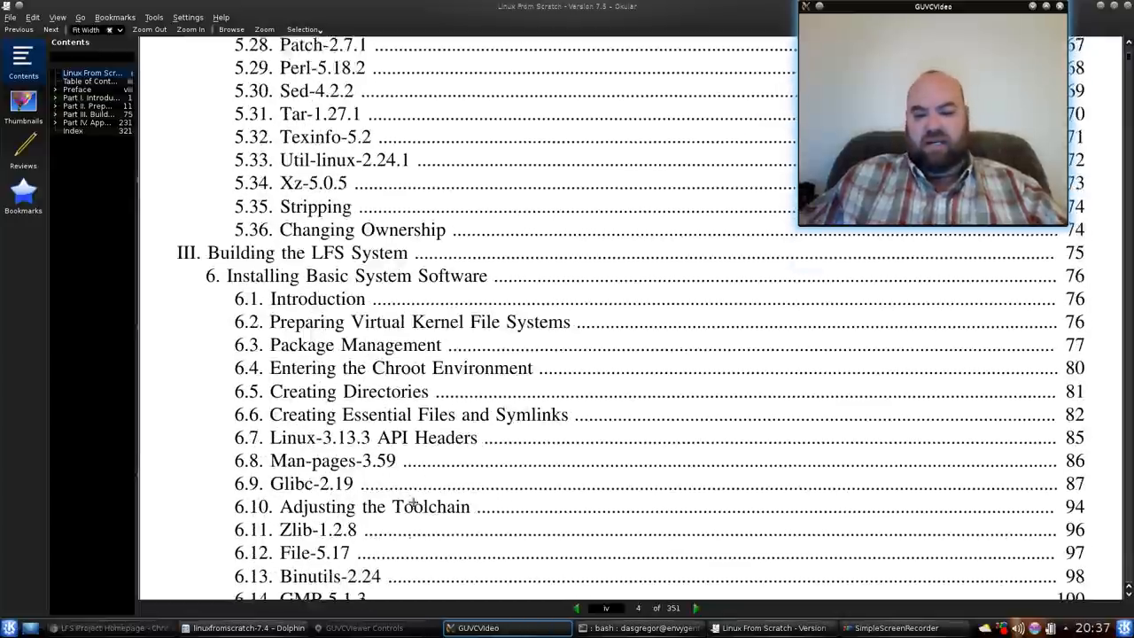
scroll("down", 3)
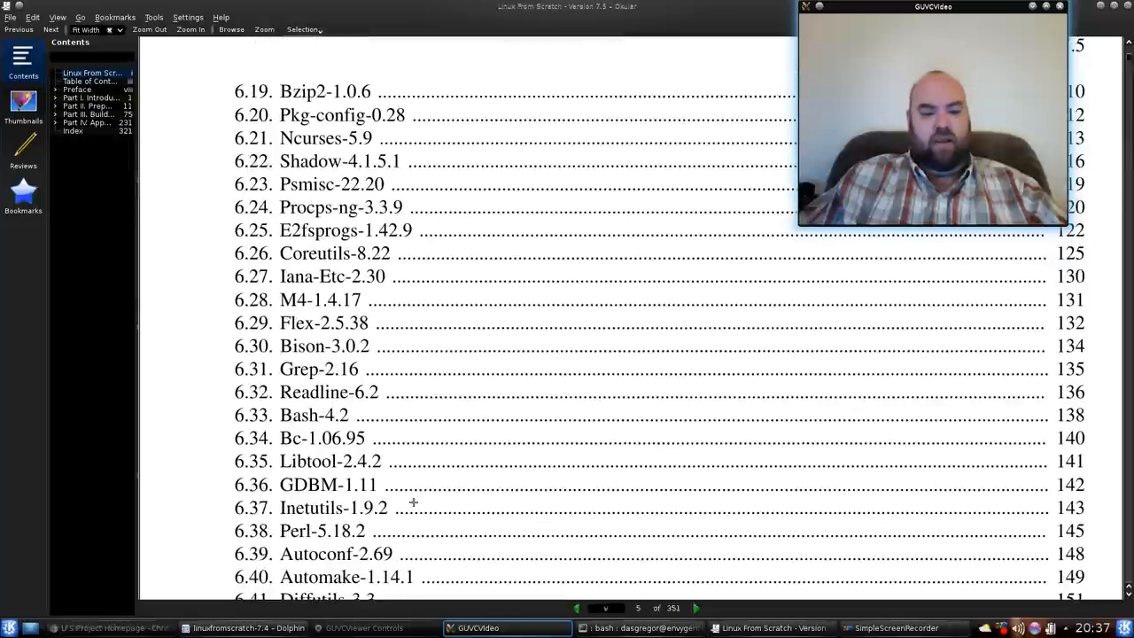
scroll("down", 3)
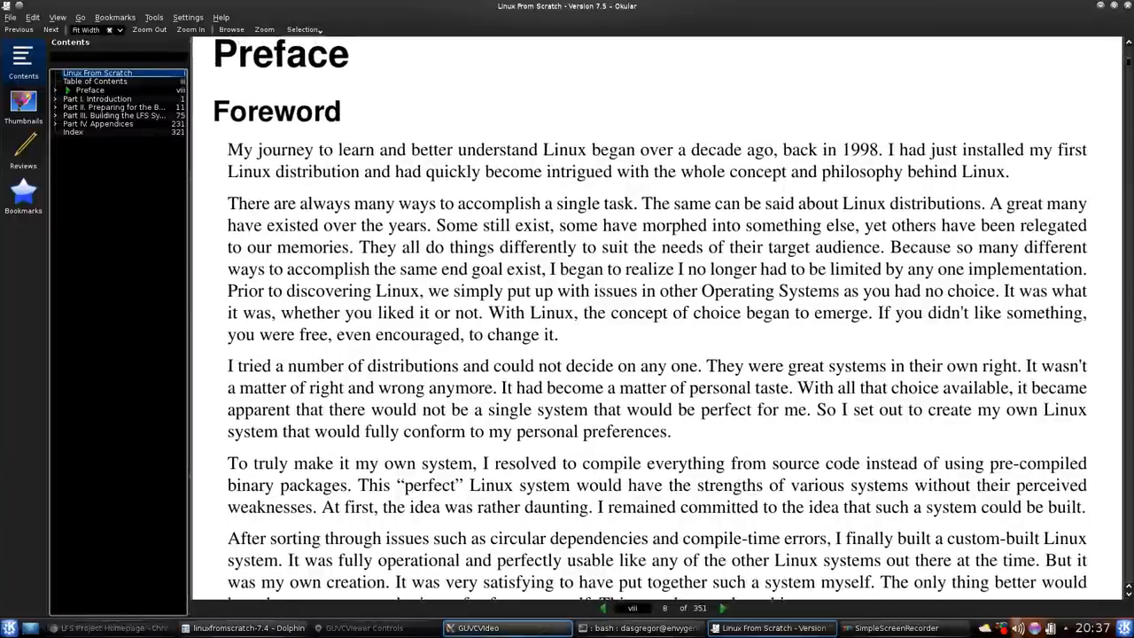
- Read past the LSB requirements and package rationale to the Prerequisites section and its HOWTO list
left_click(479, 628)
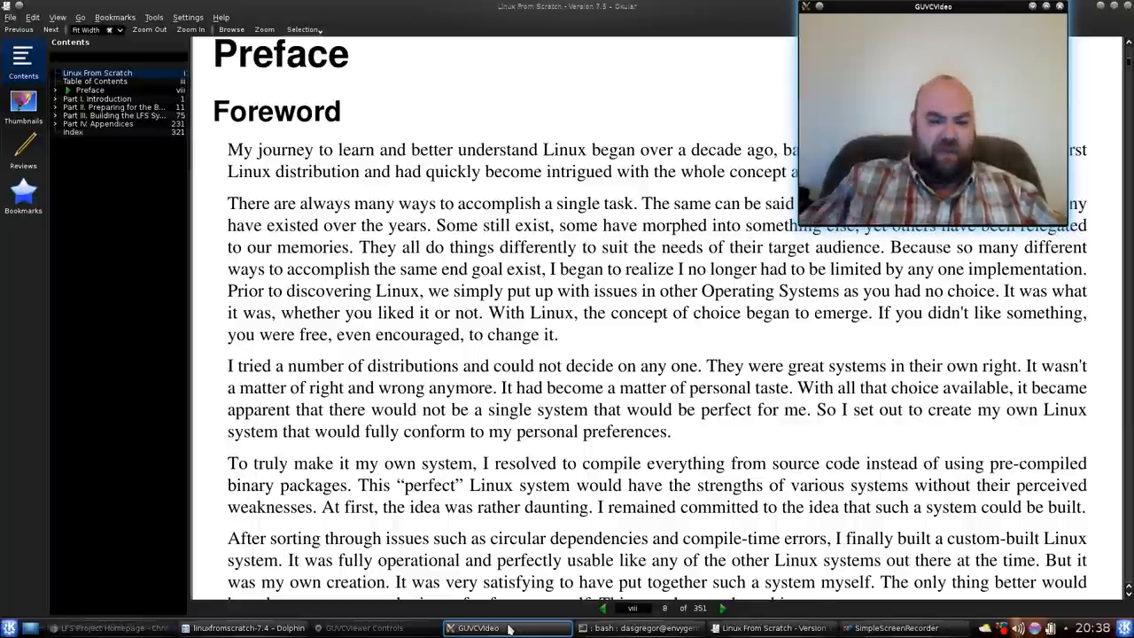
left_click(894, 627)
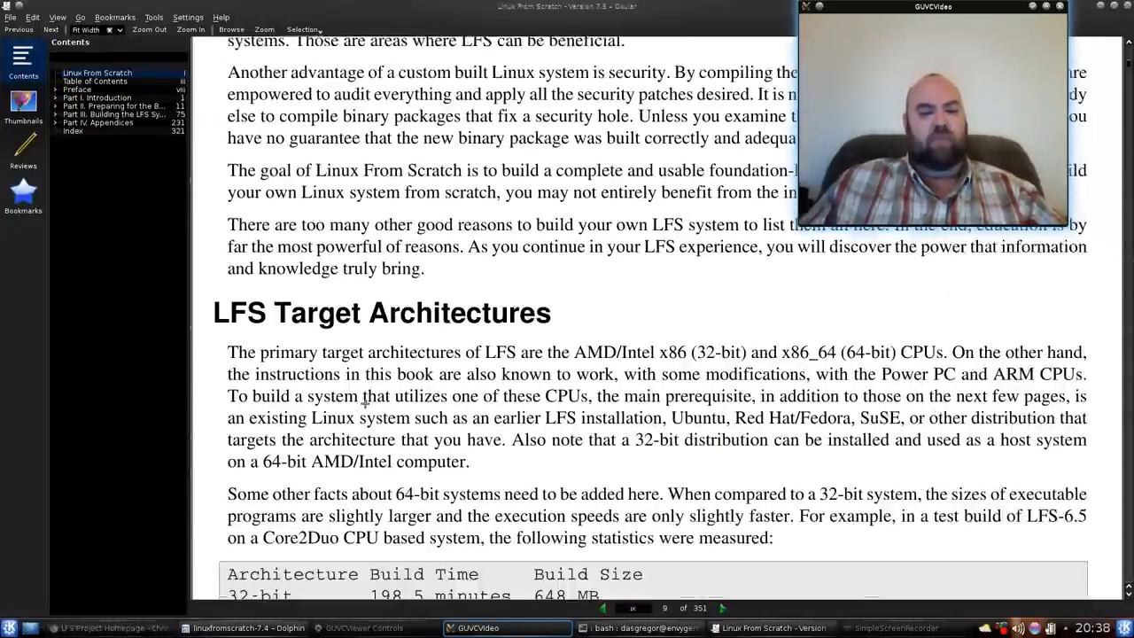
scroll("down", 3)
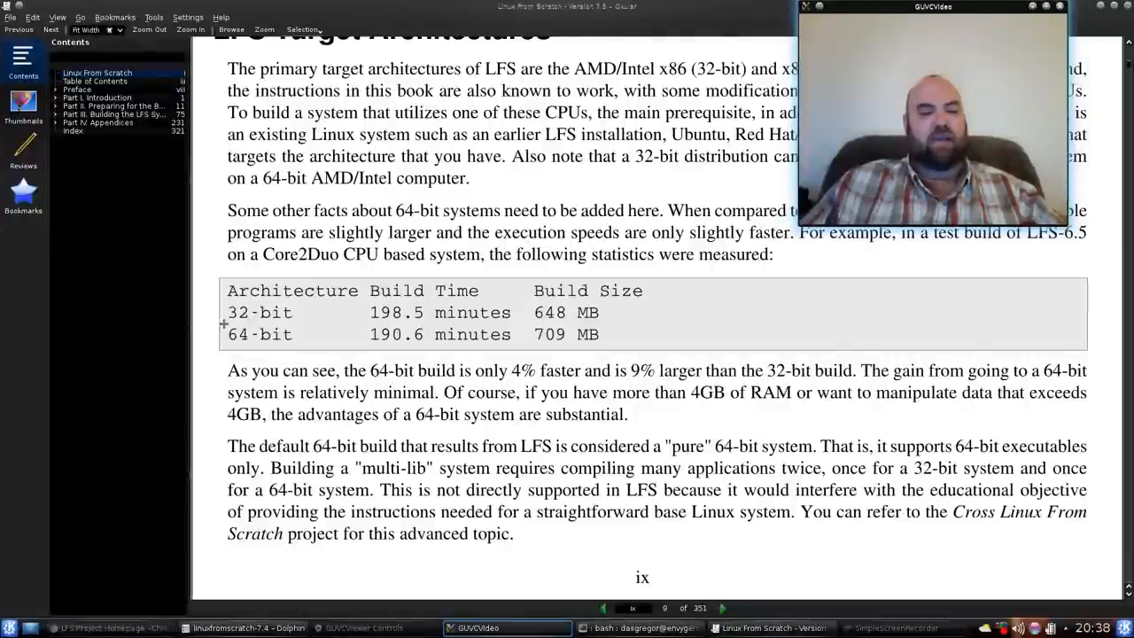
mouse_move(623, 338)
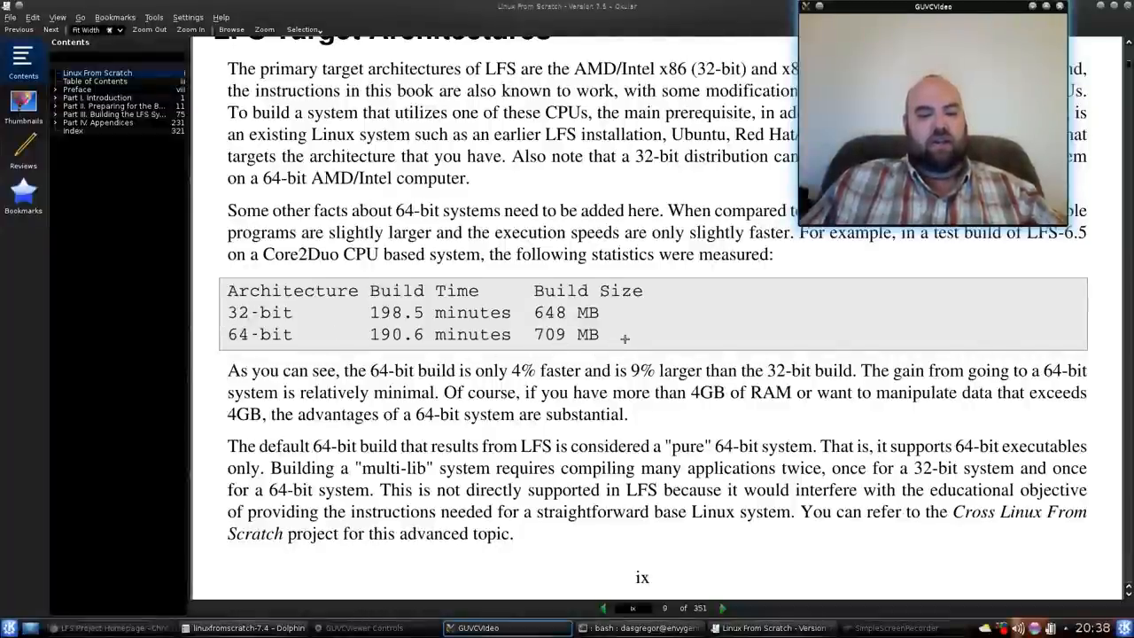
scroll("down", 3)
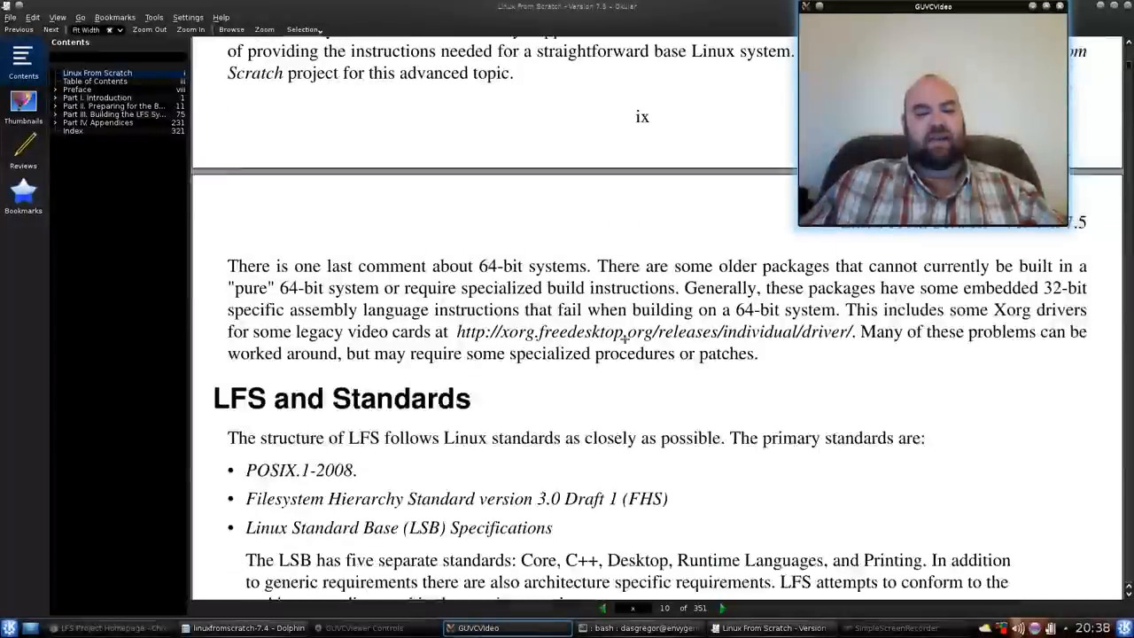
scroll("down", 3)
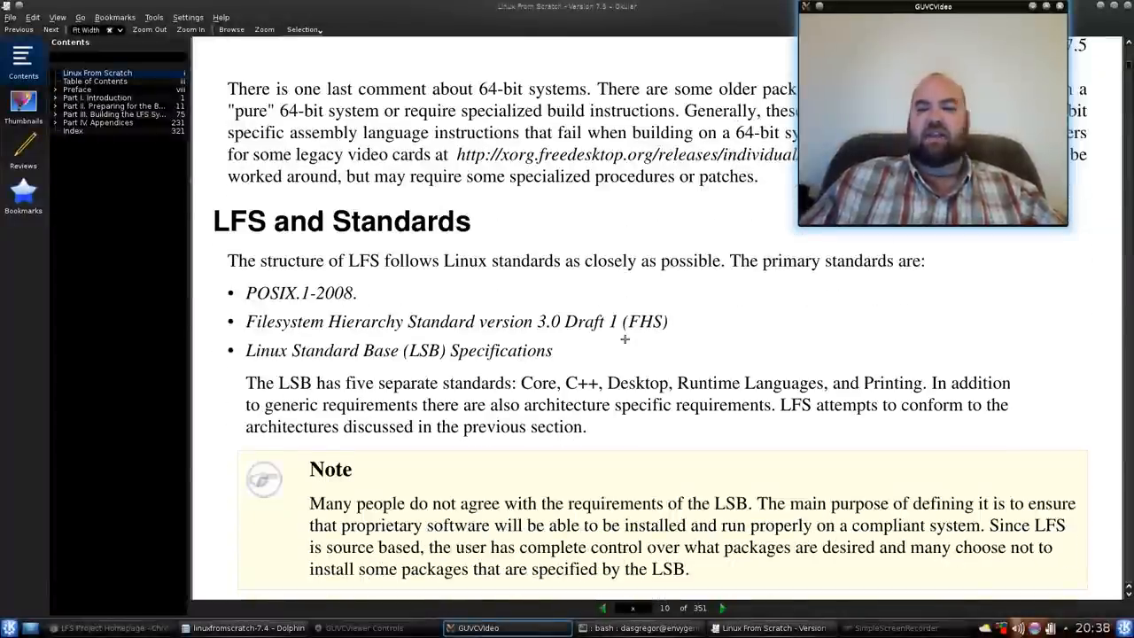
scroll("down", 3)
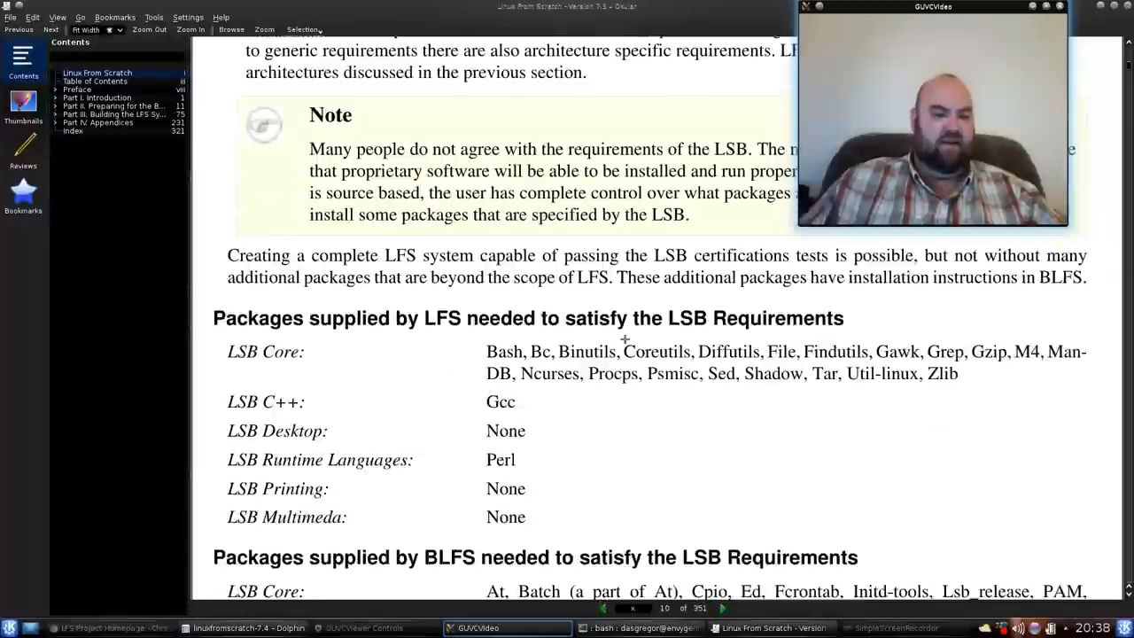
scroll("down", 3)
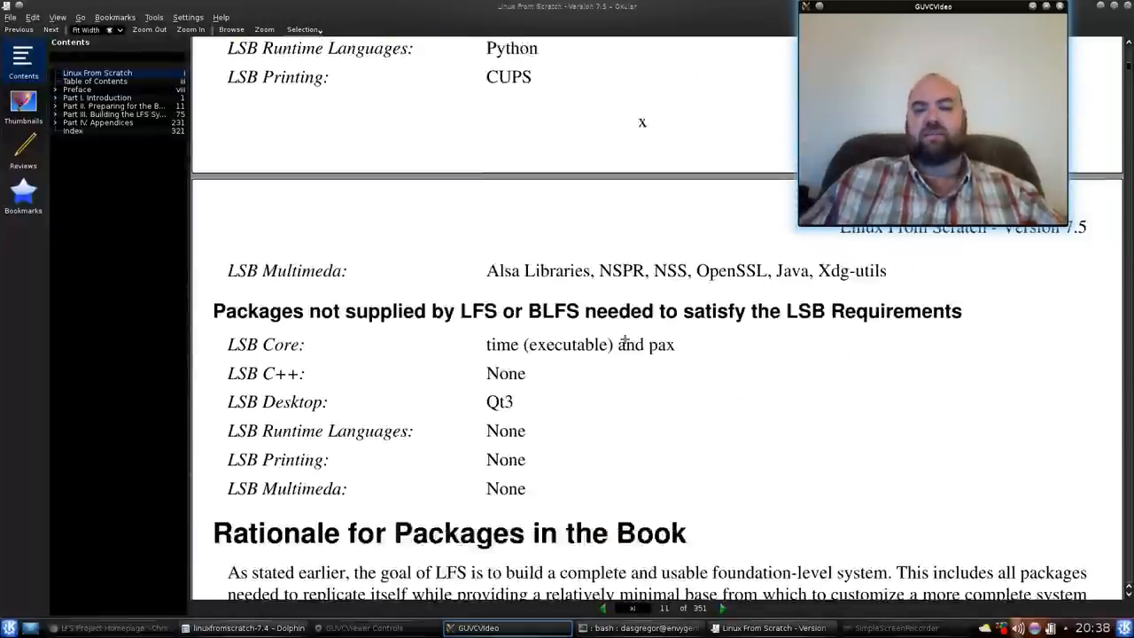
scroll("down", 3)
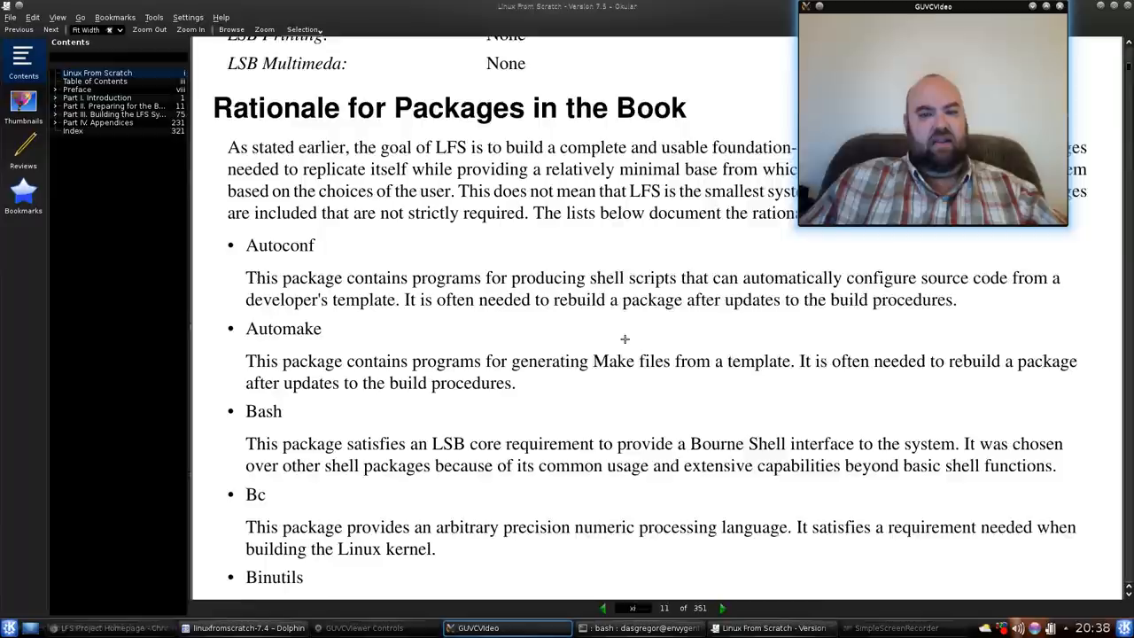
scroll("down", 3)
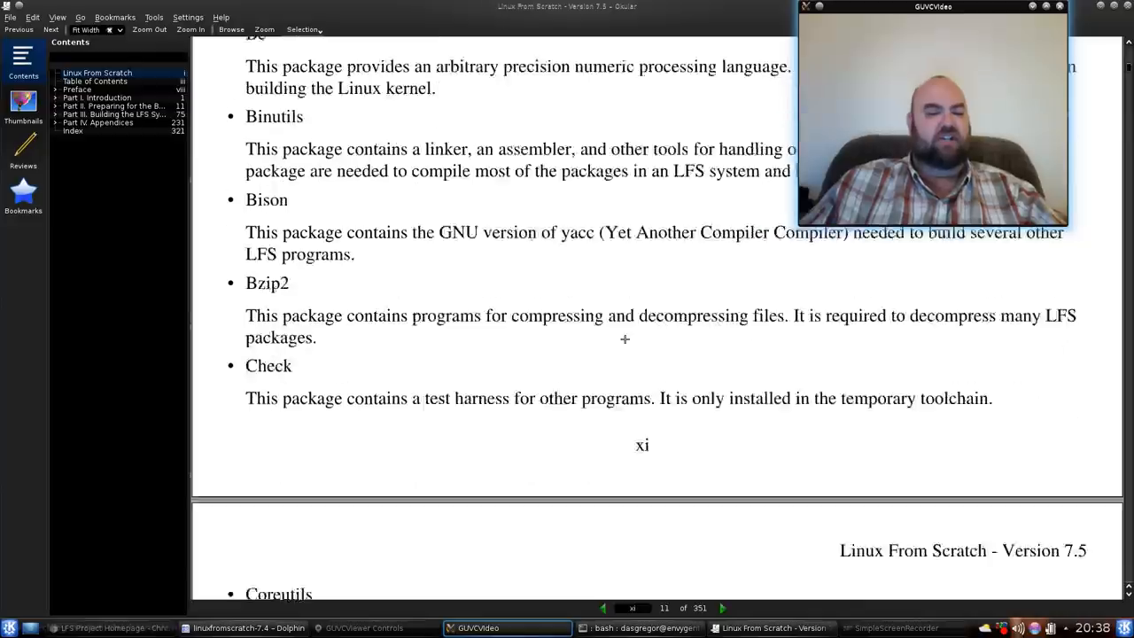
scroll("down", 3)
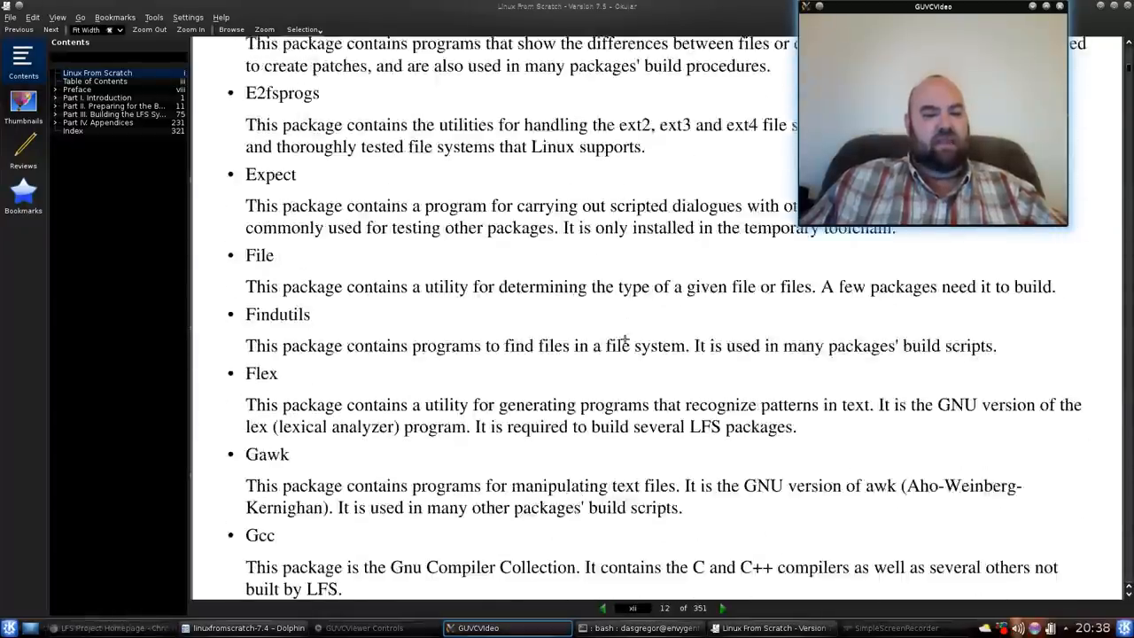
scroll("down", 3)
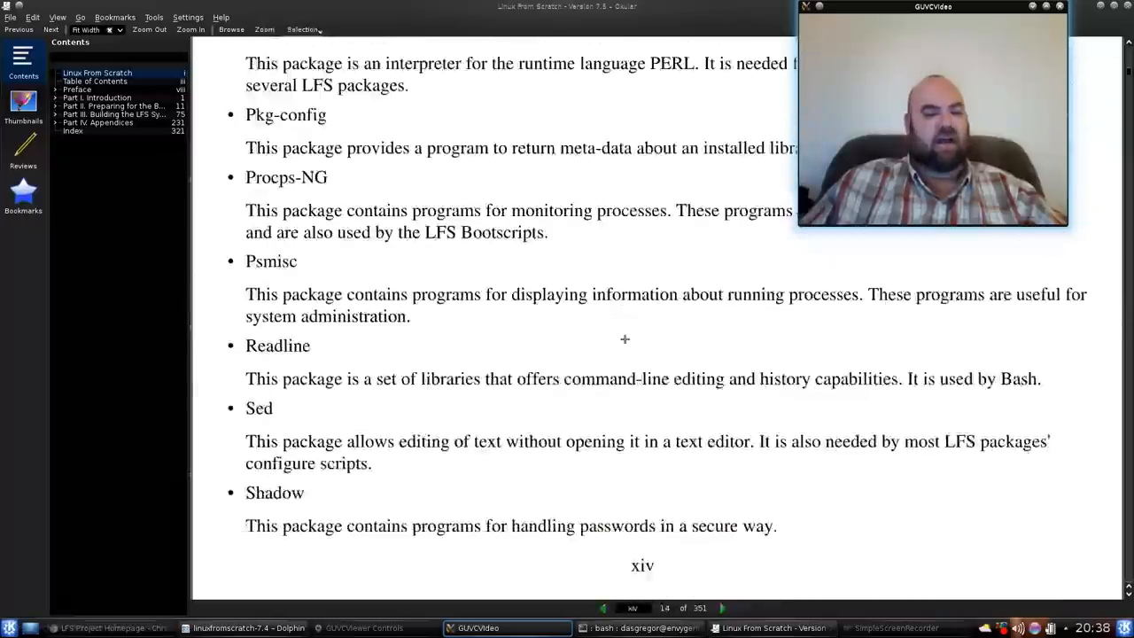
scroll("down", 3)
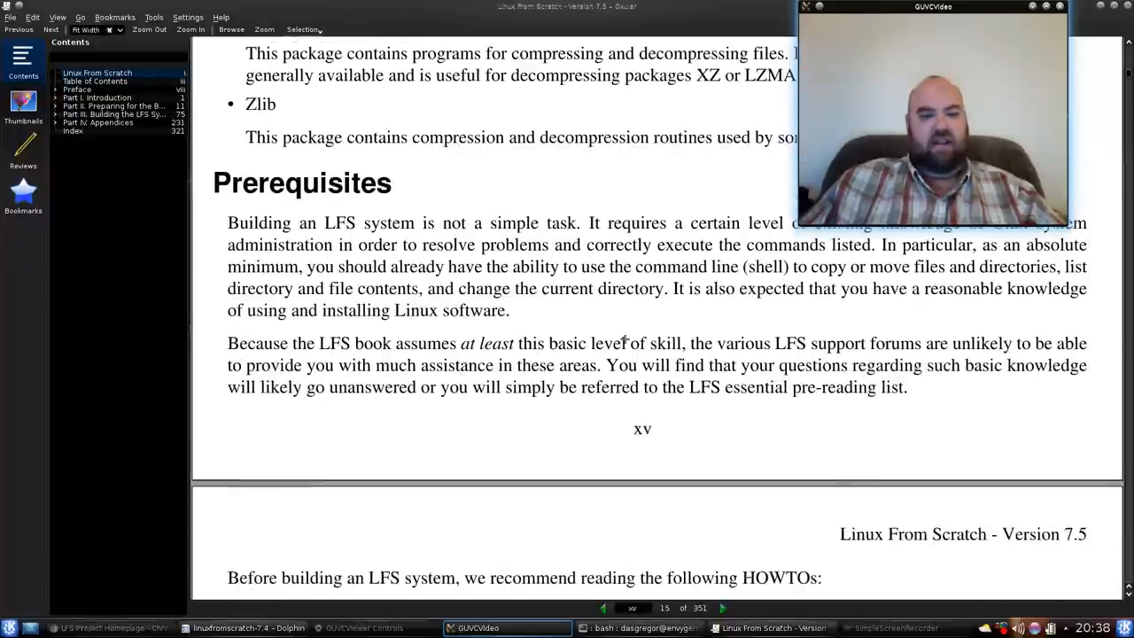
scroll("down", 3)
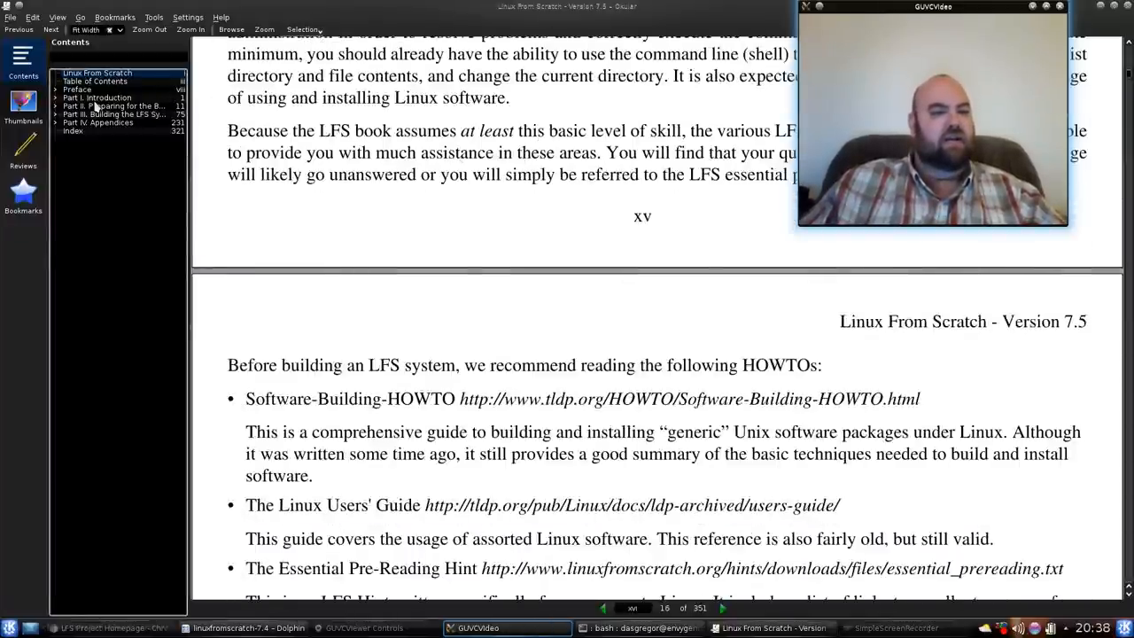
- Jump to Part I. Introduction in Okular, then switch to the LFS homepage in Chromium
left_click(109, 100)
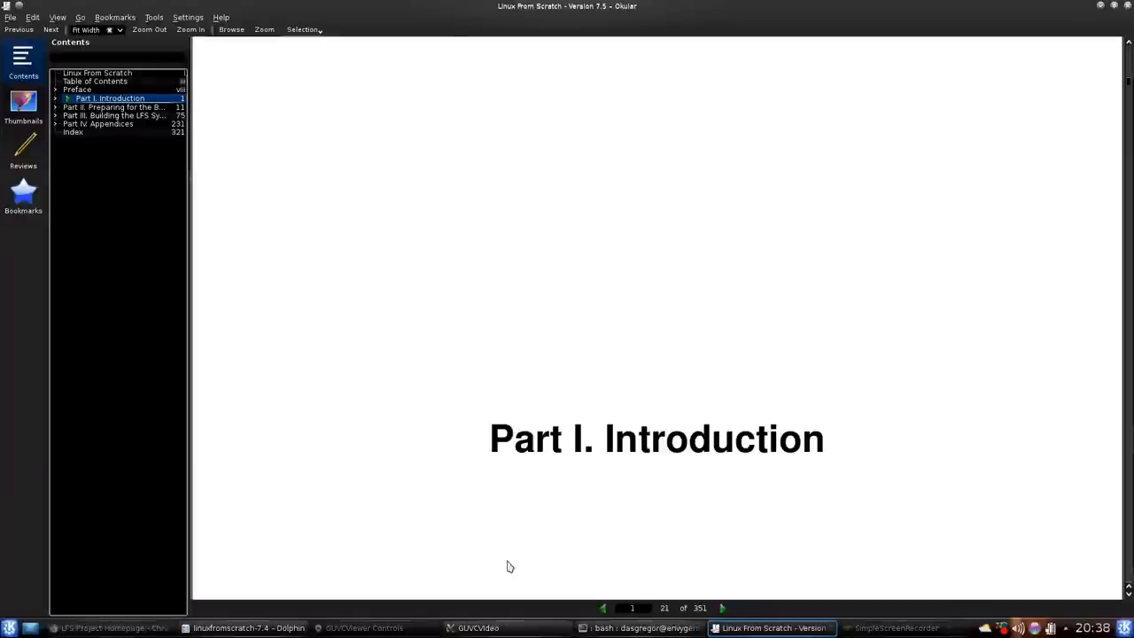
left_click(507, 627)
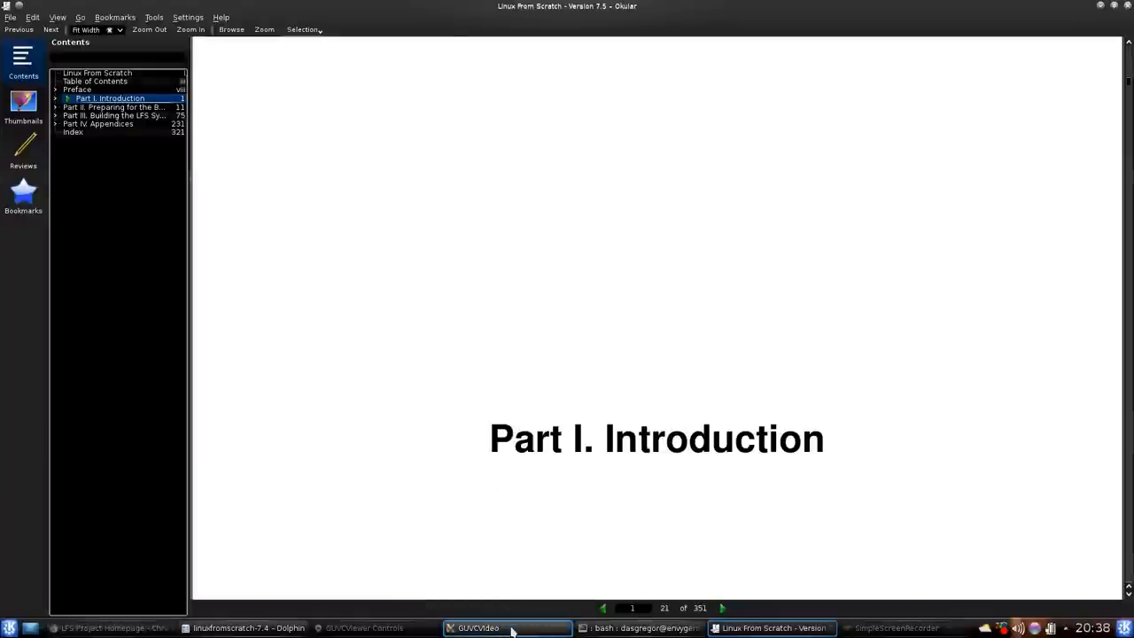
left_click(507, 627)
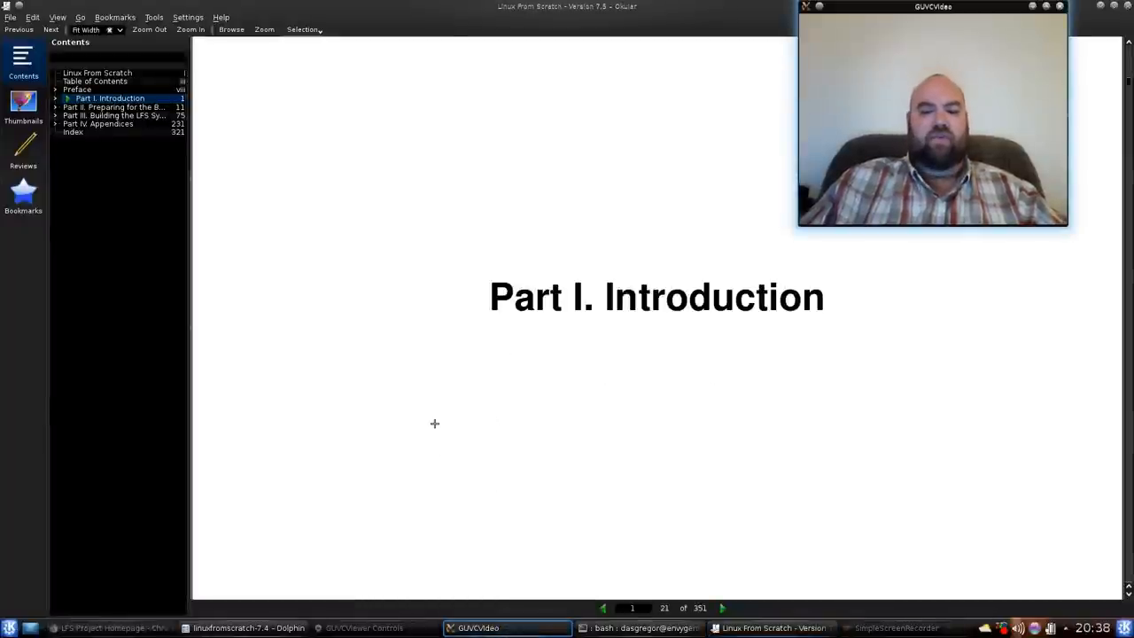
scroll("down", 3)
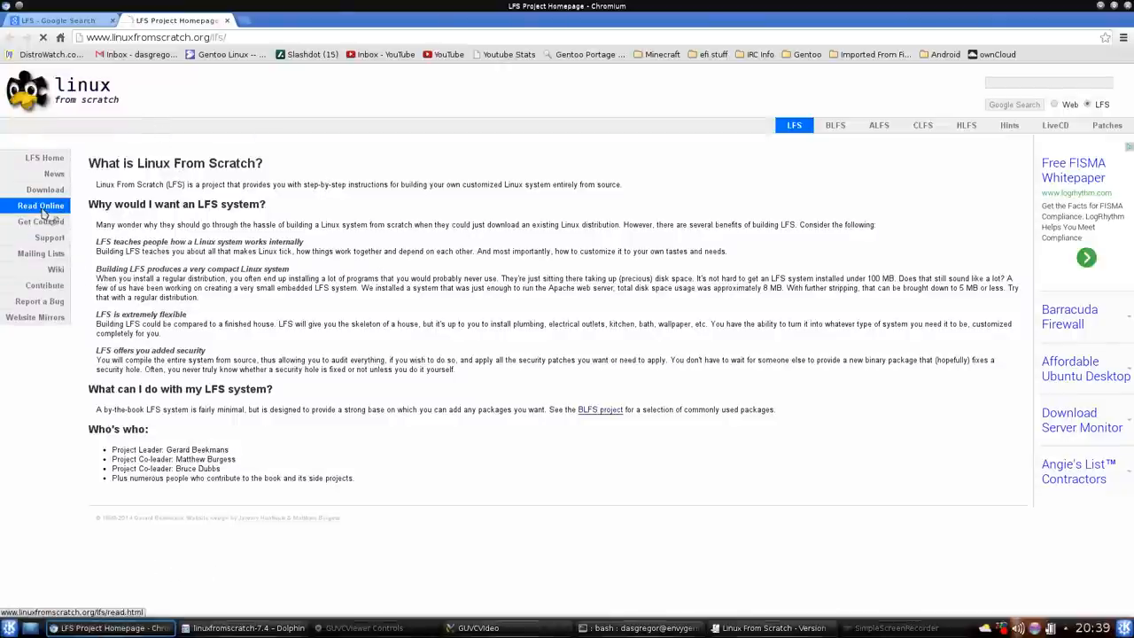
- Via Read Online and Stable LFS, open section 1.1 How to Build an LFS System
left_click(39, 205)
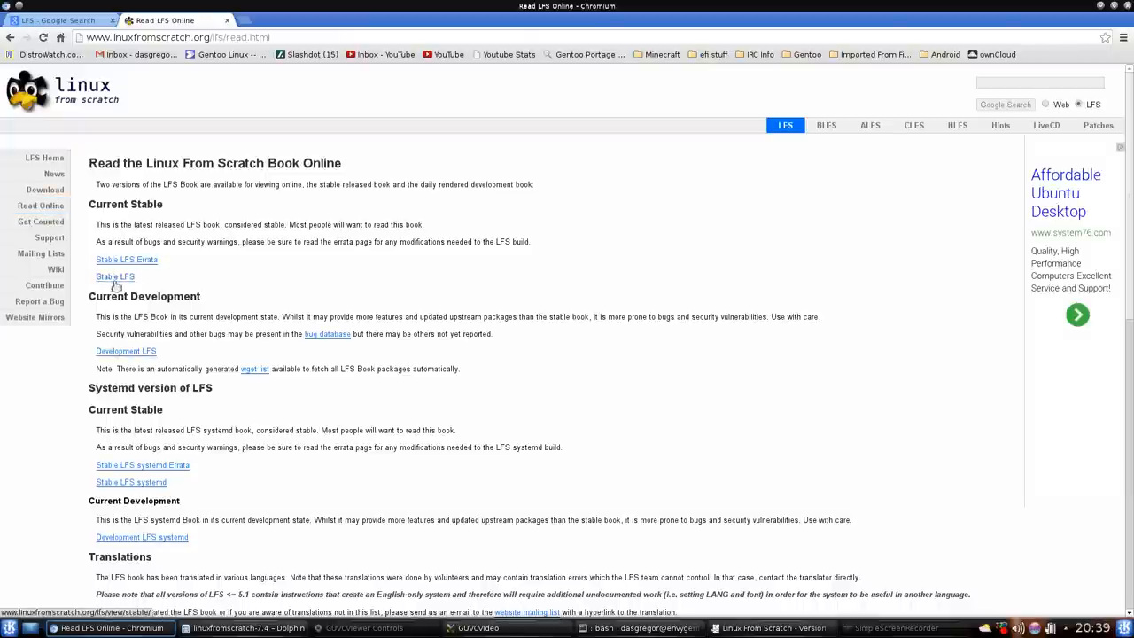
left_click(114, 277)
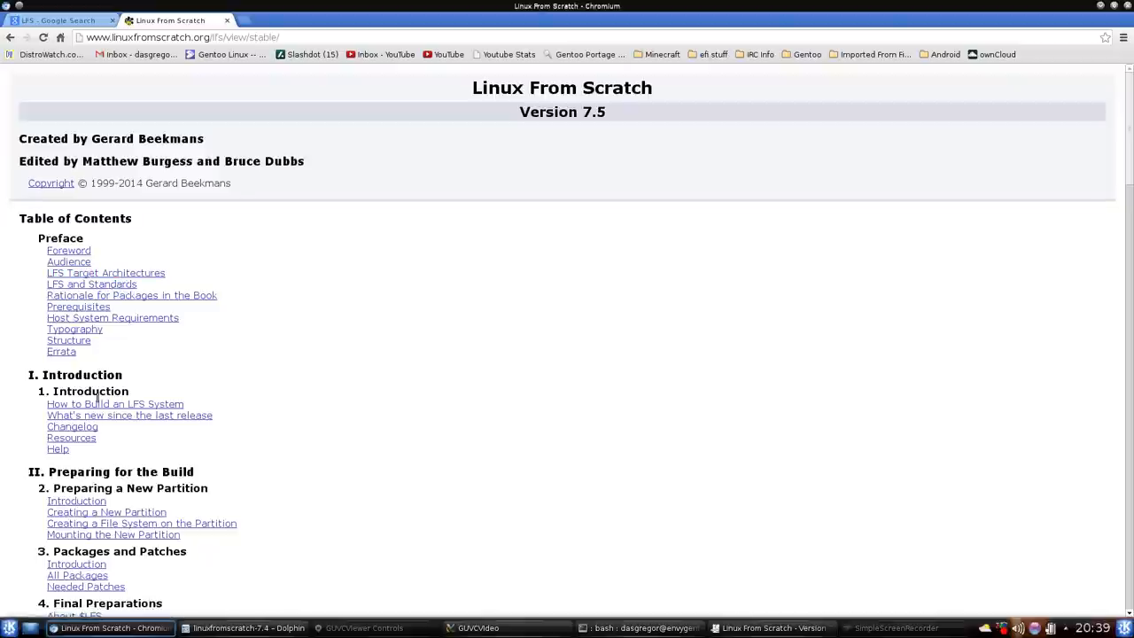
left_click(113, 404)
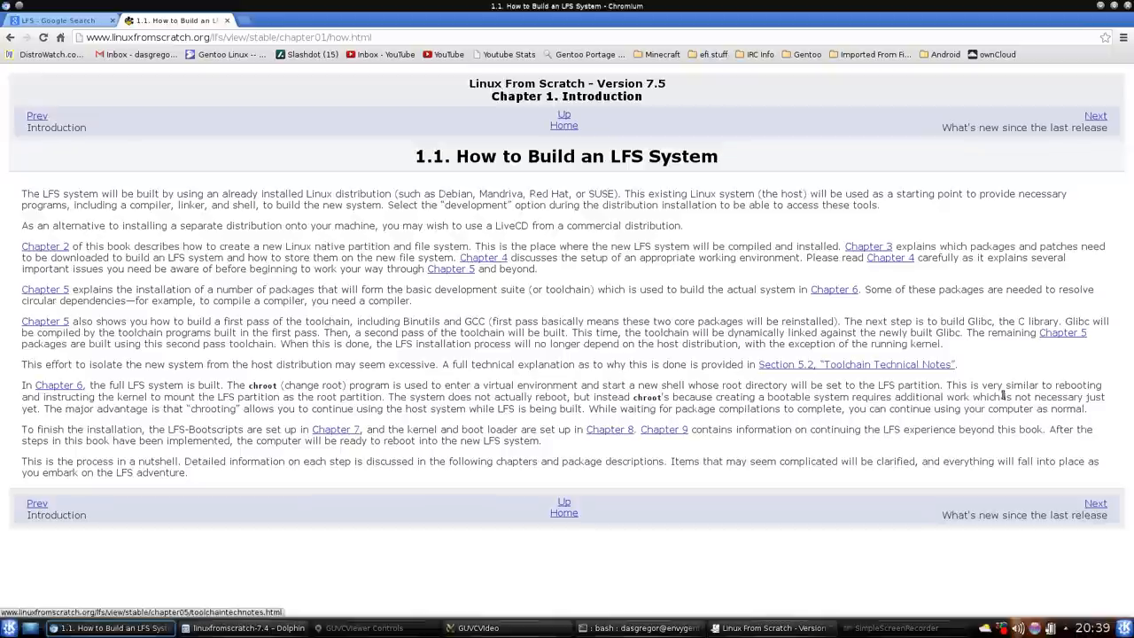
mouse_move(1095, 503)
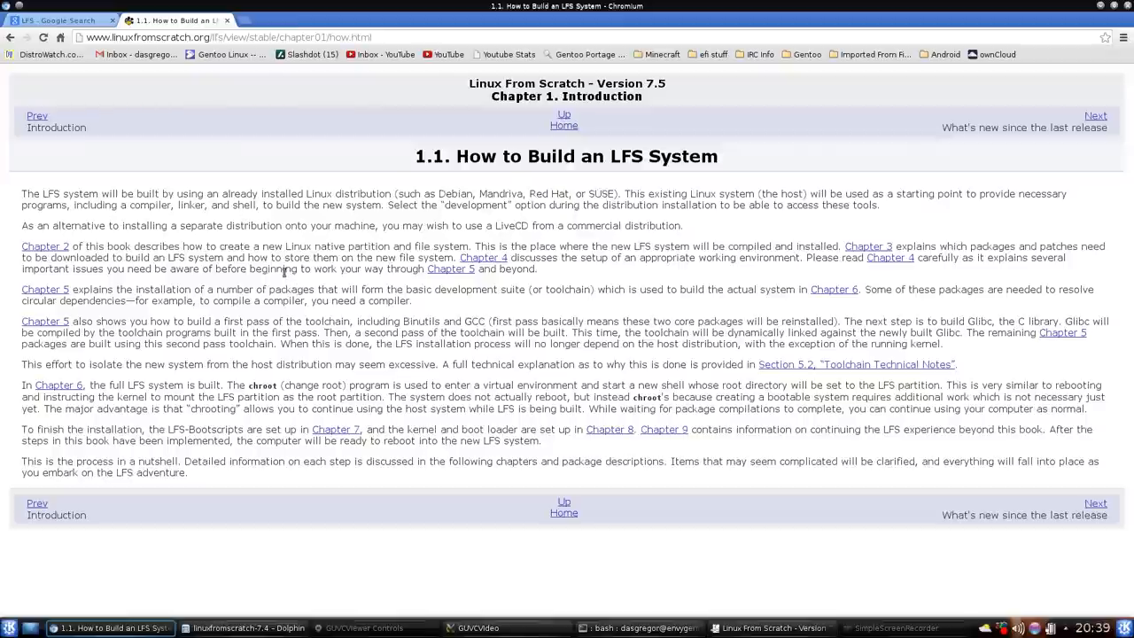
mouse_move(535, 85)
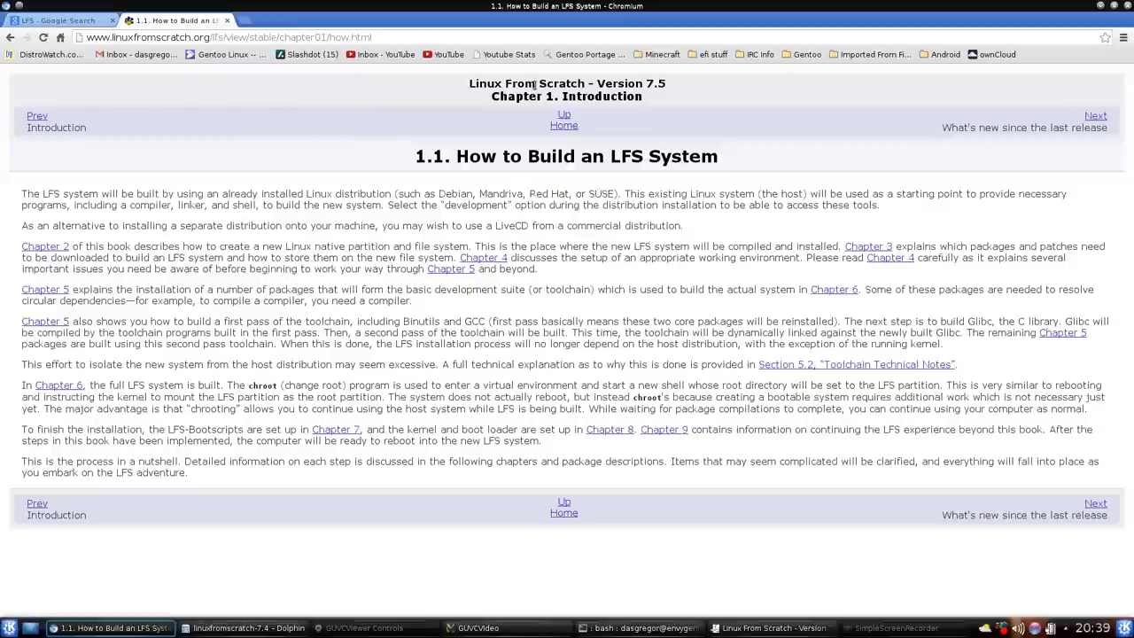
left_click(770, 627)
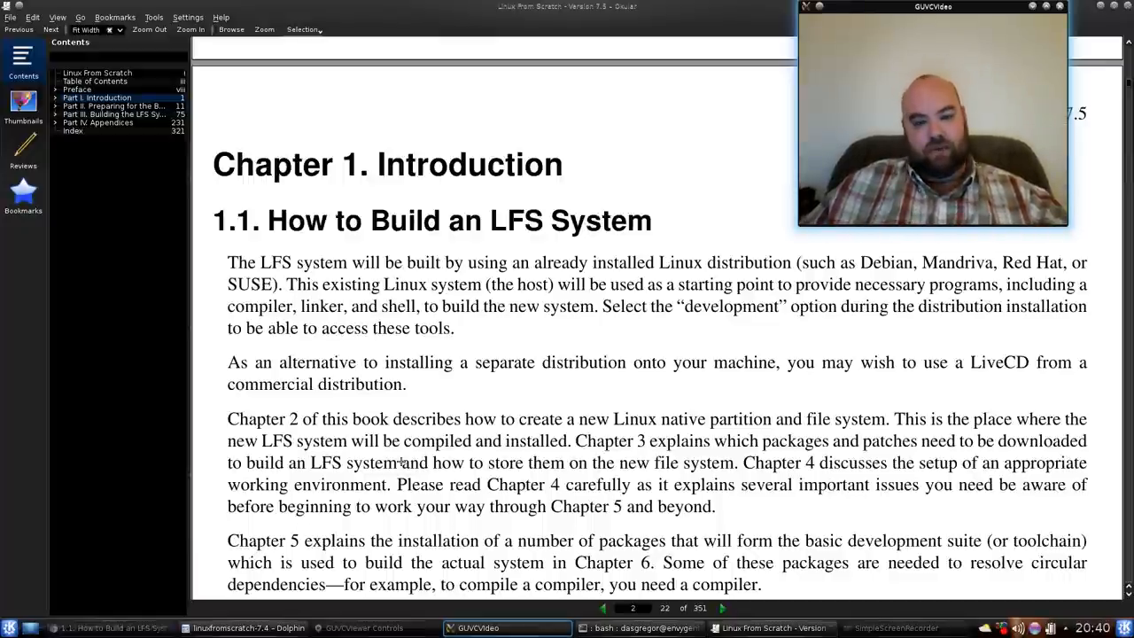
- Read through section 1.1 into the 1.3 Changelog's November 2013 entries
scroll("down", 3)
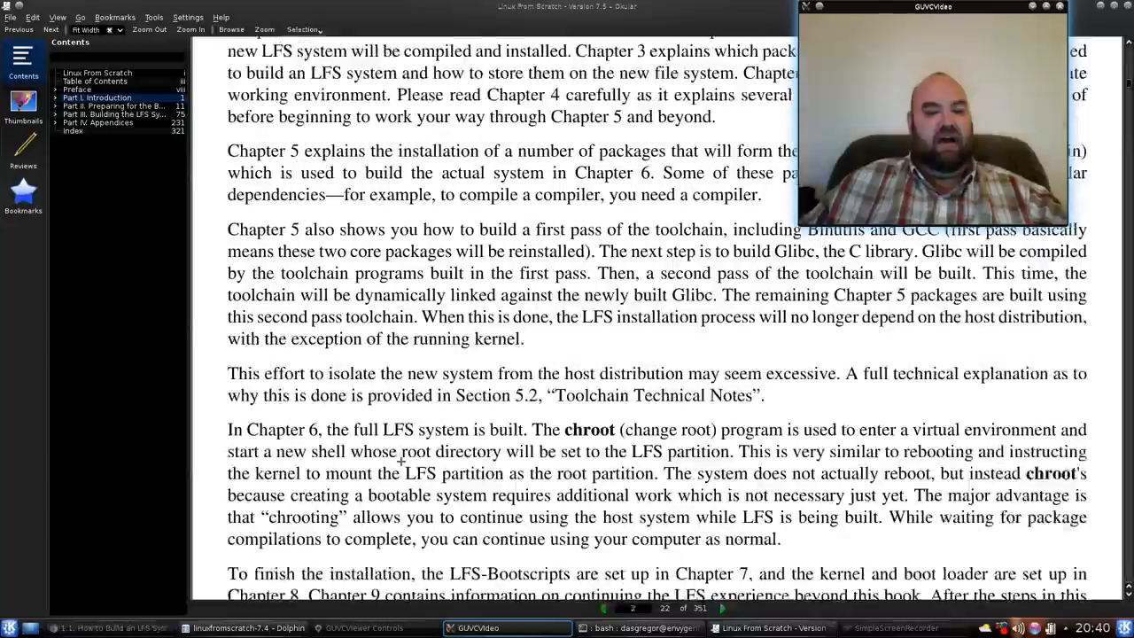
scroll("down", 3)
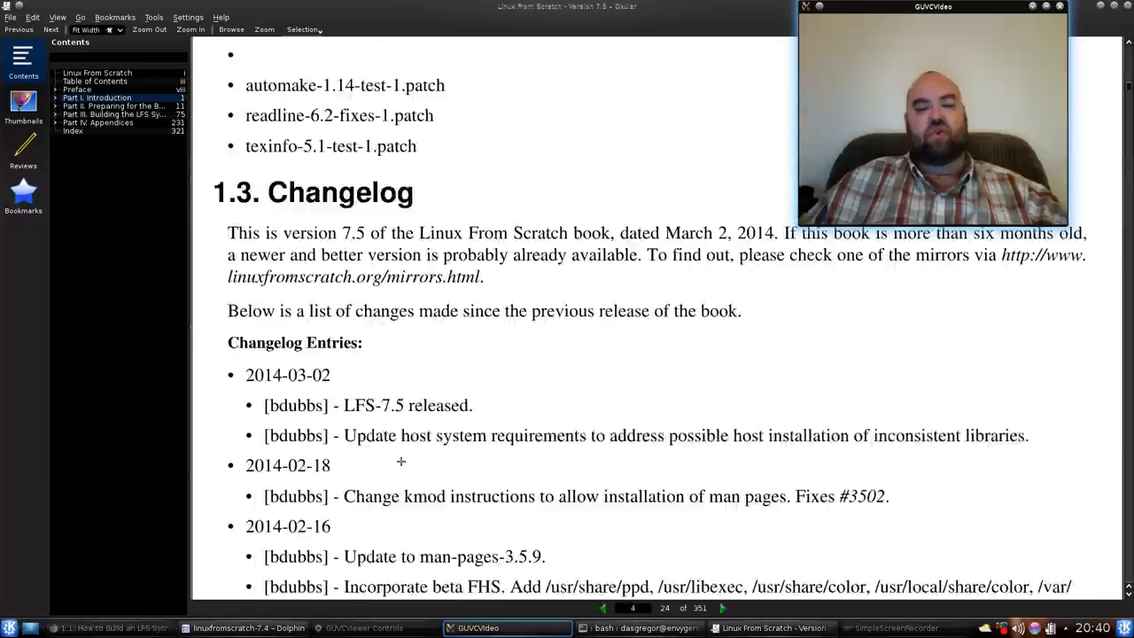
scroll("down", 3)
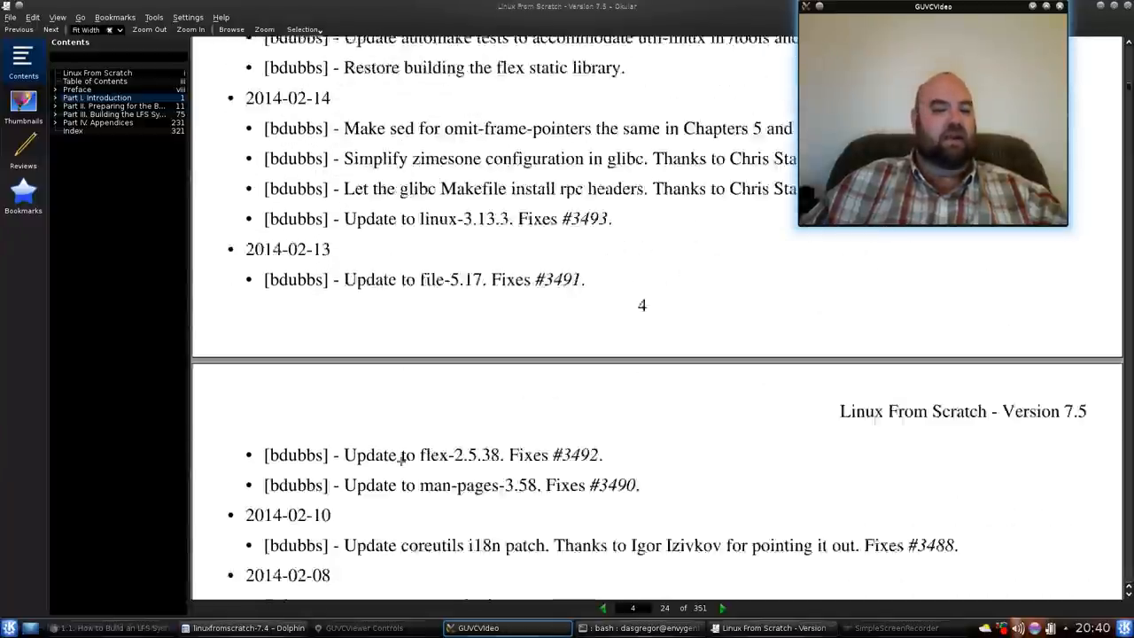
scroll("down", 3)
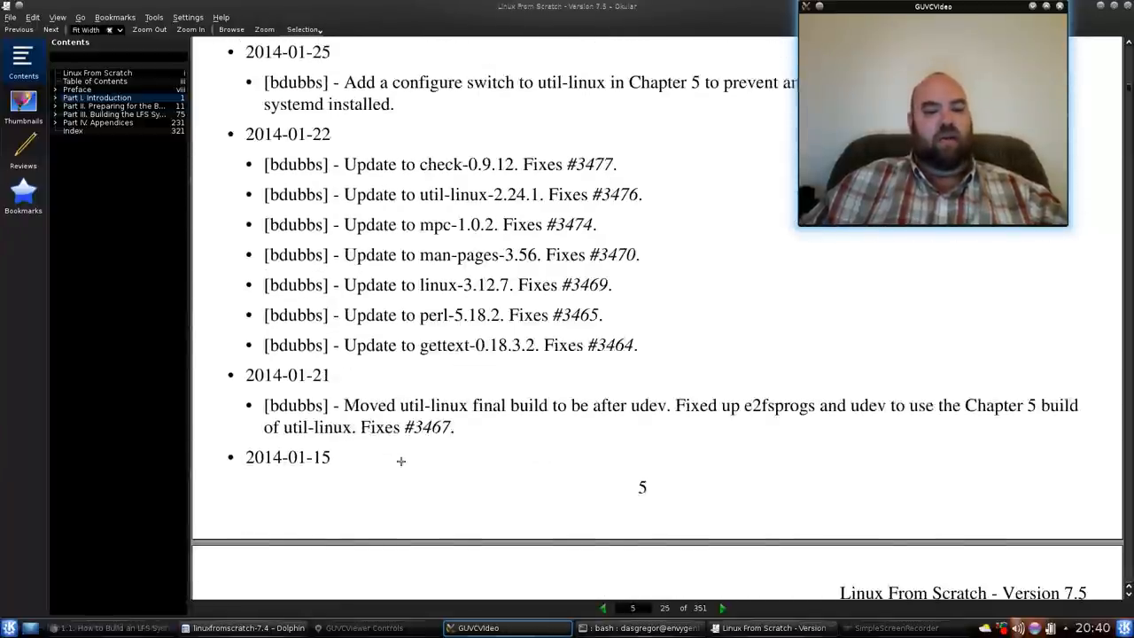
scroll("down", 3)
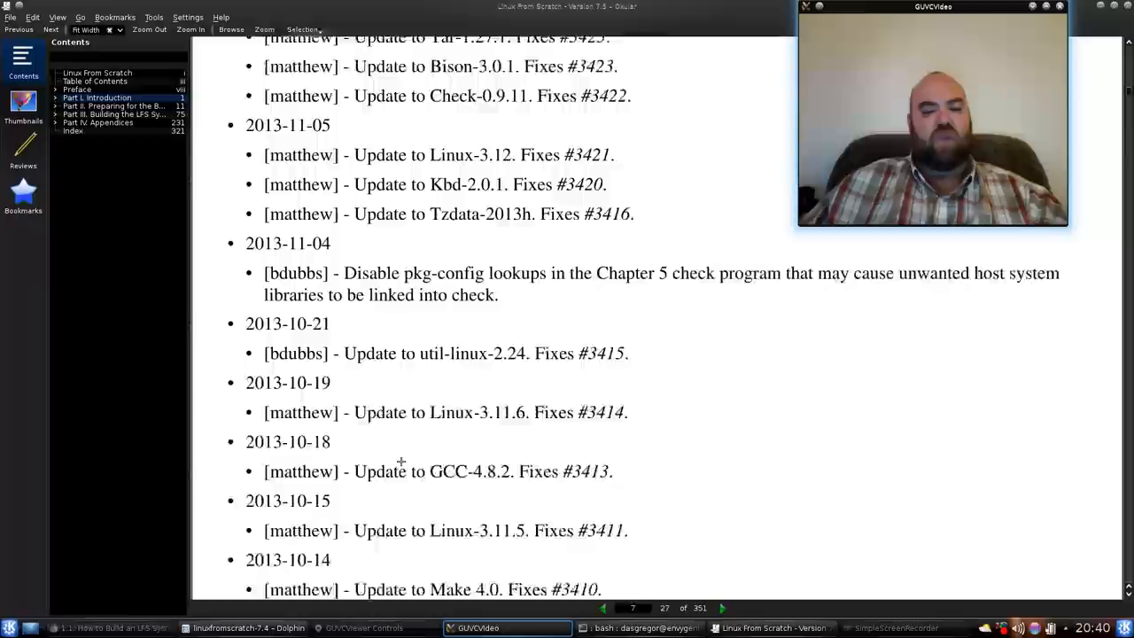
scroll("down", 3)
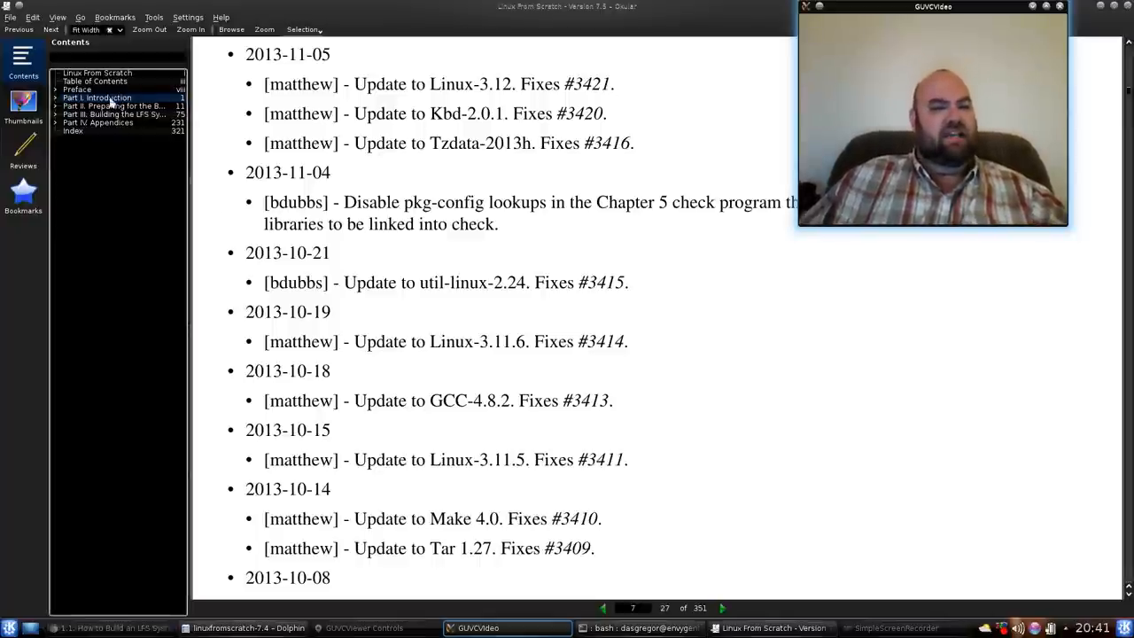
mouse_move(146, 131)
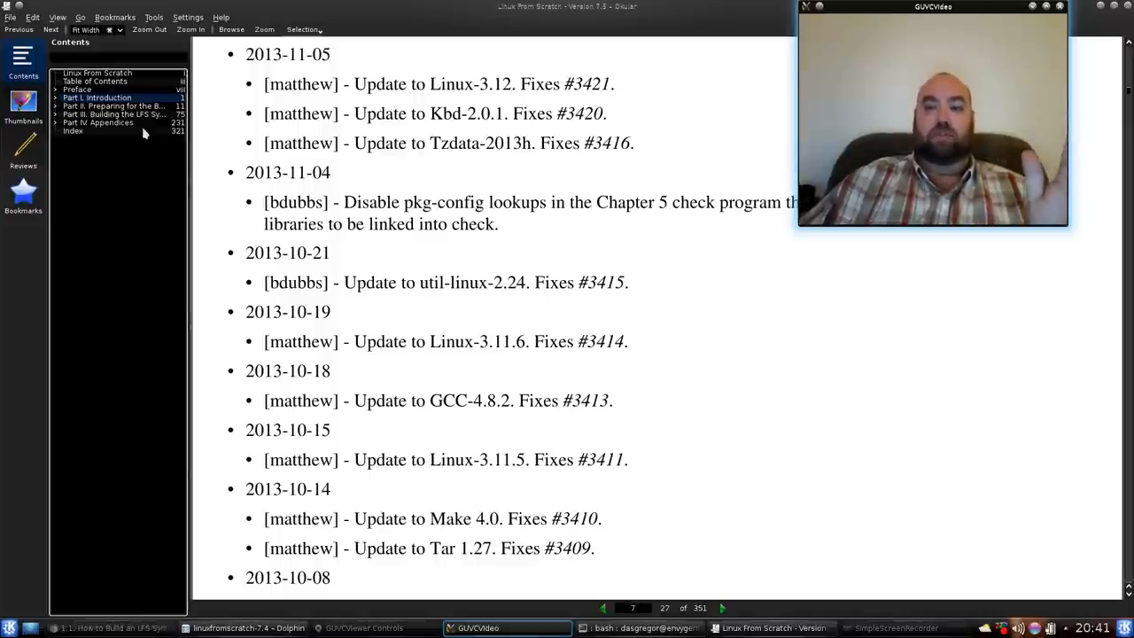
mouse_move(259, 98)
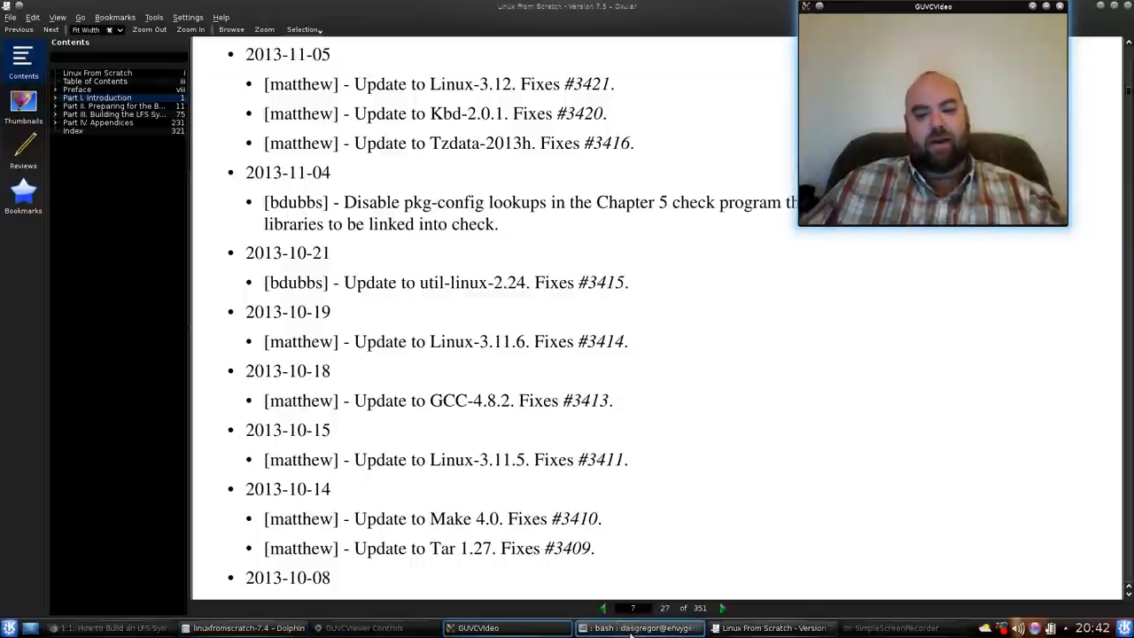
left_click(640, 627)
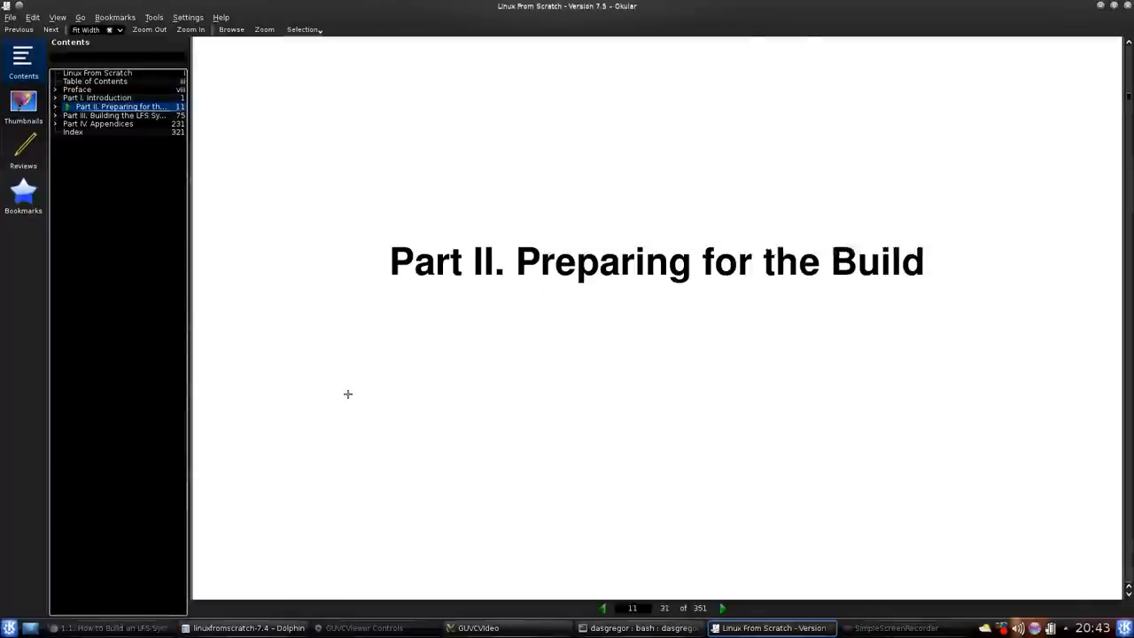
- Read through sections 2.4 to 3.2, then jump to the Part III. Building the LFS System title page
scroll("down", 3)
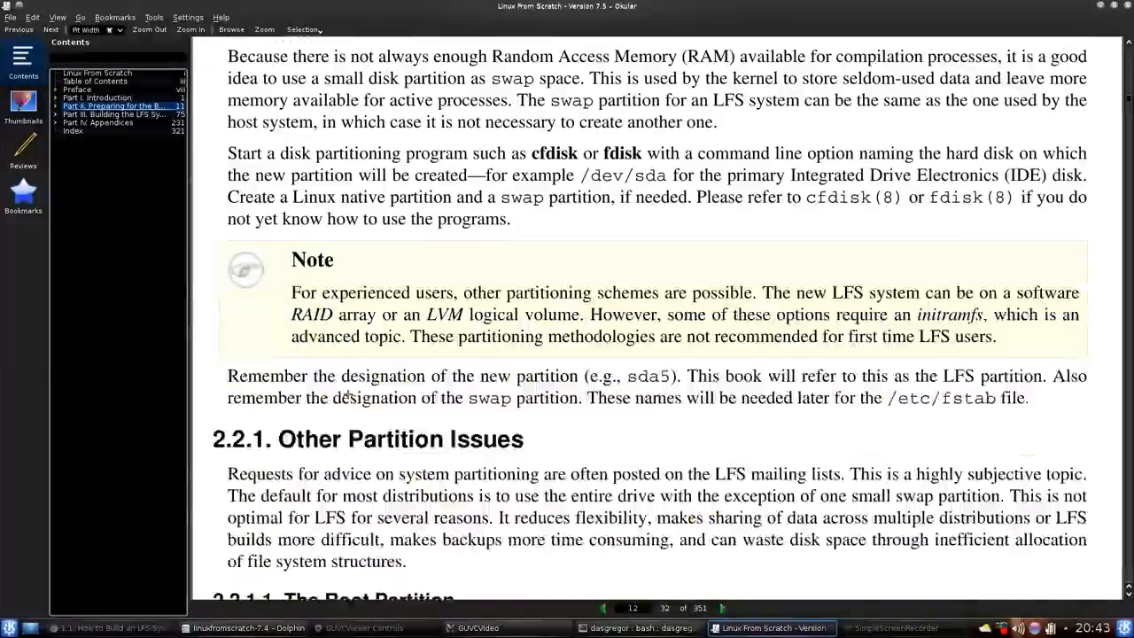
scroll("down", 3)
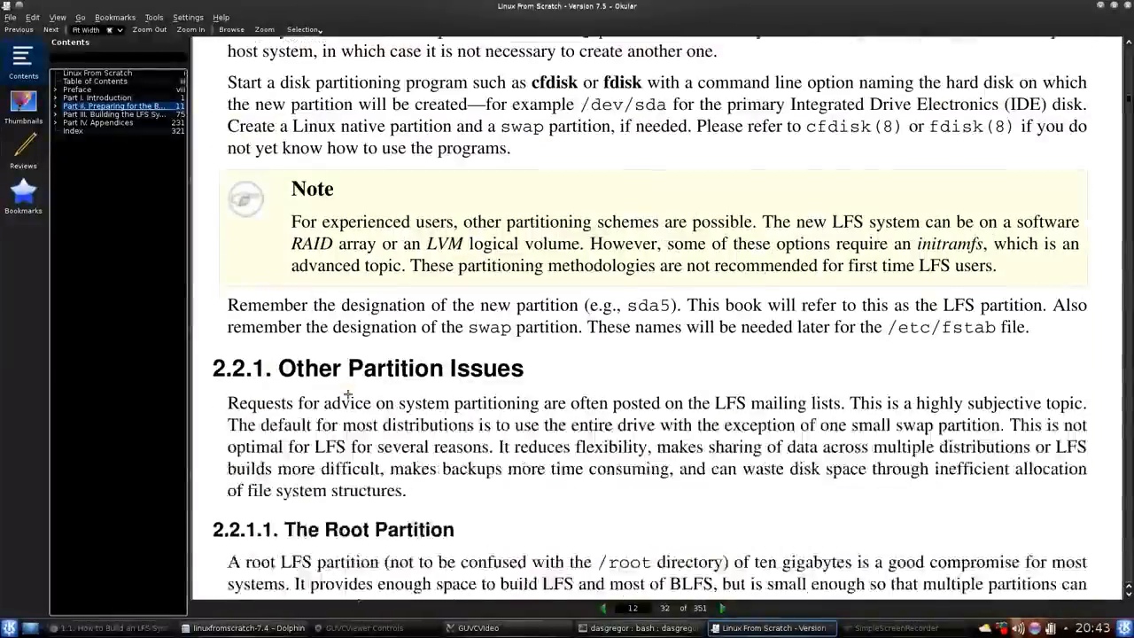
scroll("down", 3)
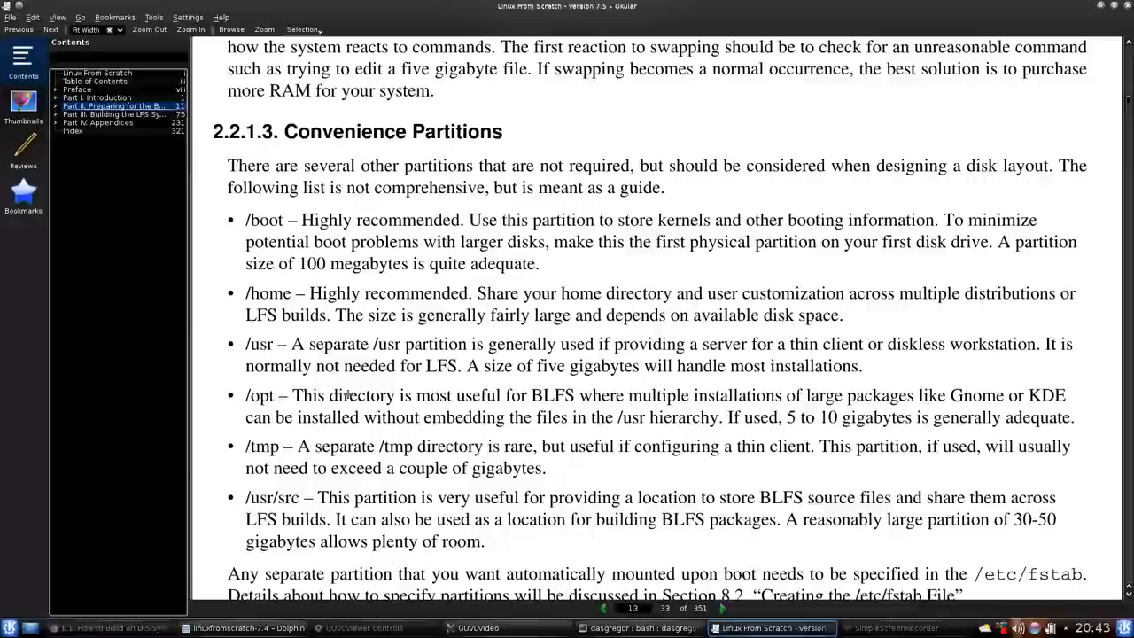
scroll("down", 3)
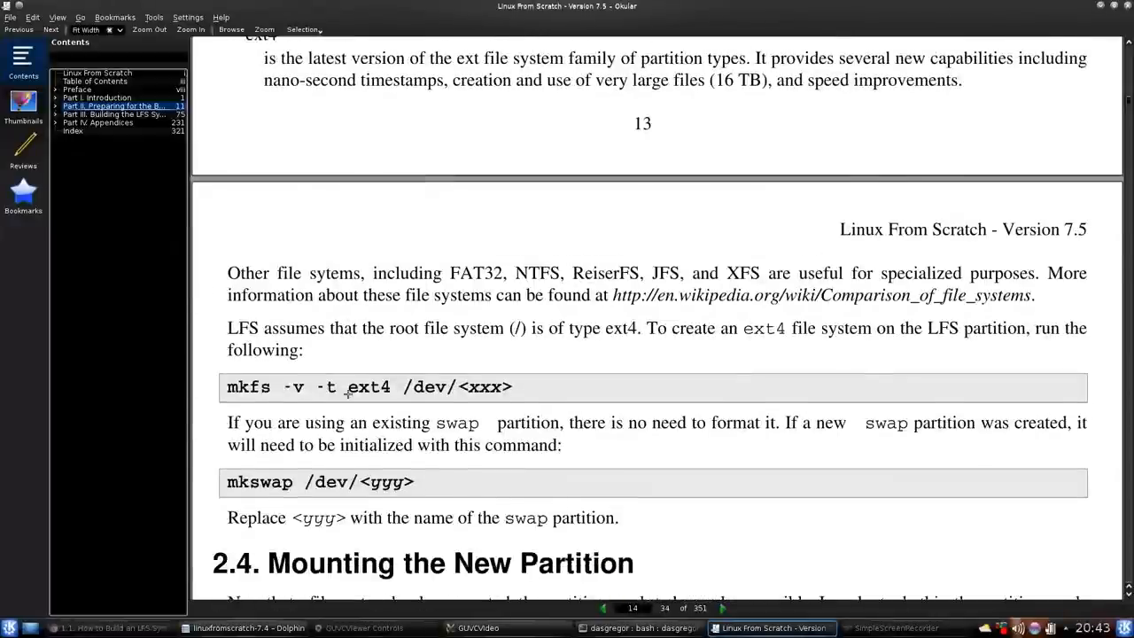
scroll("down", 3)
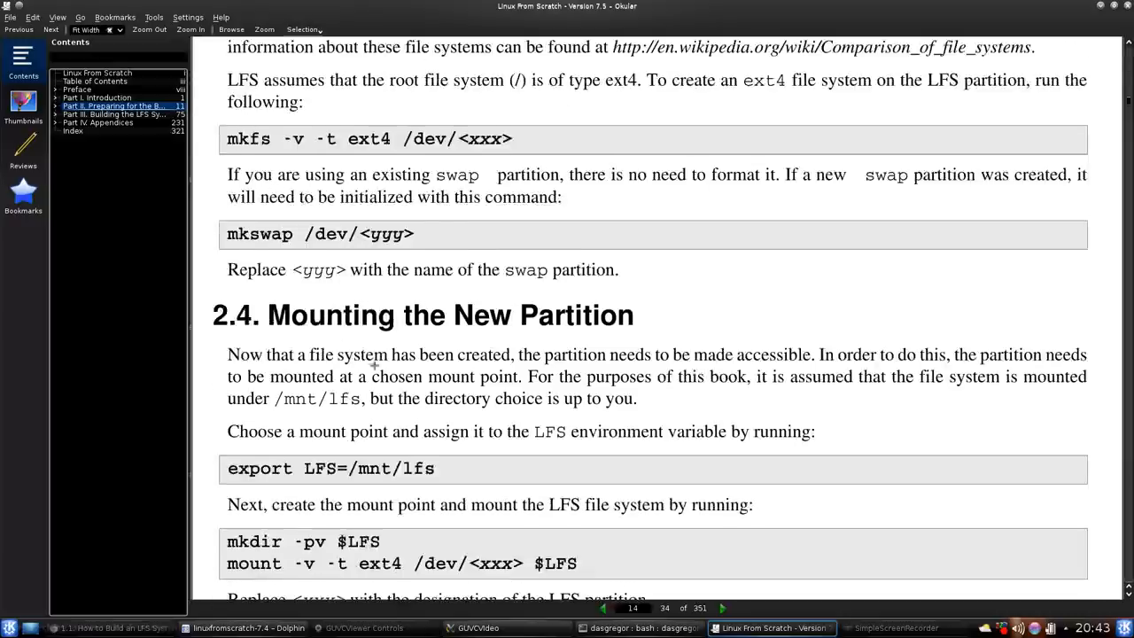
scroll("down", 3)
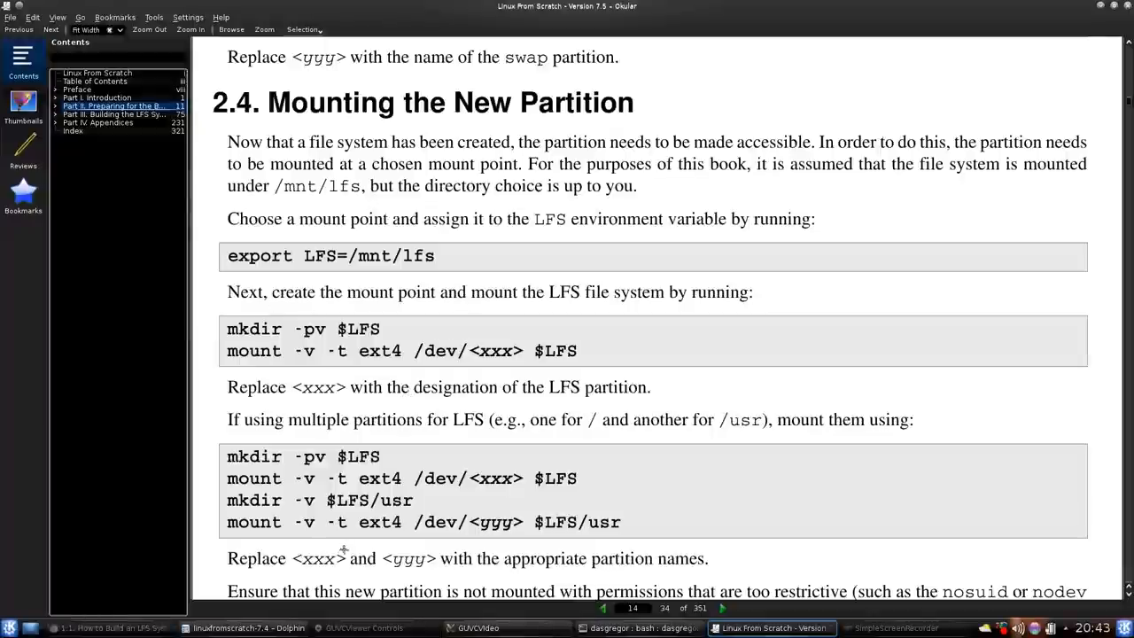
scroll("down", 3)
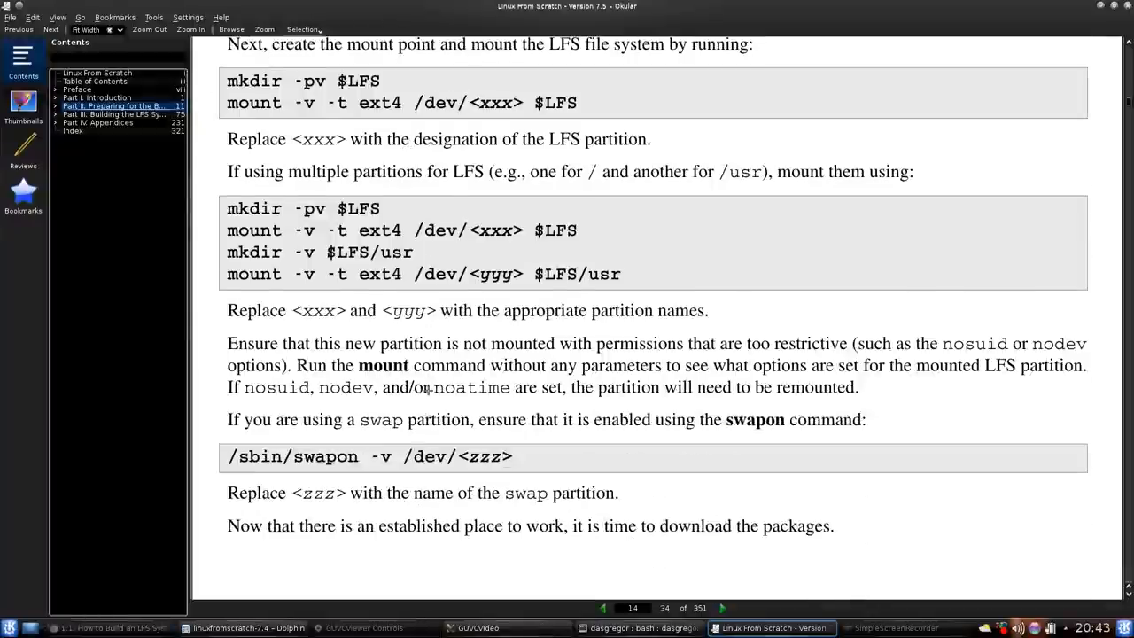
scroll("down", 3)
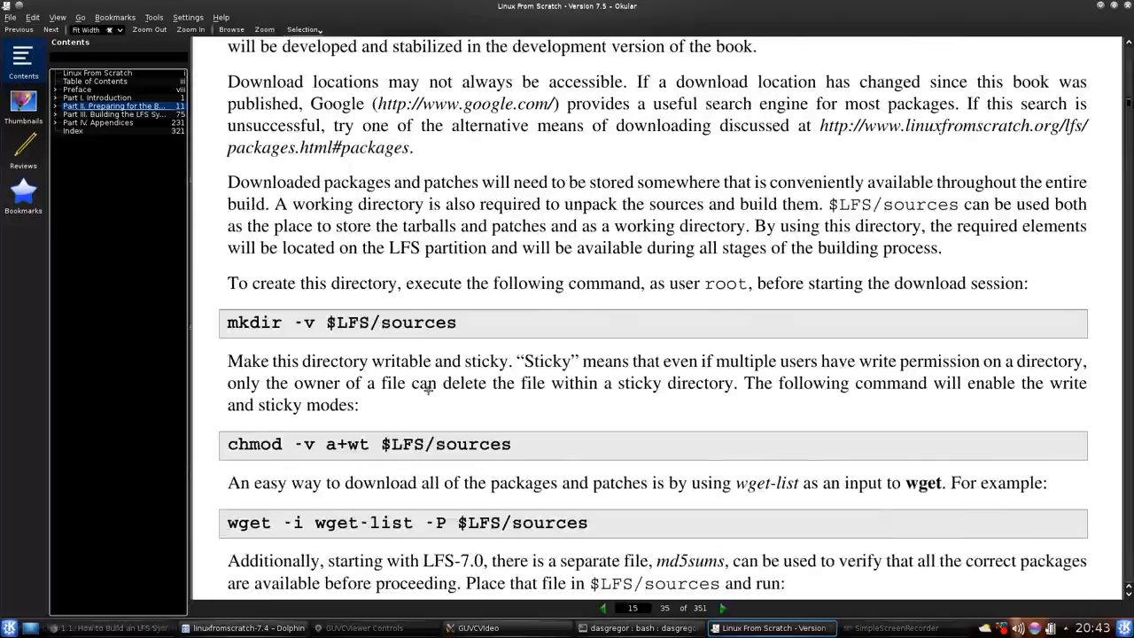
scroll("down", 3)
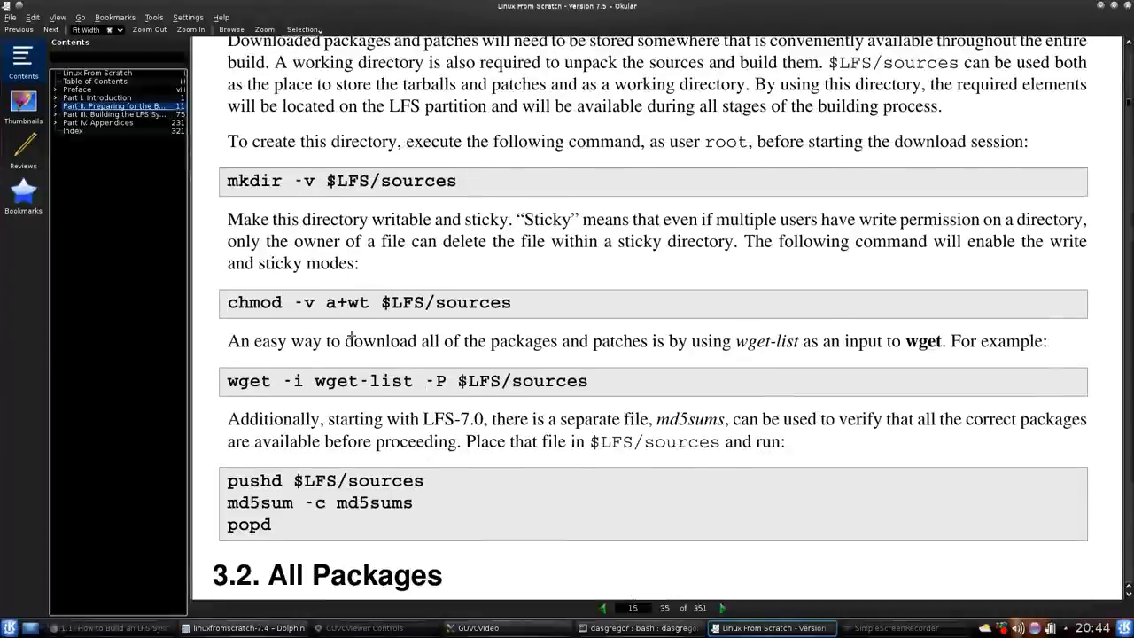
scroll("down", 3)
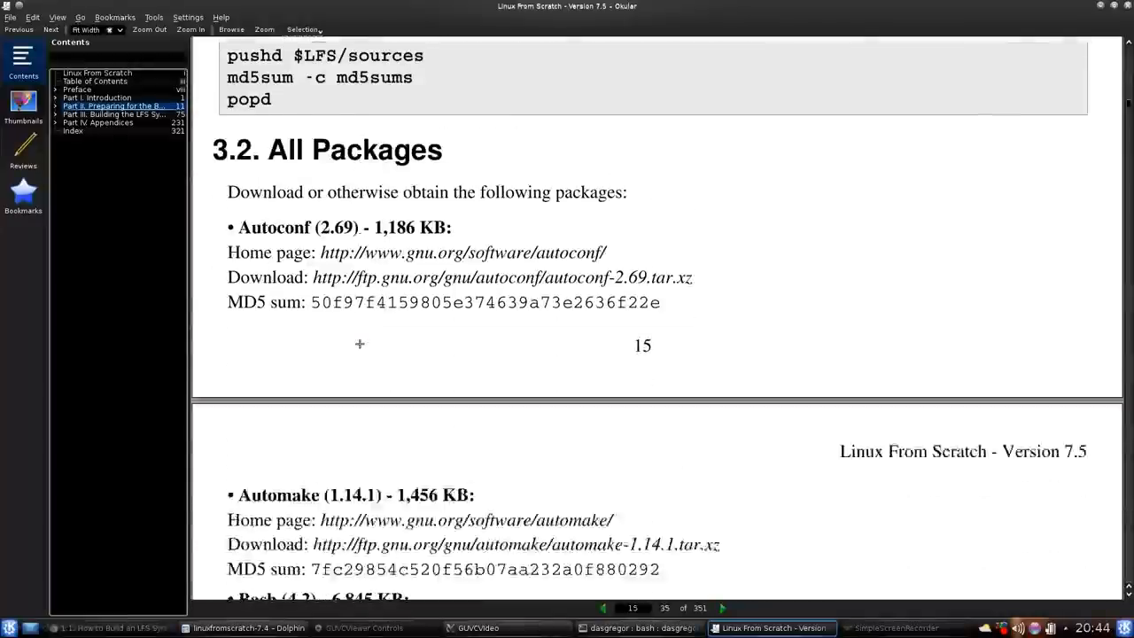
scroll("down", 3)
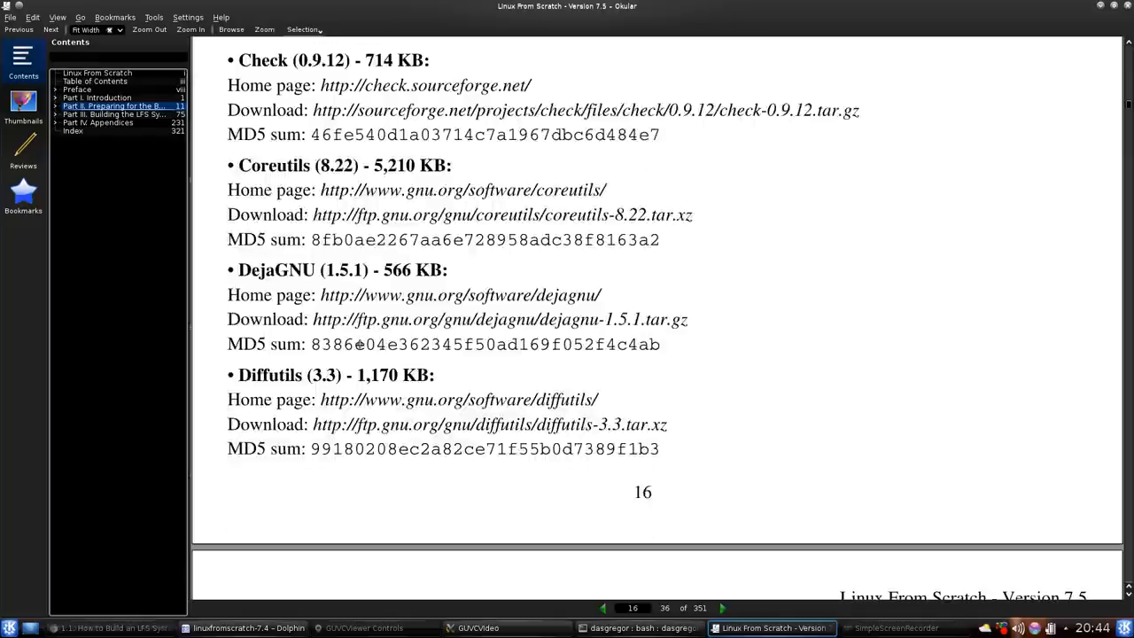
scroll("down", 3)
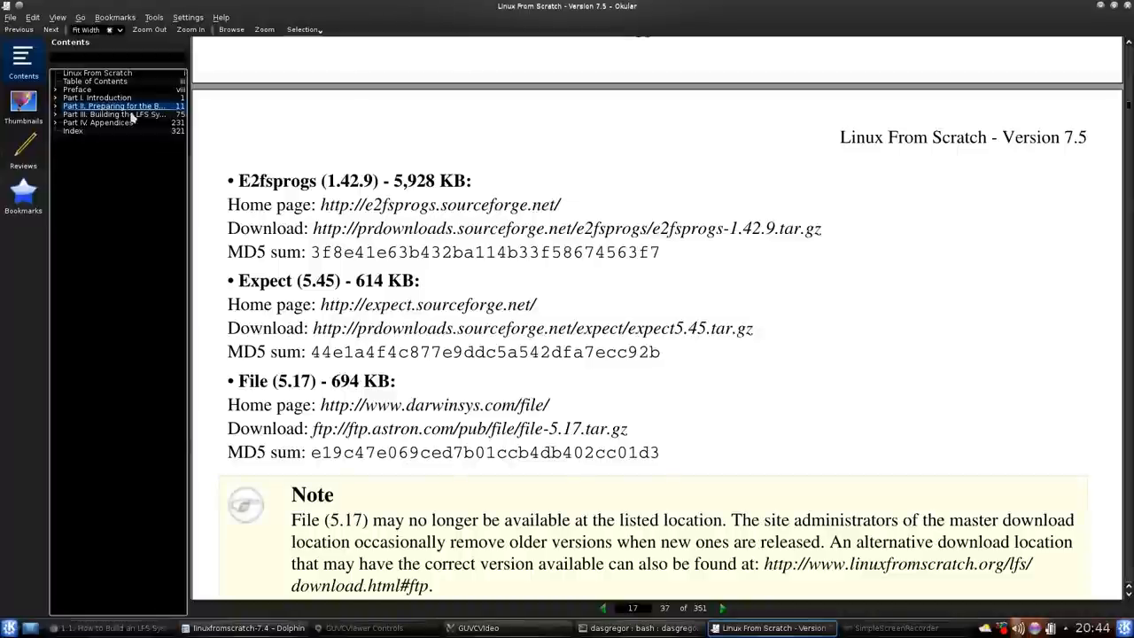
left_click(121, 114)
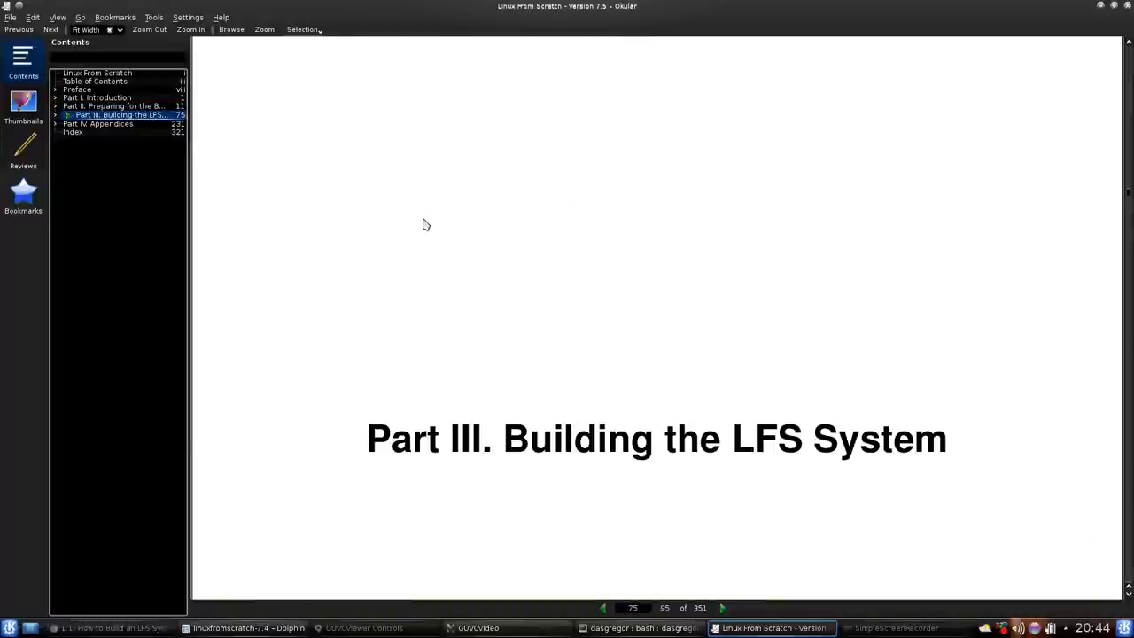
- Read on from section 5.36 into the start of Chapter 6
scroll("down", 3)
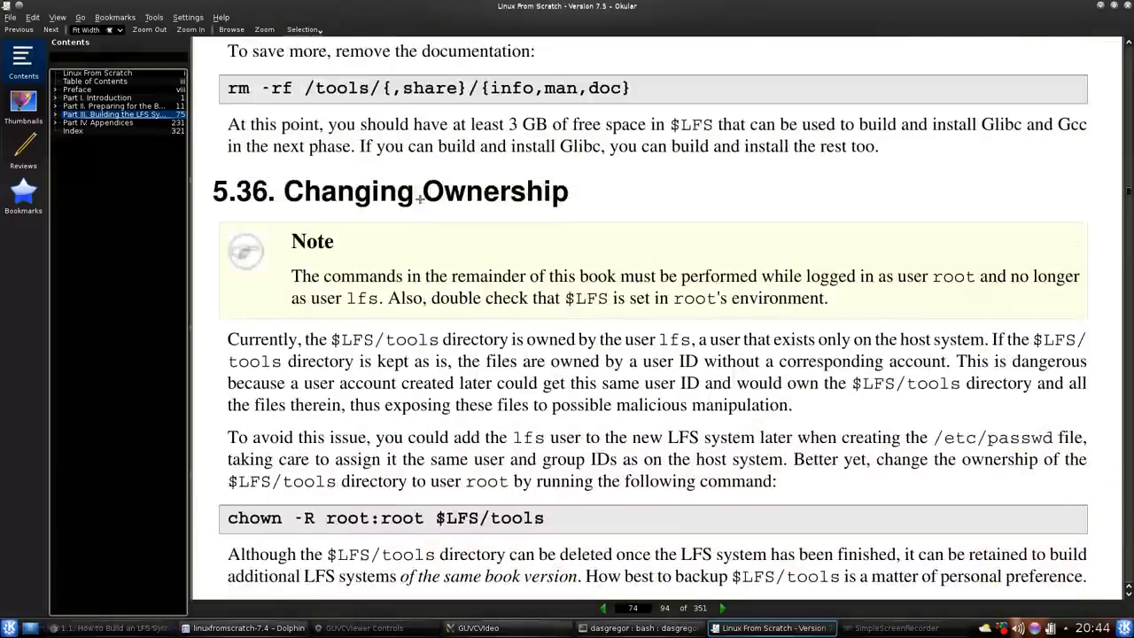
scroll("down", 3)
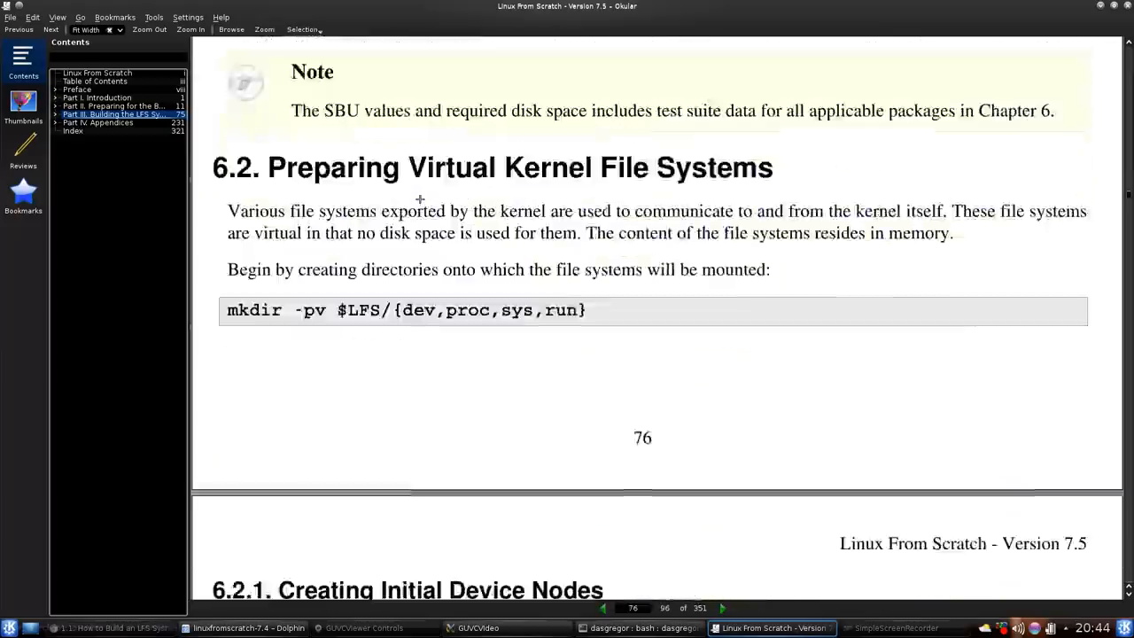
scroll("down", 3)
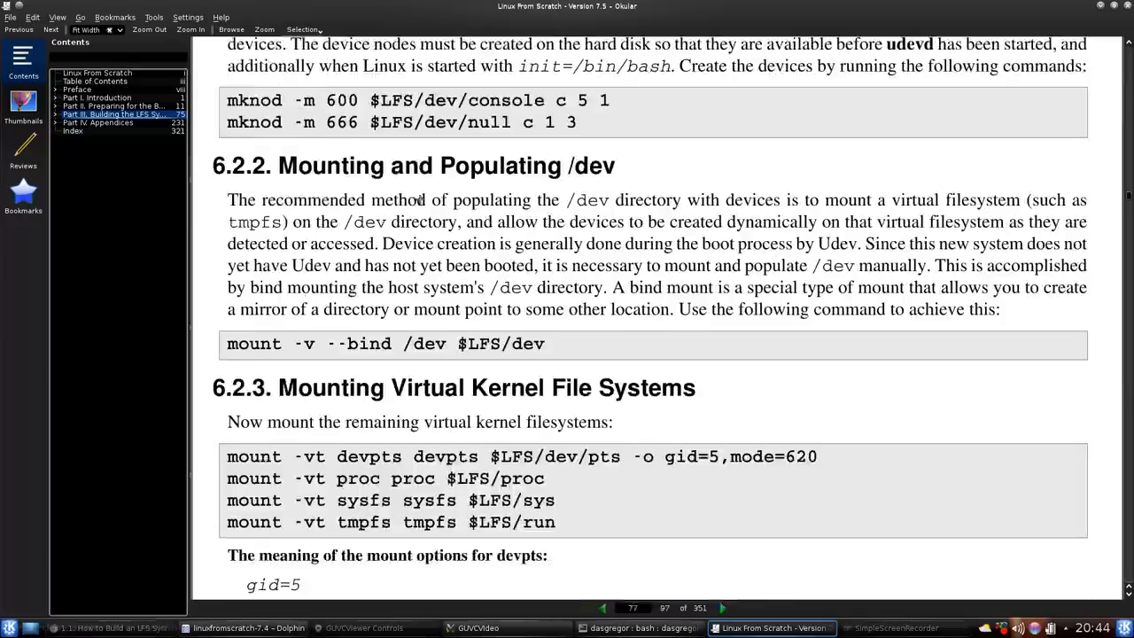
scroll("down", 3)
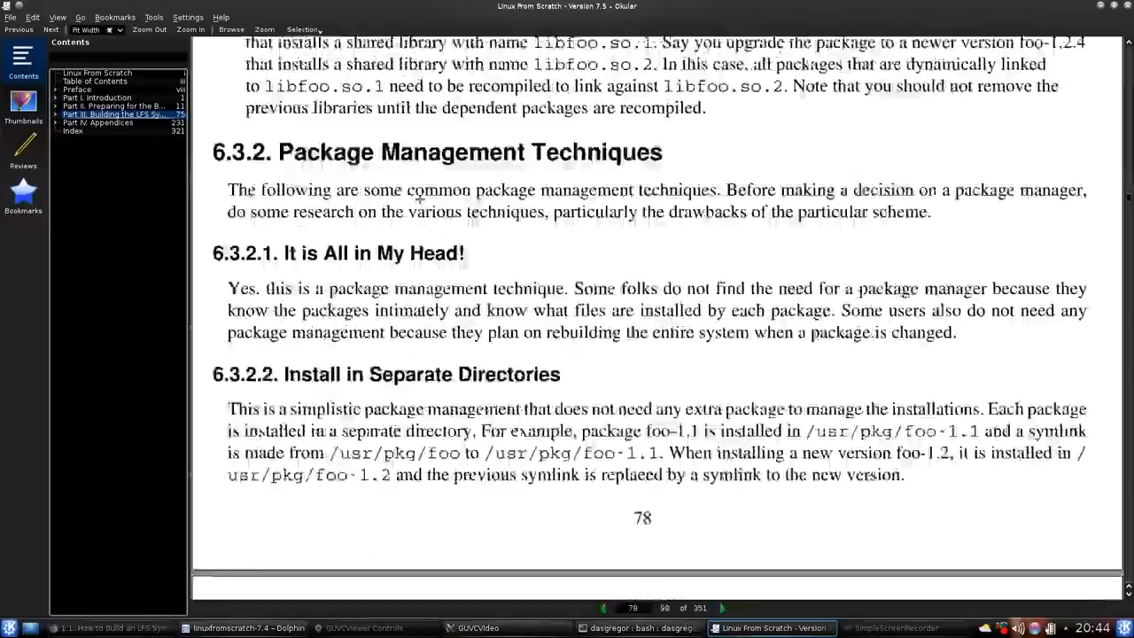
scroll("down", 3)
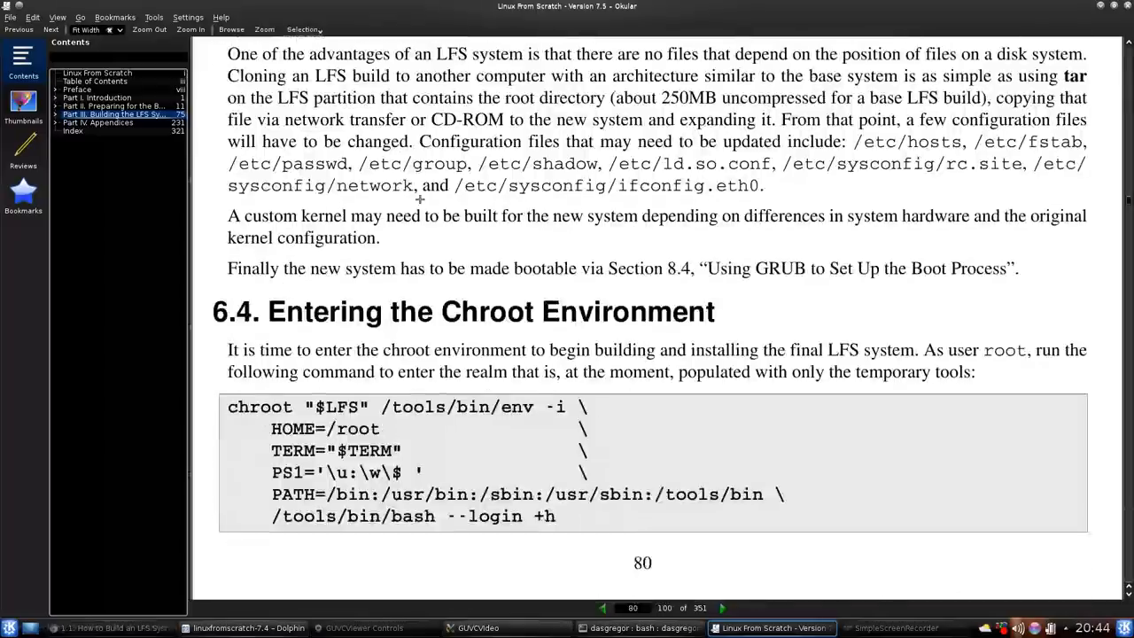
scroll("down", 3)
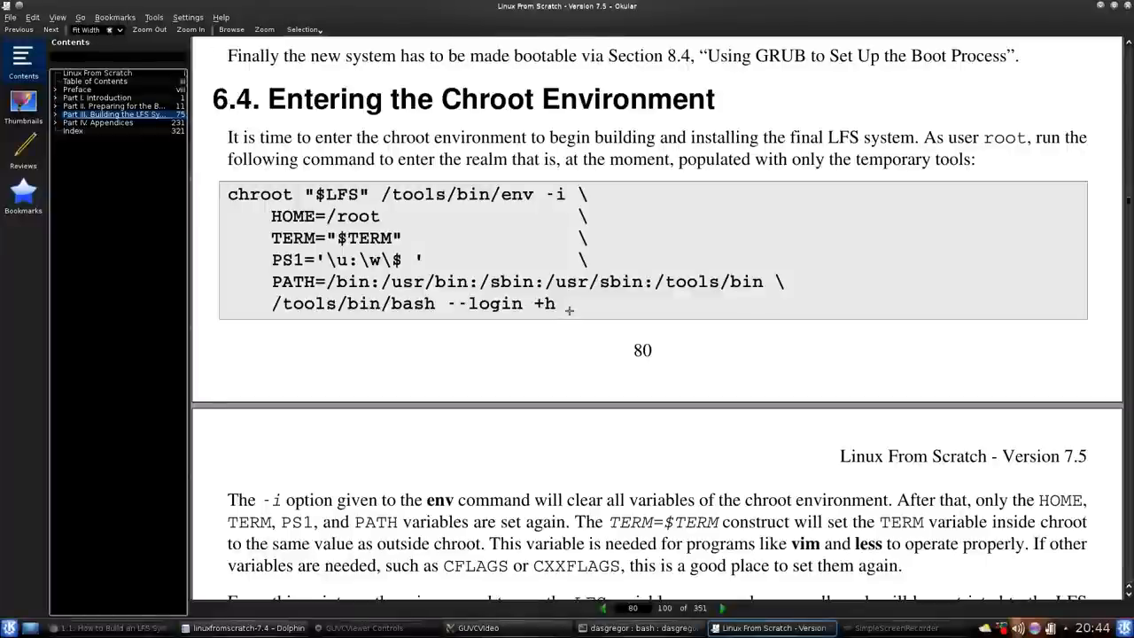
scroll("down", 3)
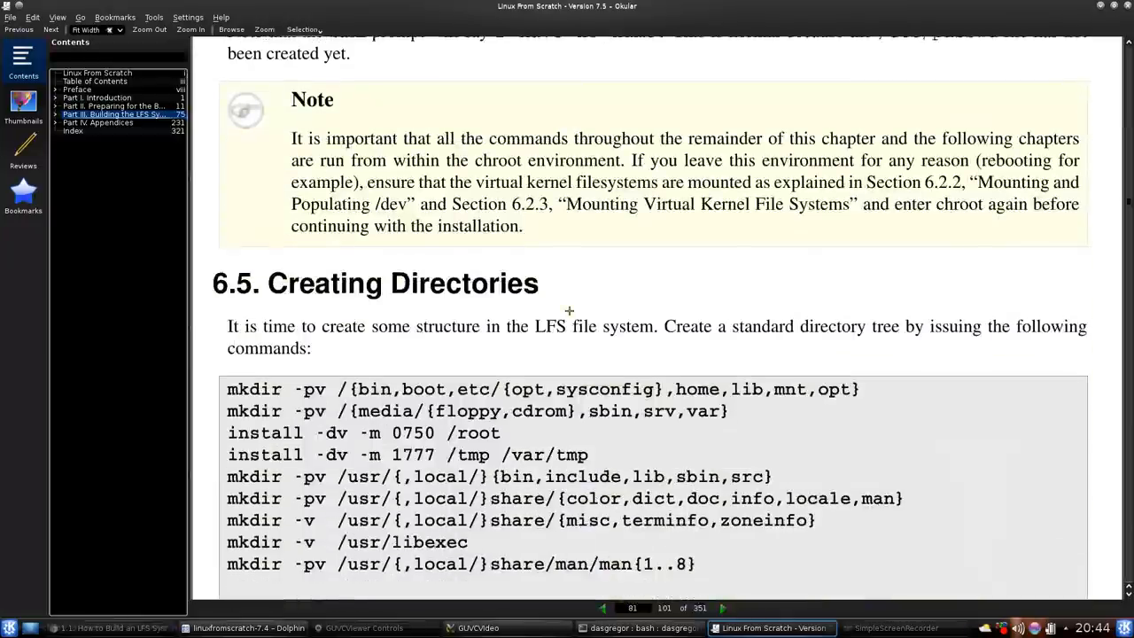
scroll("down", 3)
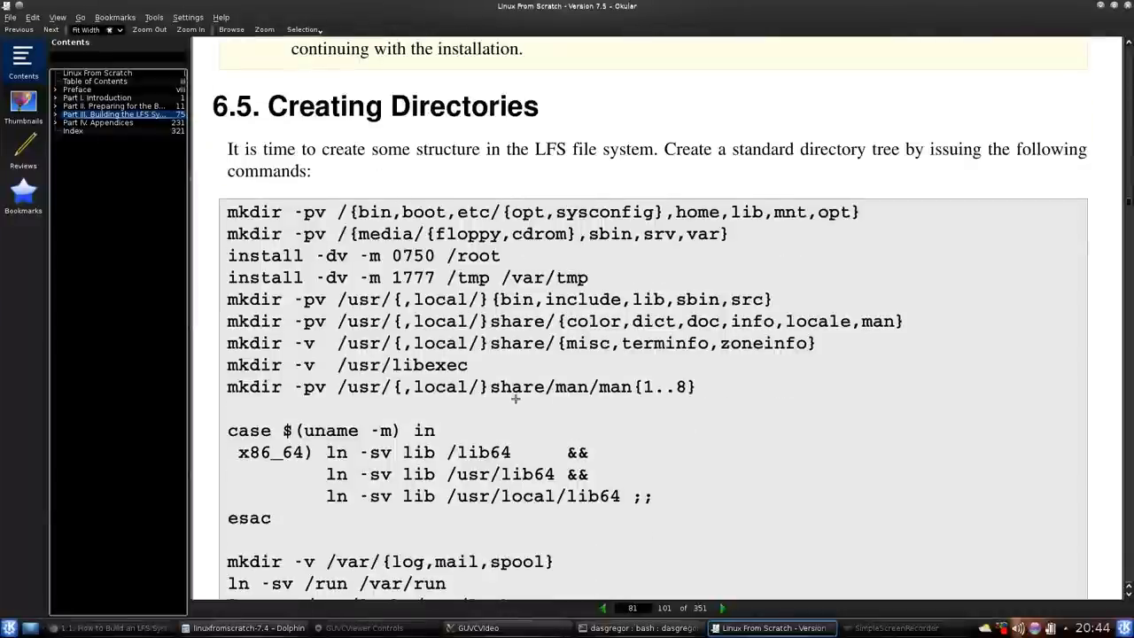
scroll("down", 3)
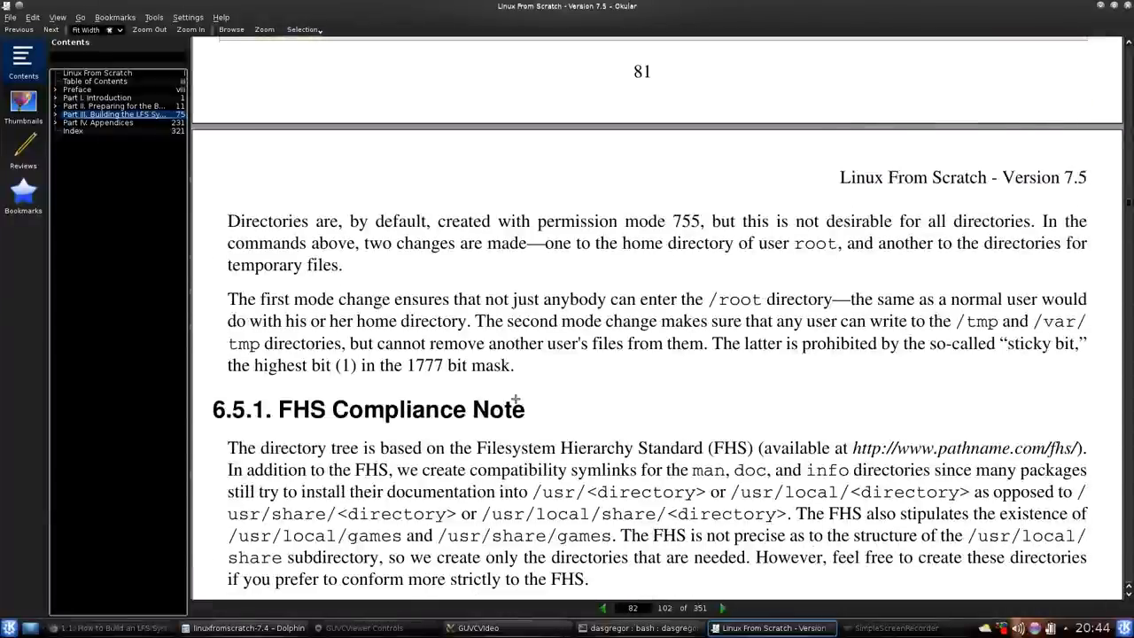
- Continue through Chapter 6 to 6.8, then return to 6.7 Linux-3.13.3 API Headers and read on to Glibc-2.19
scroll("down", 3)
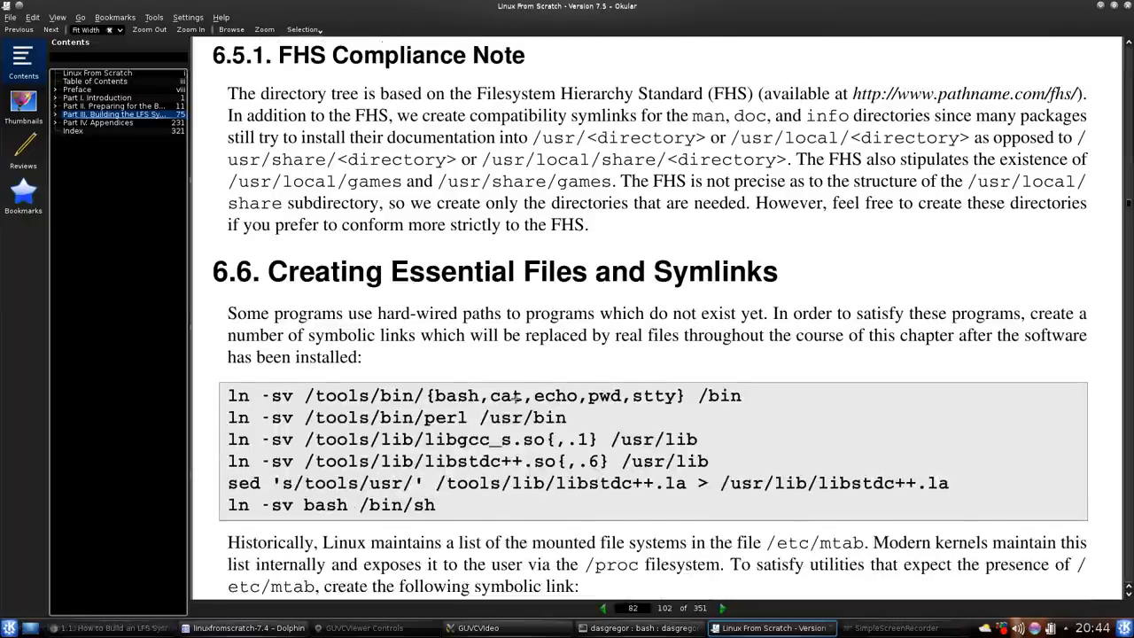
scroll("down", 3)
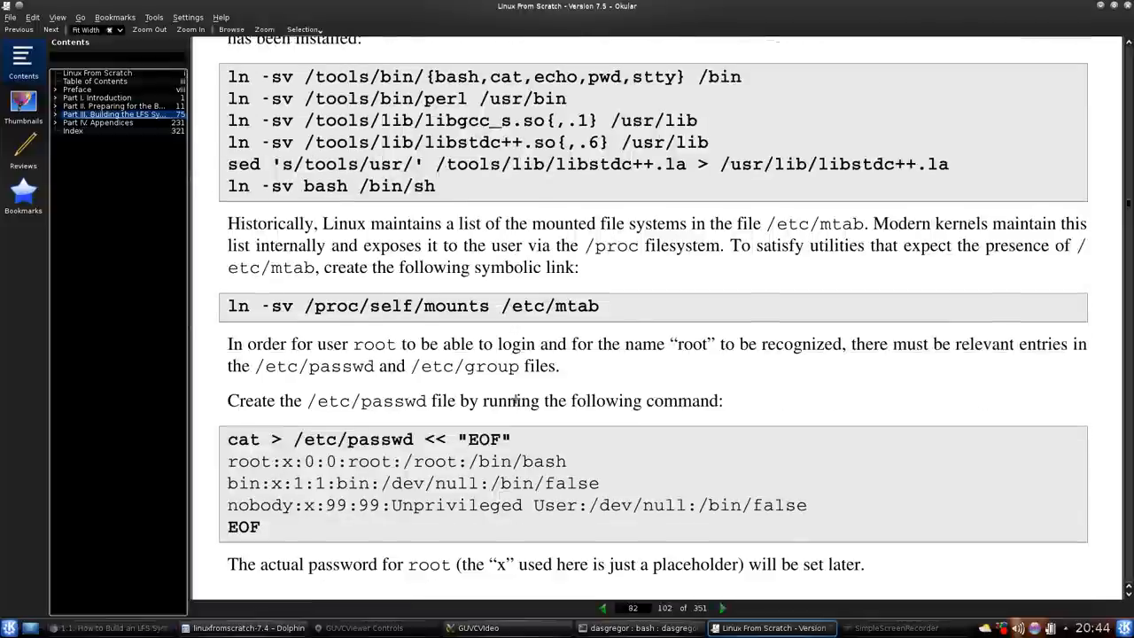
scroll("down", 3)
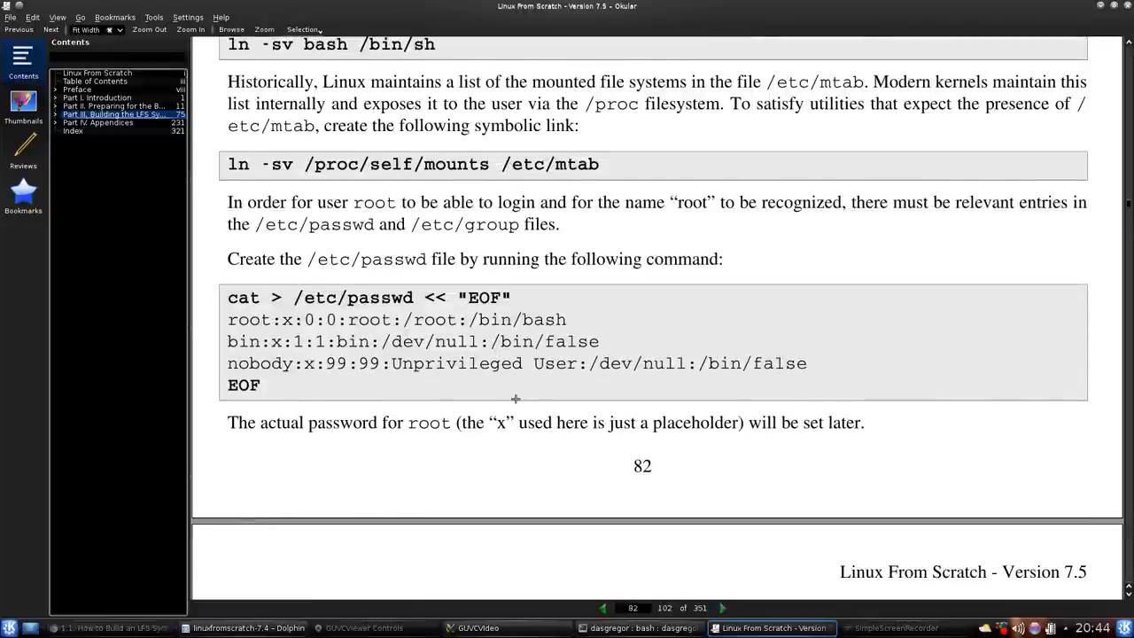
scroll("down", 3)
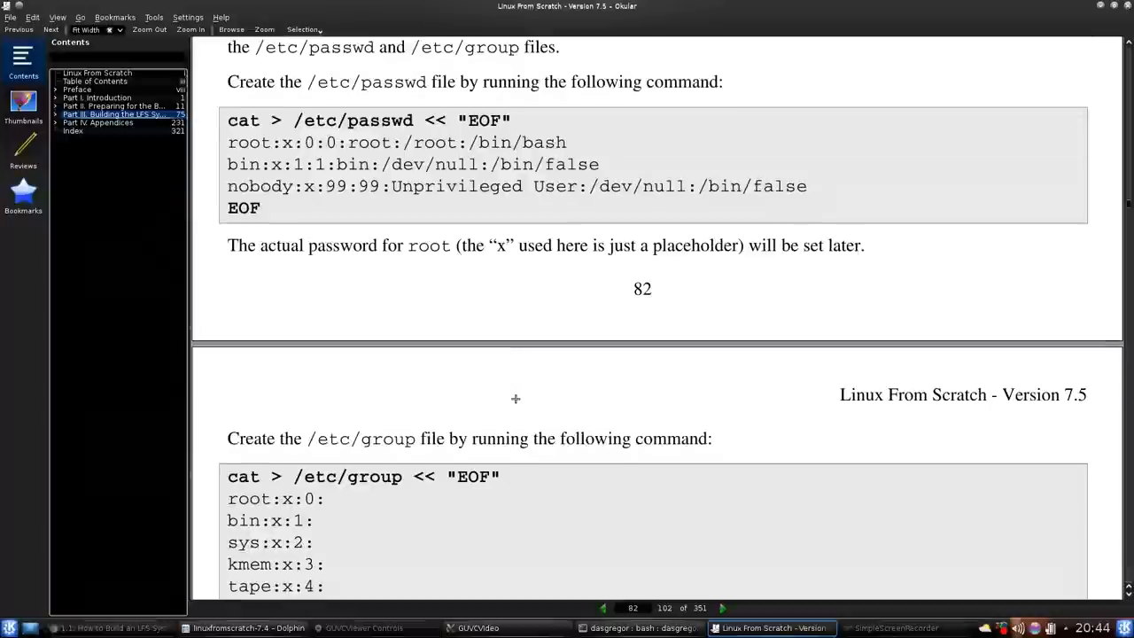
scroll("down", 3)
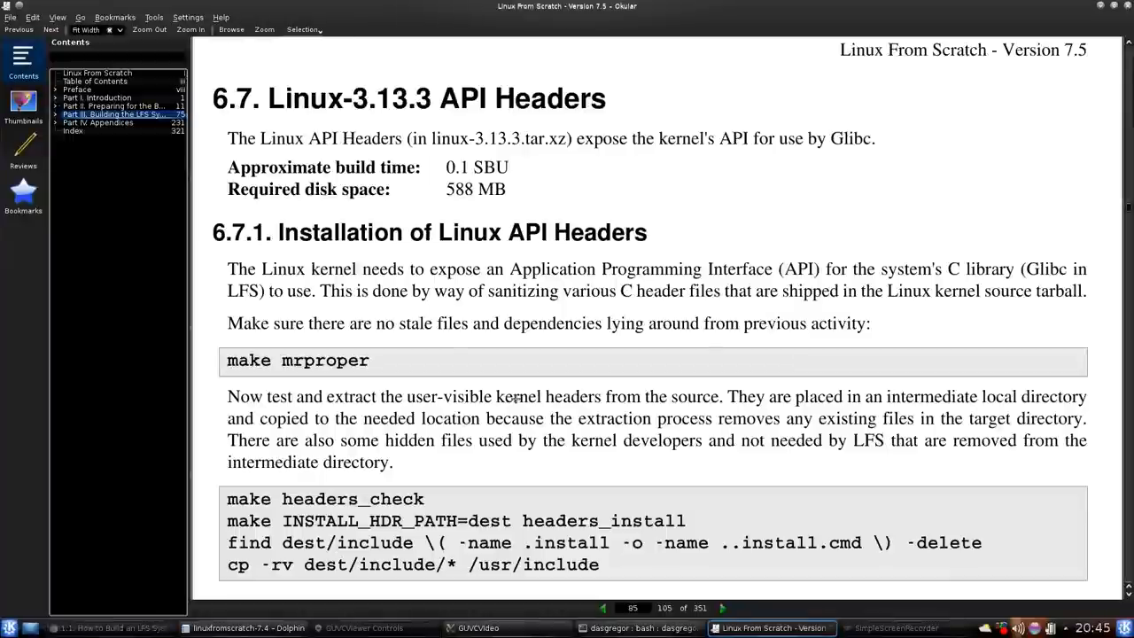
scroll("down", 3)
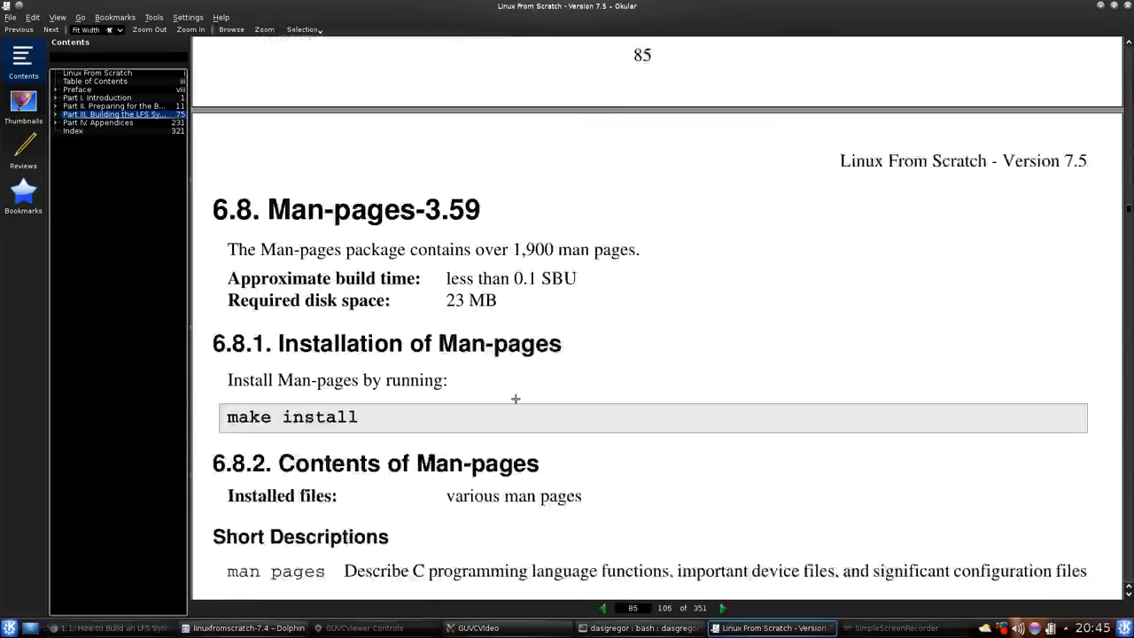
scroll("down", 3)
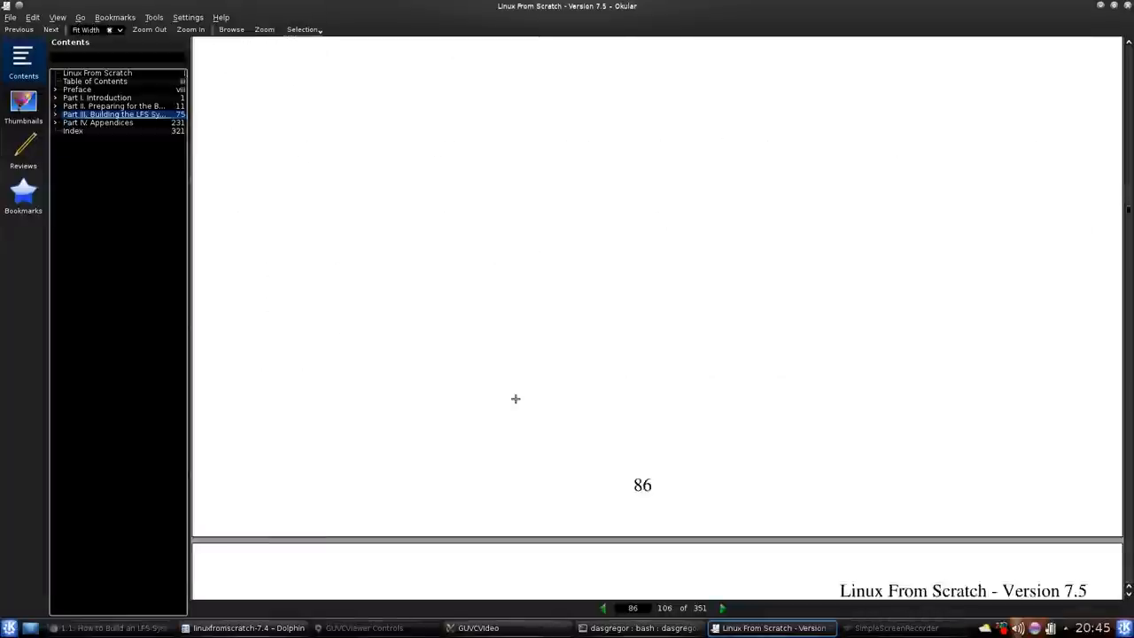
left_click(602, 607)
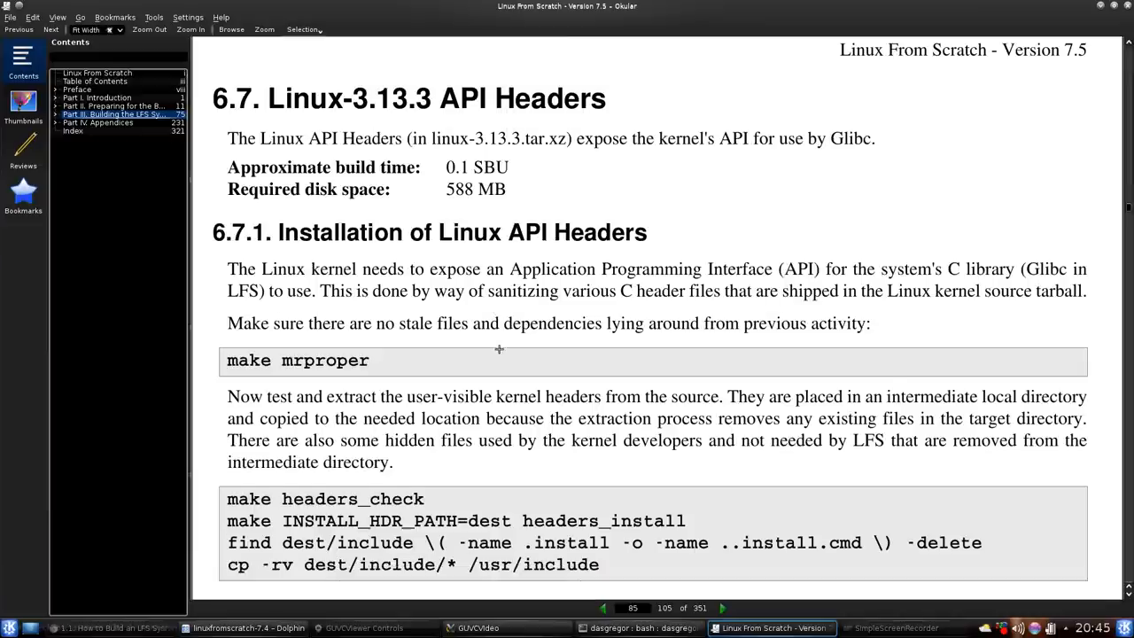
scroll("down", 3)
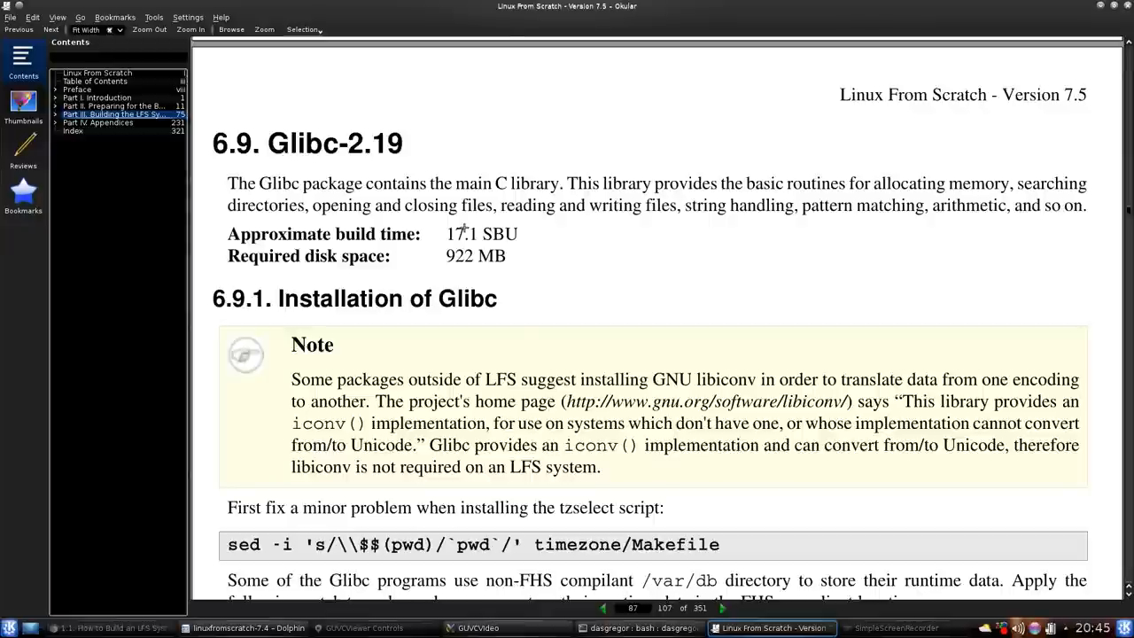
- Read the Glibc fhs patch, build directory and configure command steps on page 87
scroll("down", 3)
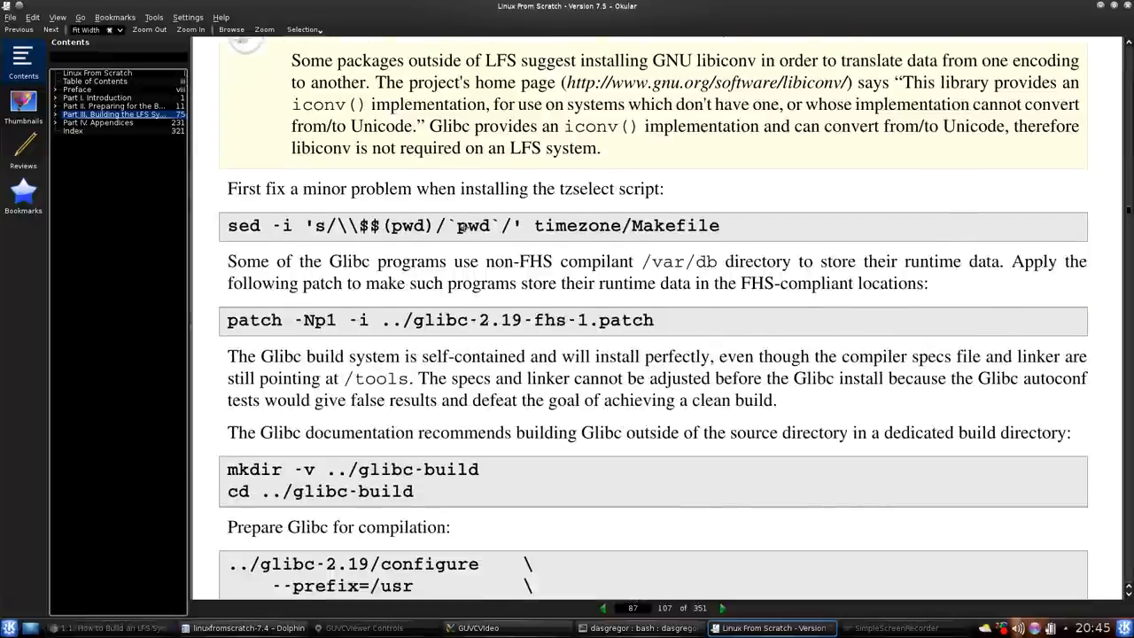
scroll("down", 3)
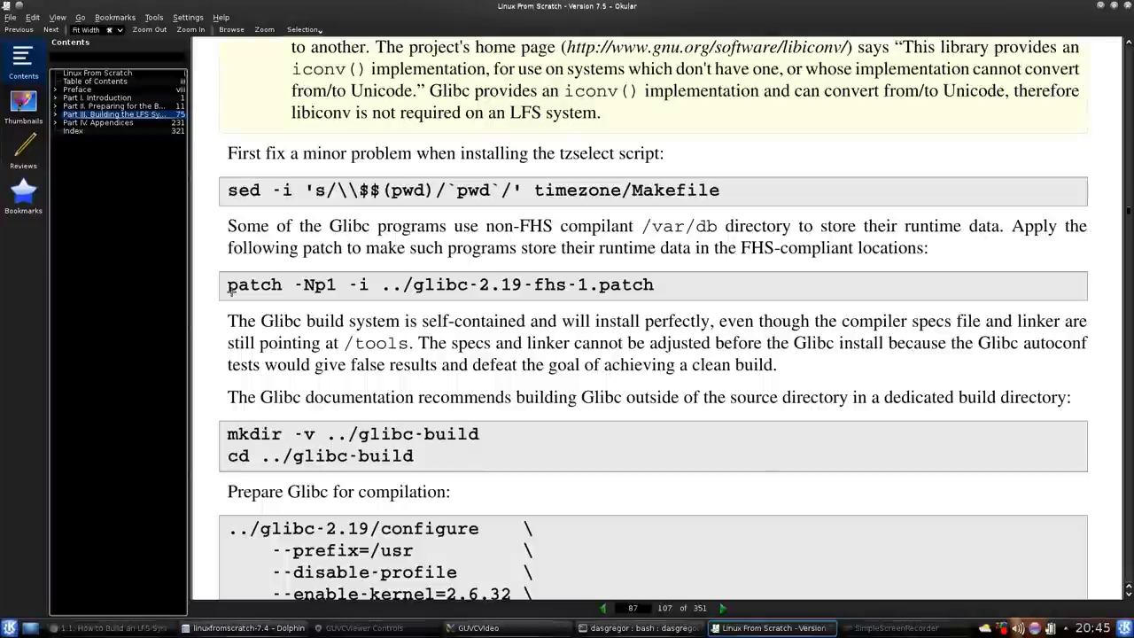
scroll("down", 3)
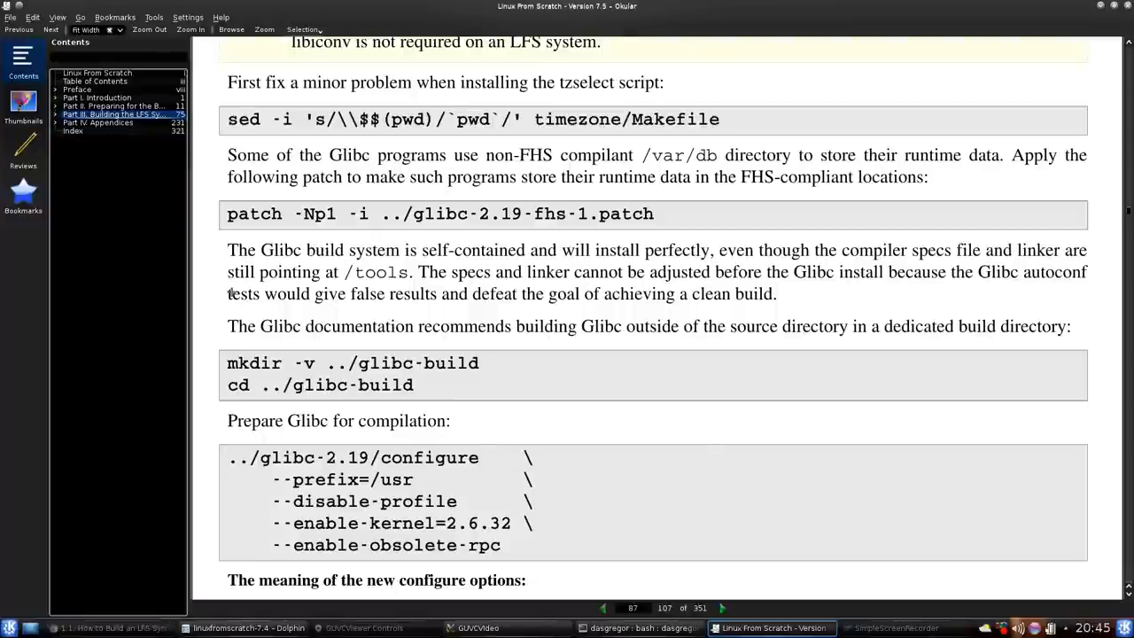
left_click(372, 627)
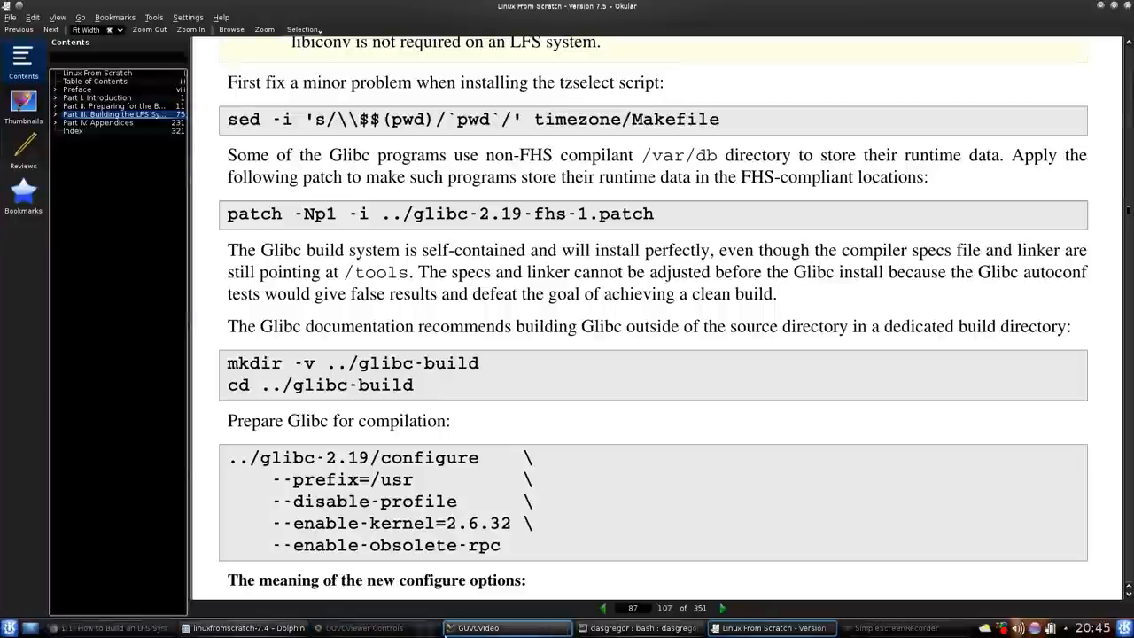
left_click(506, 627)
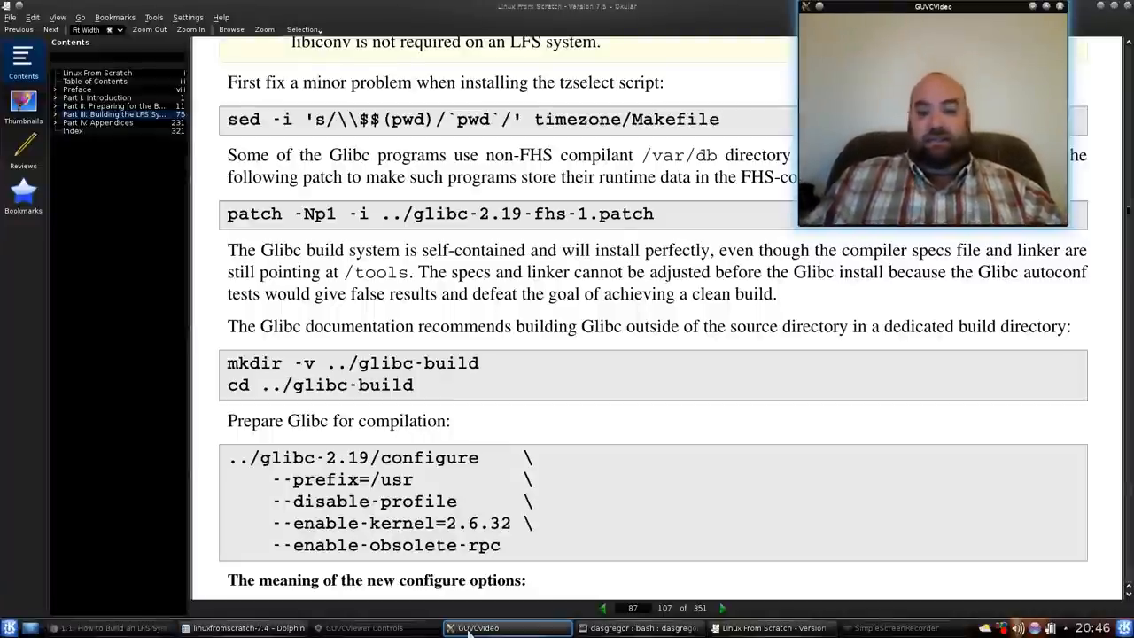
- Scroll past page 87 to the Glibc test-suite Important note and its commonly failing tests
left_click(372, 628)
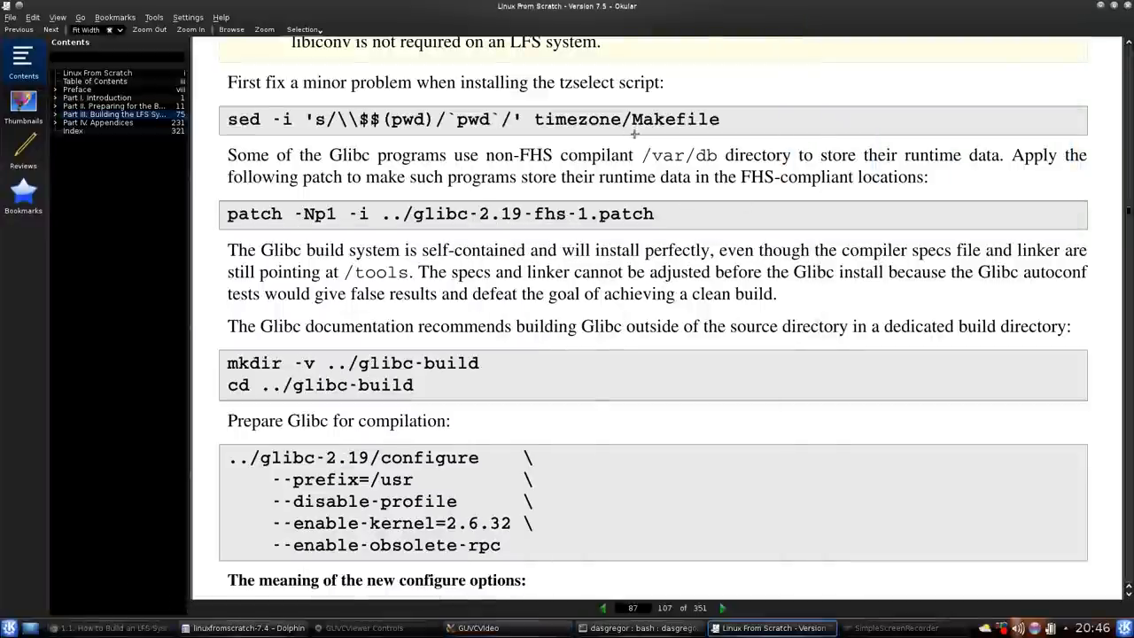
left_click(478, 627)
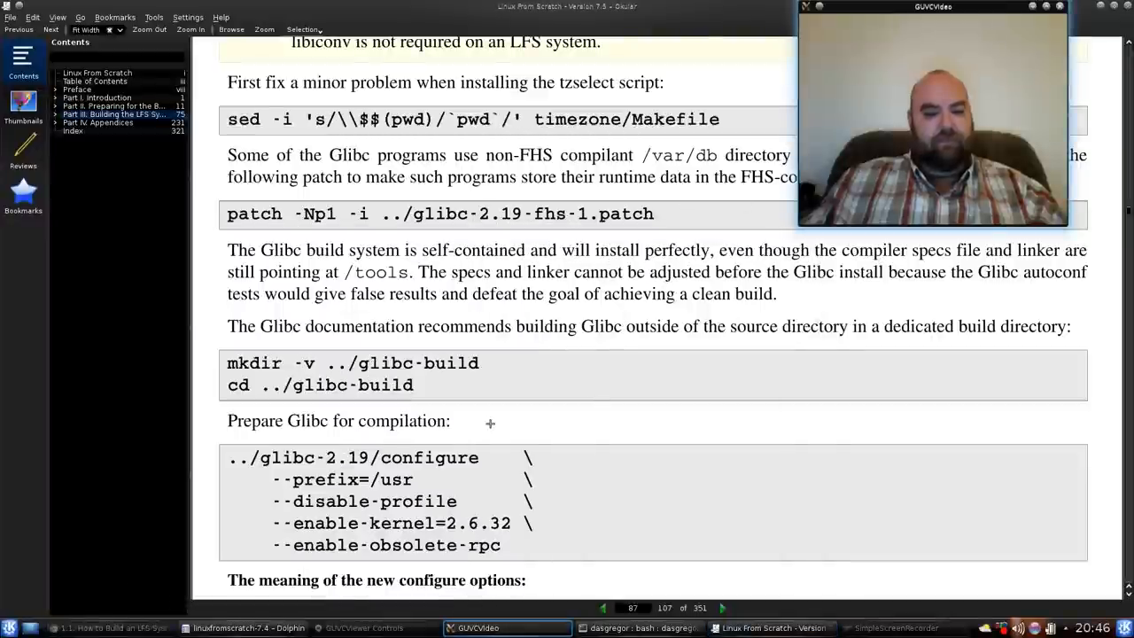
scroll("down", 3)
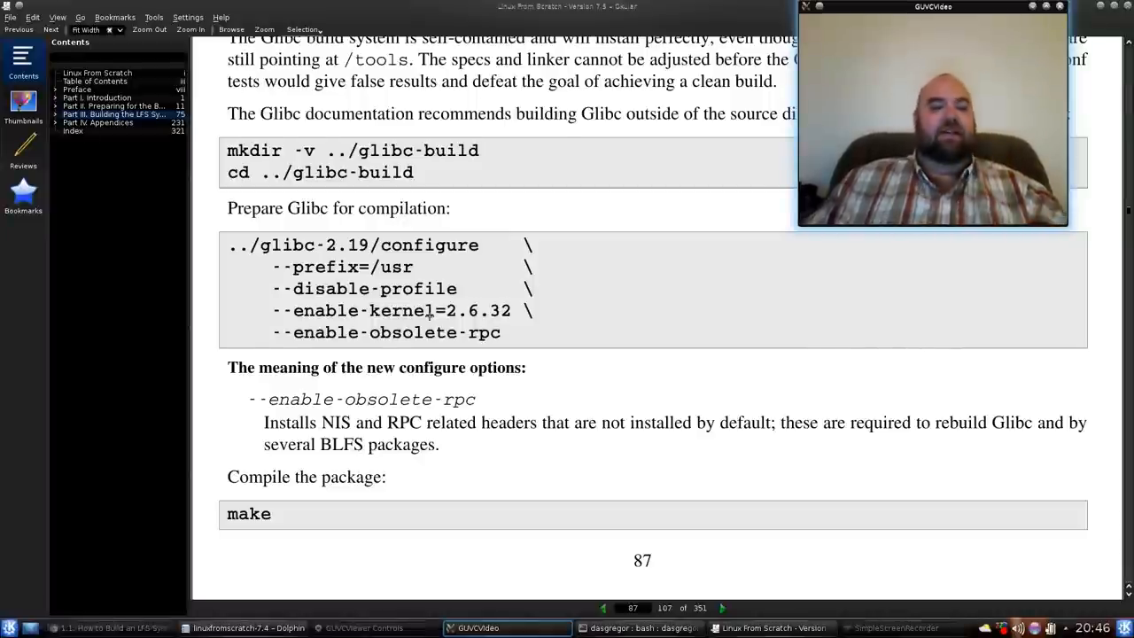
scroll("down", 3)
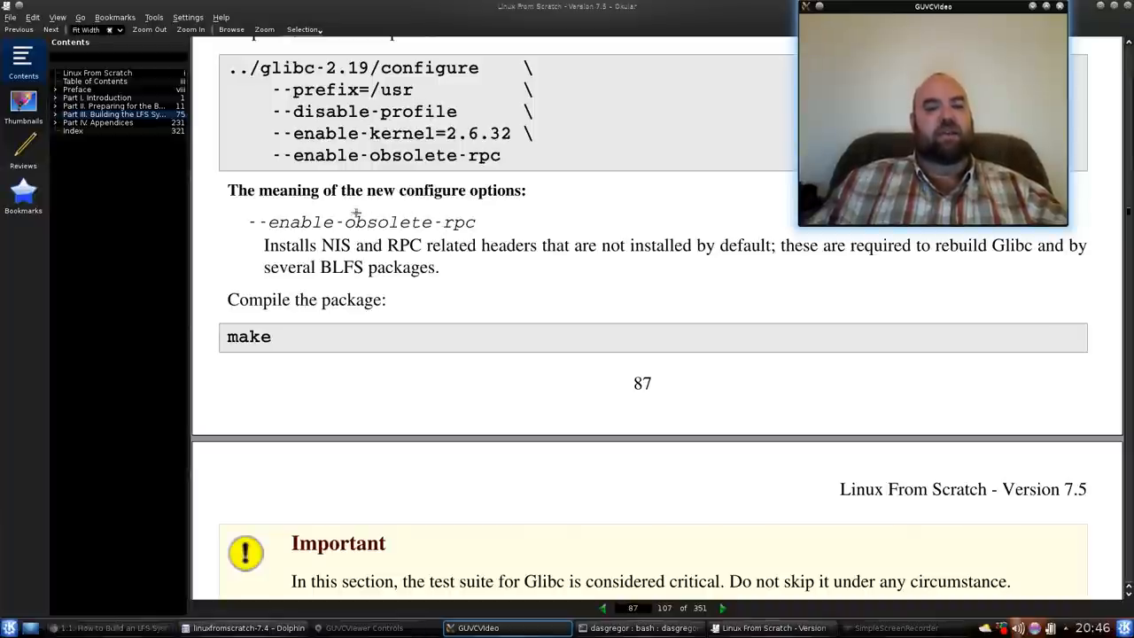
scroll("down", 3)
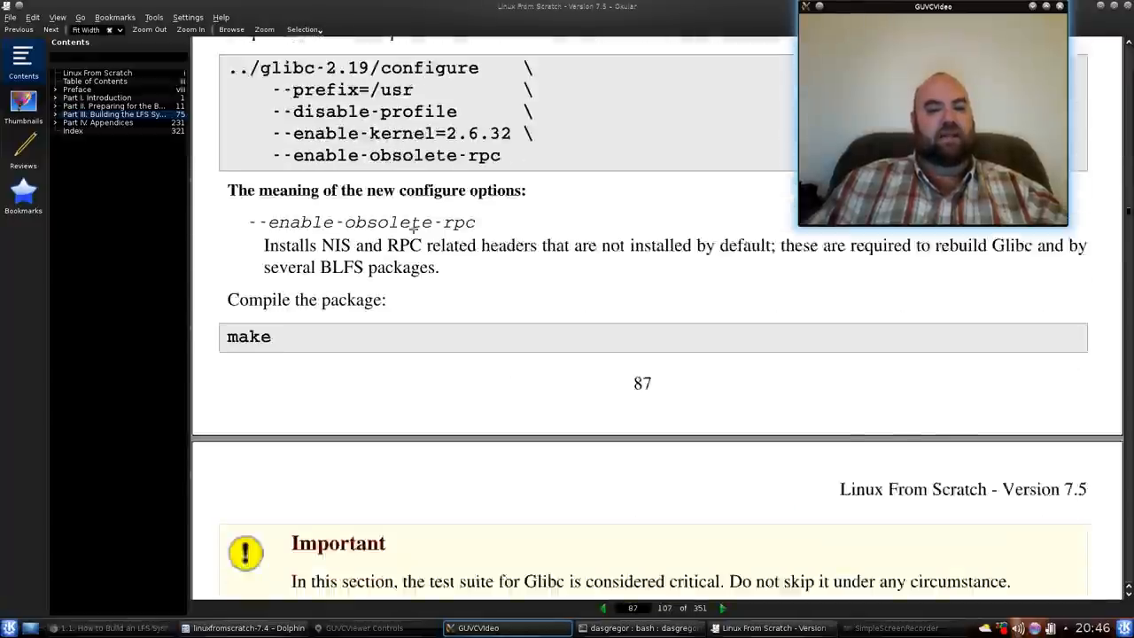
scroll("down", 3)
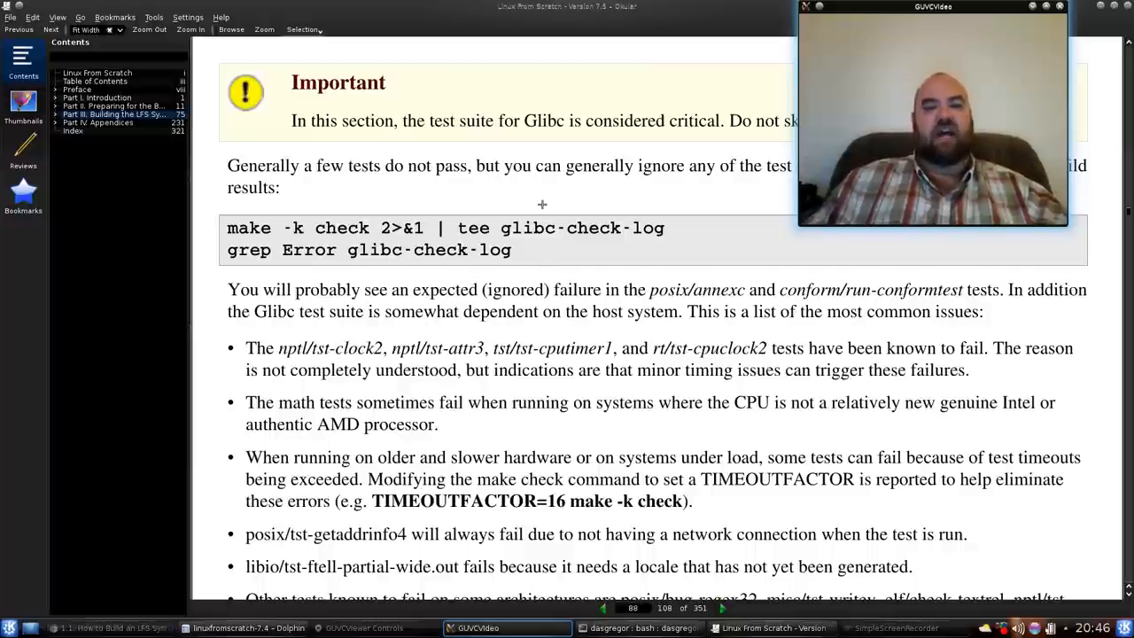
- Raise the Konsole sources listing and scroll the book to GCC's installed-programs list
left_click_drag(932, 8, 924, 67)
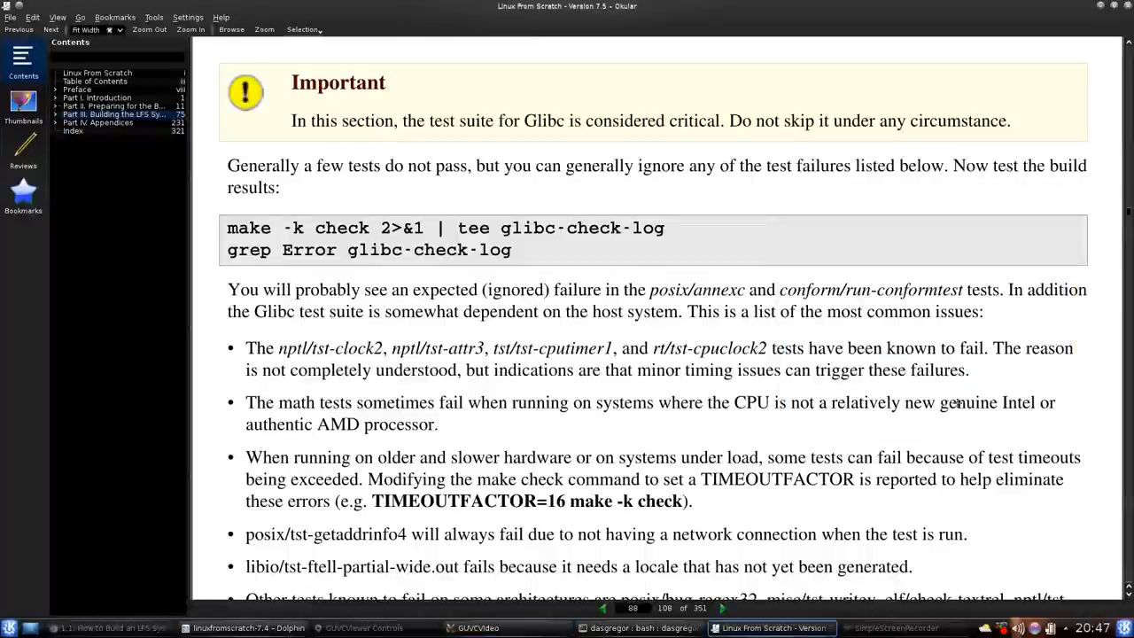
scroll("down", 3)
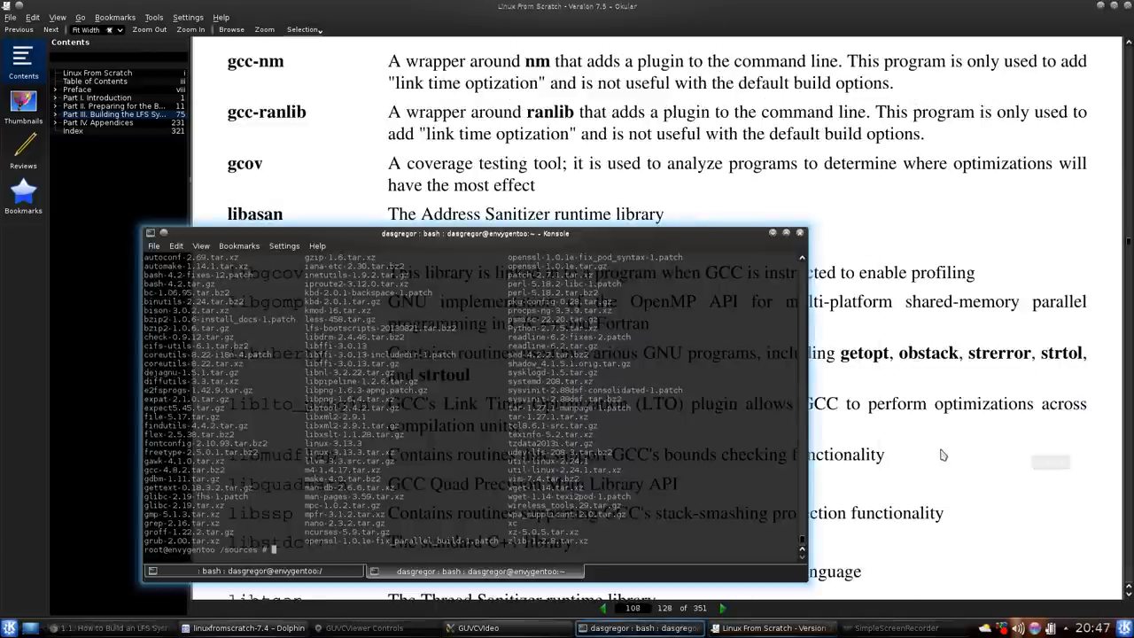
- Bring Okular back in front and scroll rapidly down to Chapter 9, The End
left_click(767, 627)
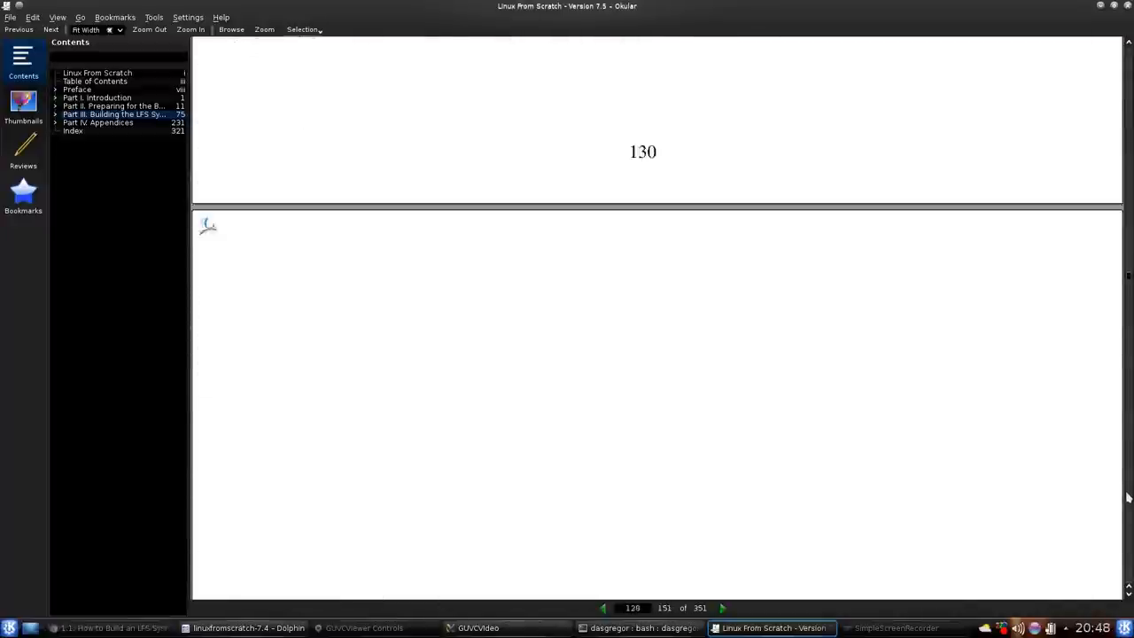
scroll("down", 3)
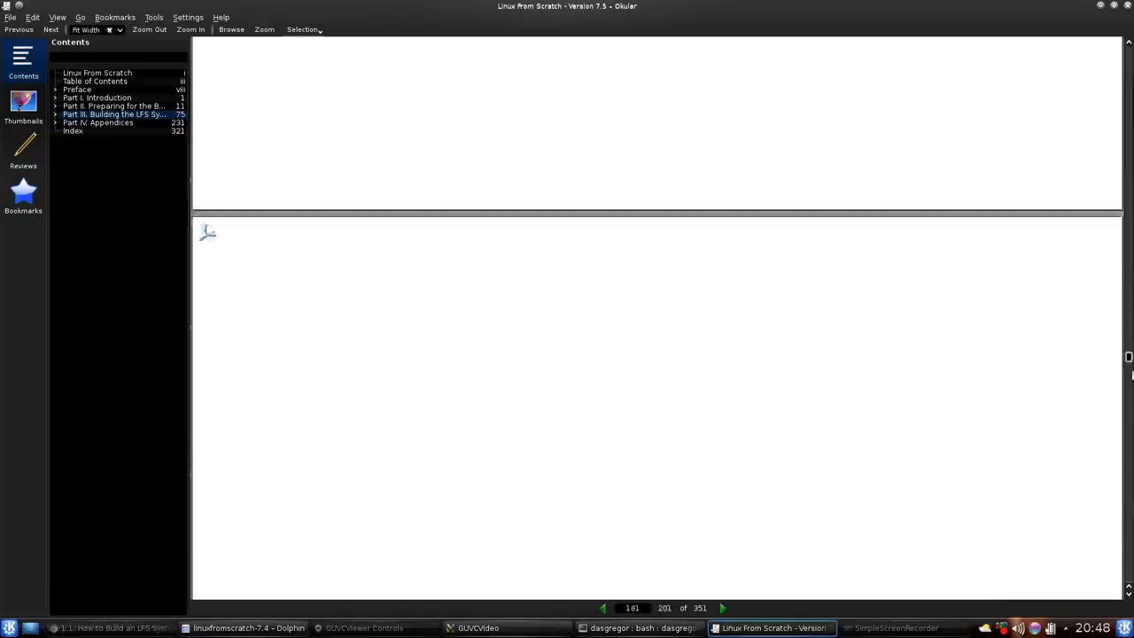
scroll("down", 3)
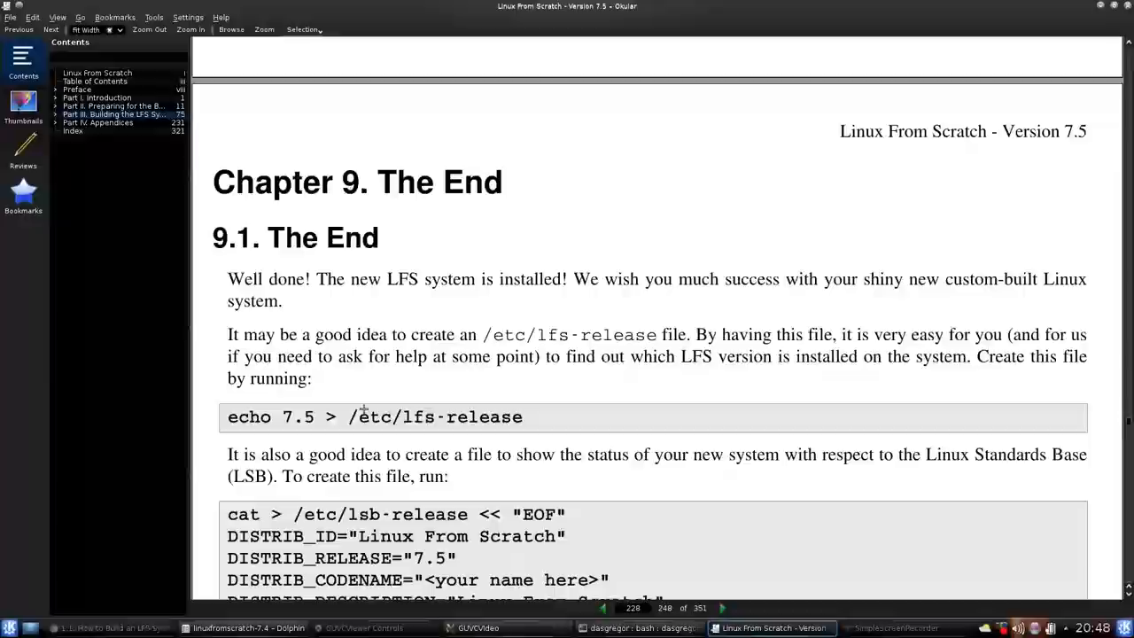
scroll("down", 3)
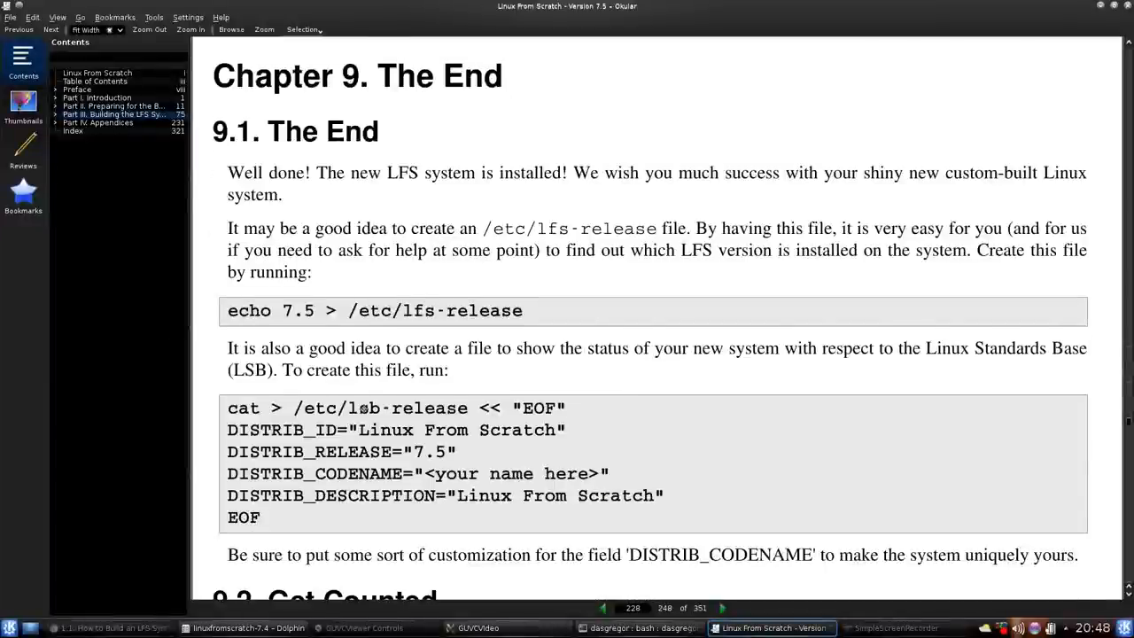
mouse_move(535, 214)
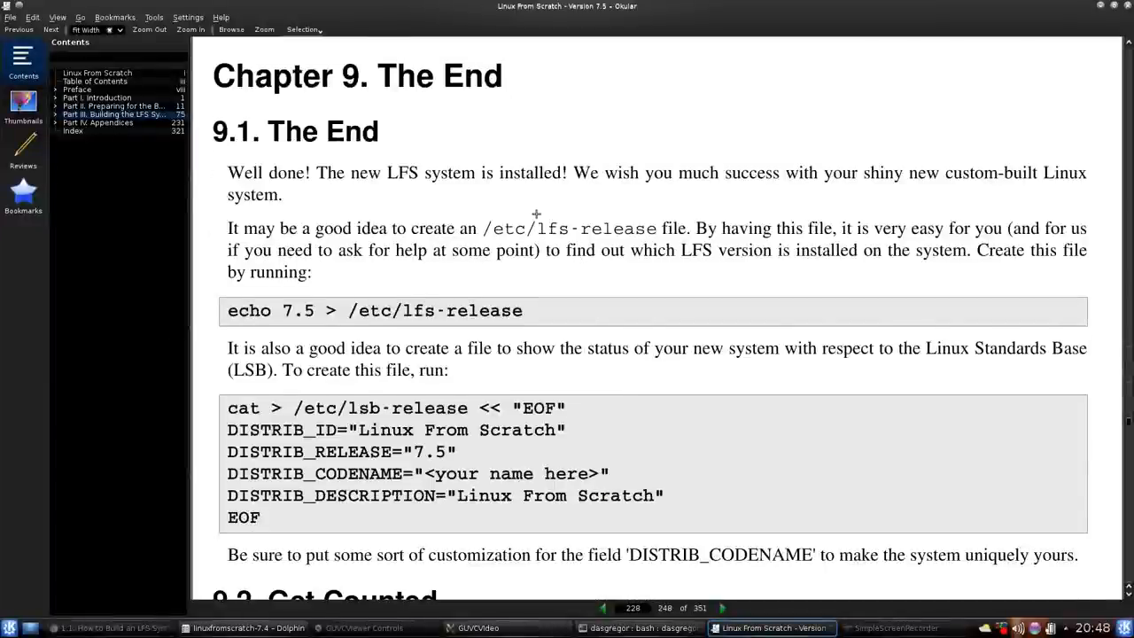
mouse_move(693, 356)
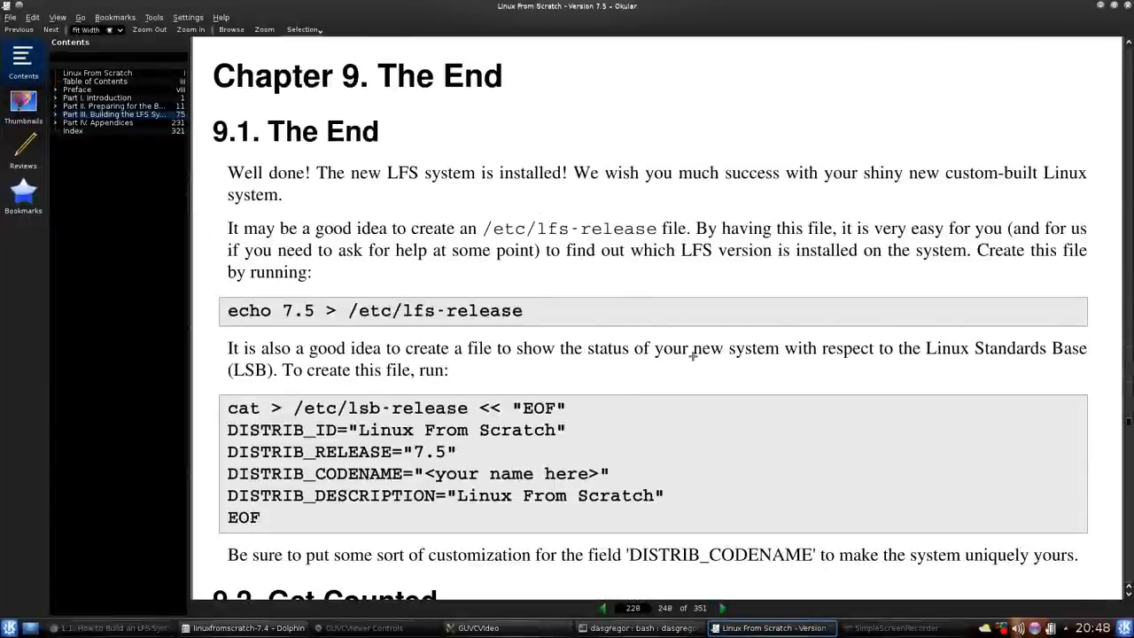
- Scroll to section 9.3 Rebooting the System, then back to the kernel install commands on page 224
scroll("down", 3)
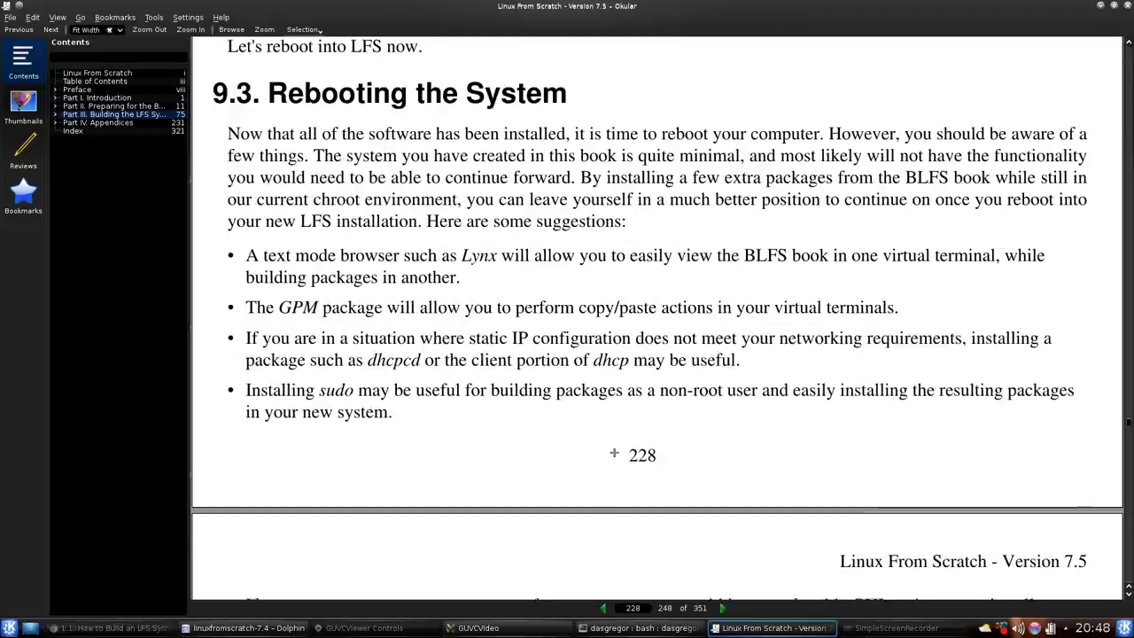
scroll("down", 3)
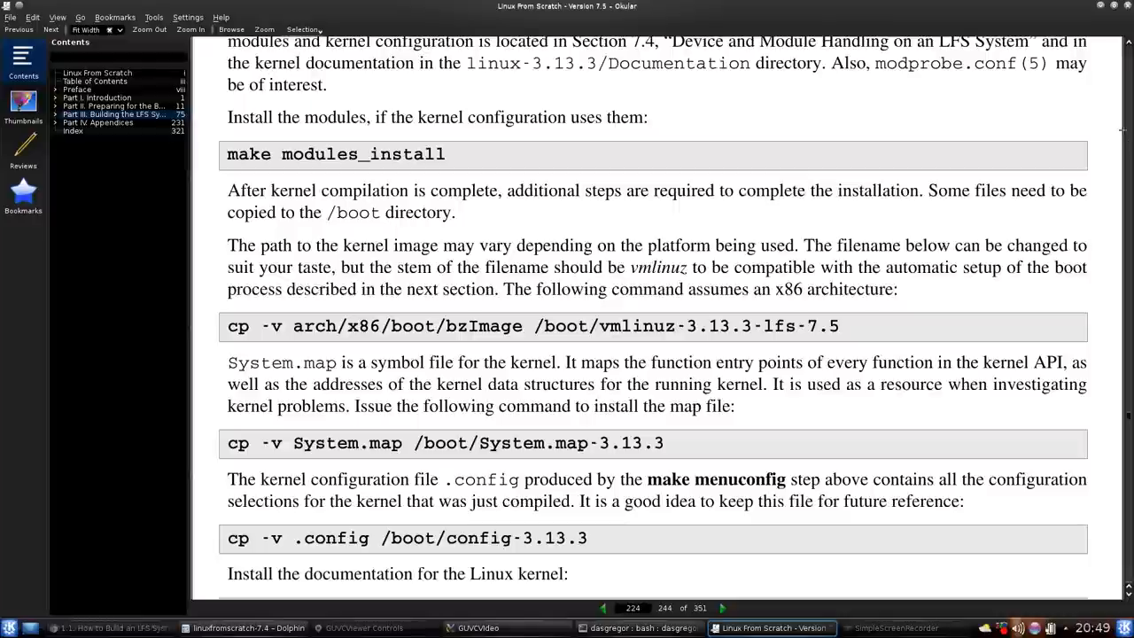
- Scroll back through the inputrc and rc.site pages to section 7.11, Configuring the sysklogd Script
scroll("up", 3)
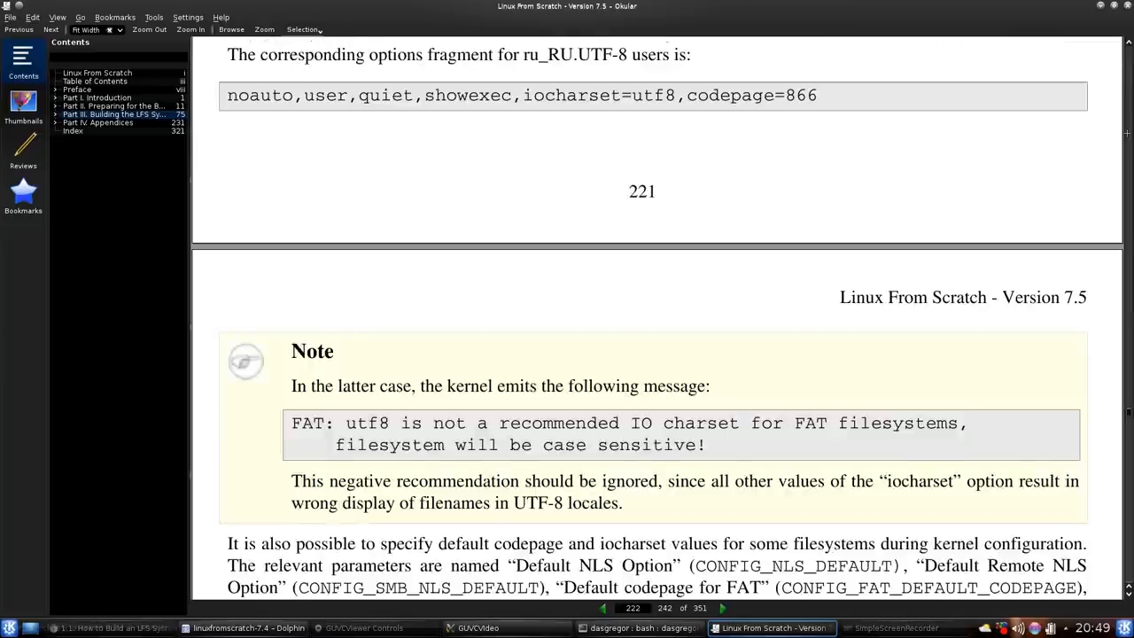
scroll("down", 3)
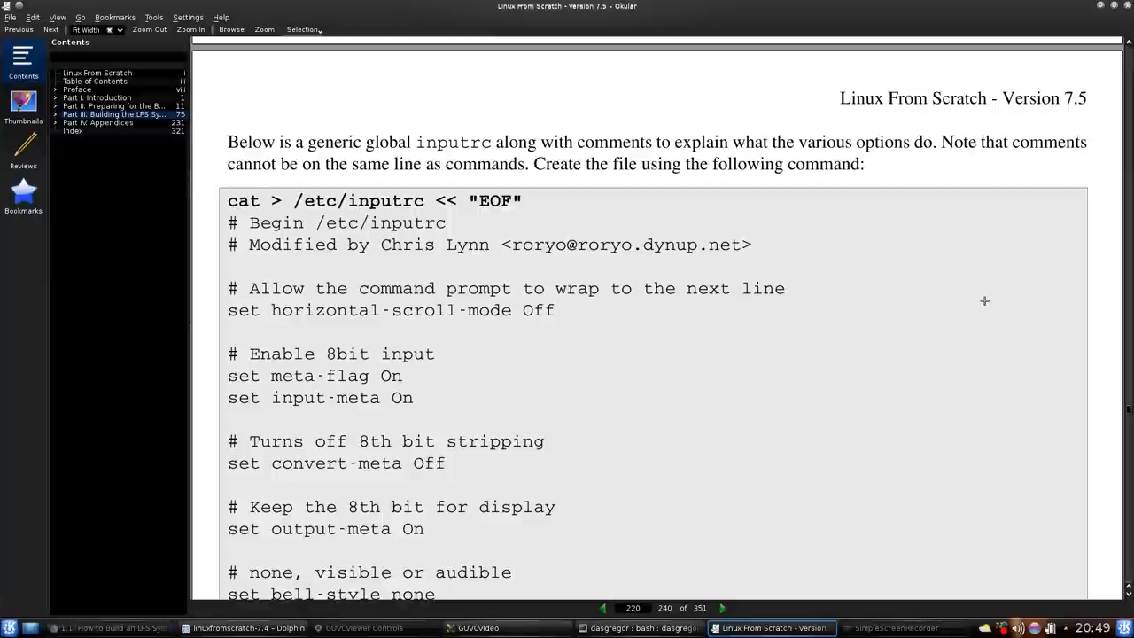
mouse_move(617, 328)
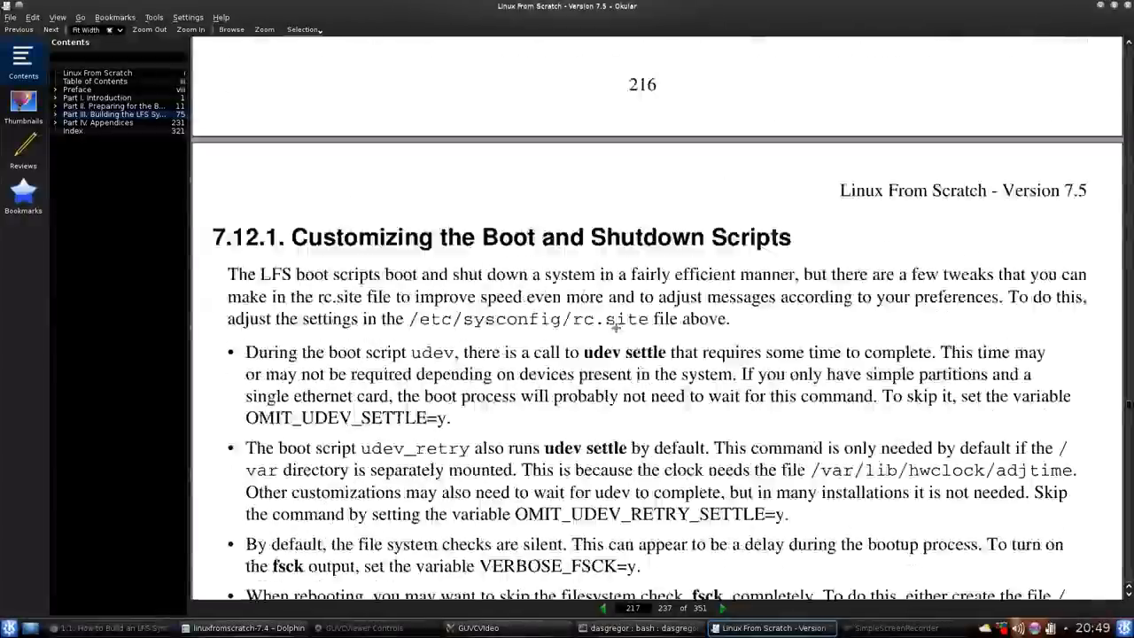
scroll("down", 3)
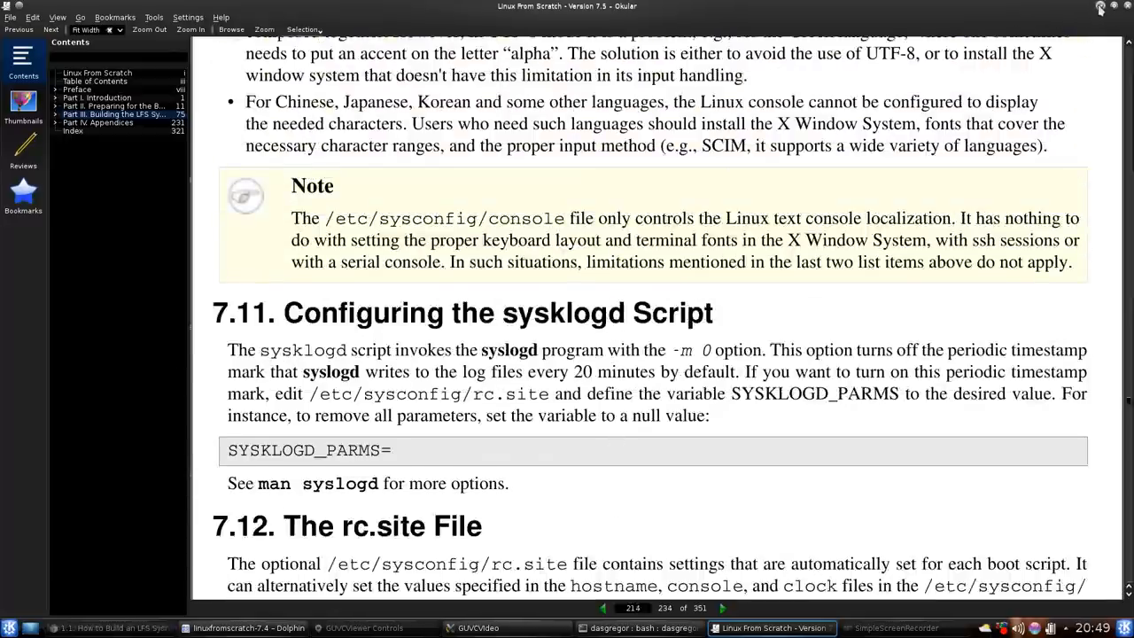
- Minimize Okular to reveal Dolphin's LFS documentation folder and the Konsole source listing
left_click(248, 627)
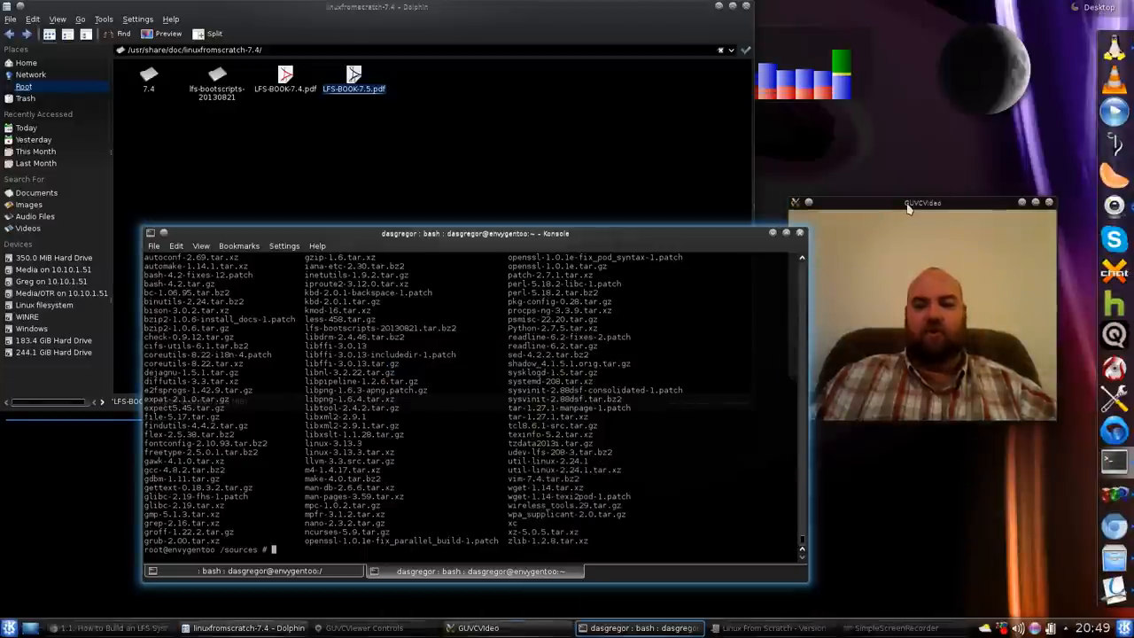
left_click_drag(923, 202, 918, 44)
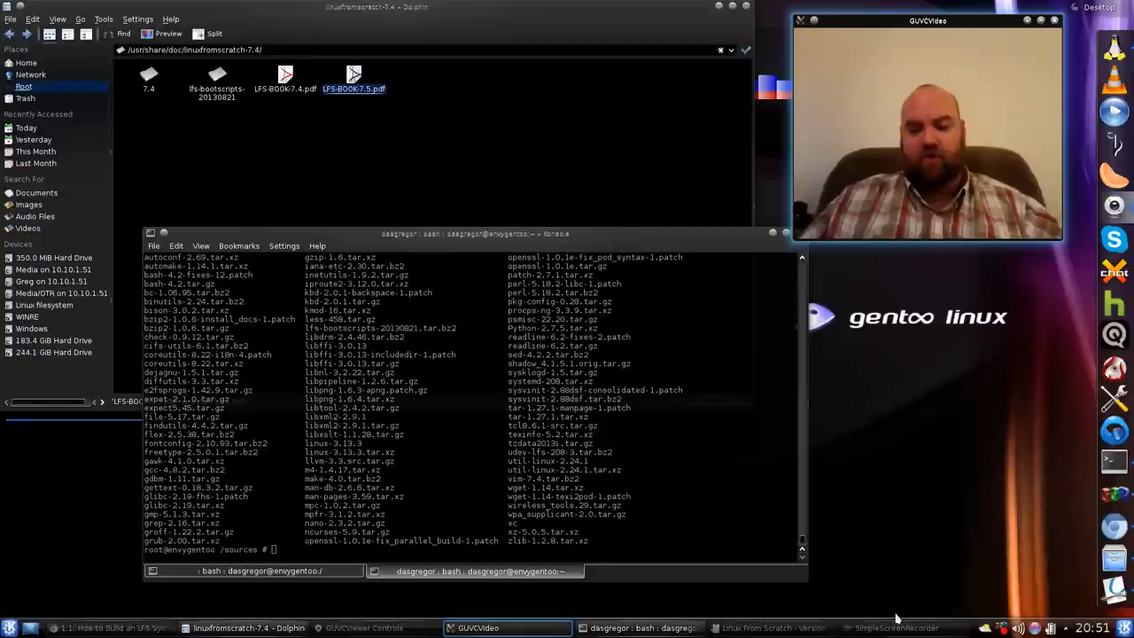
left_click(896, 628)
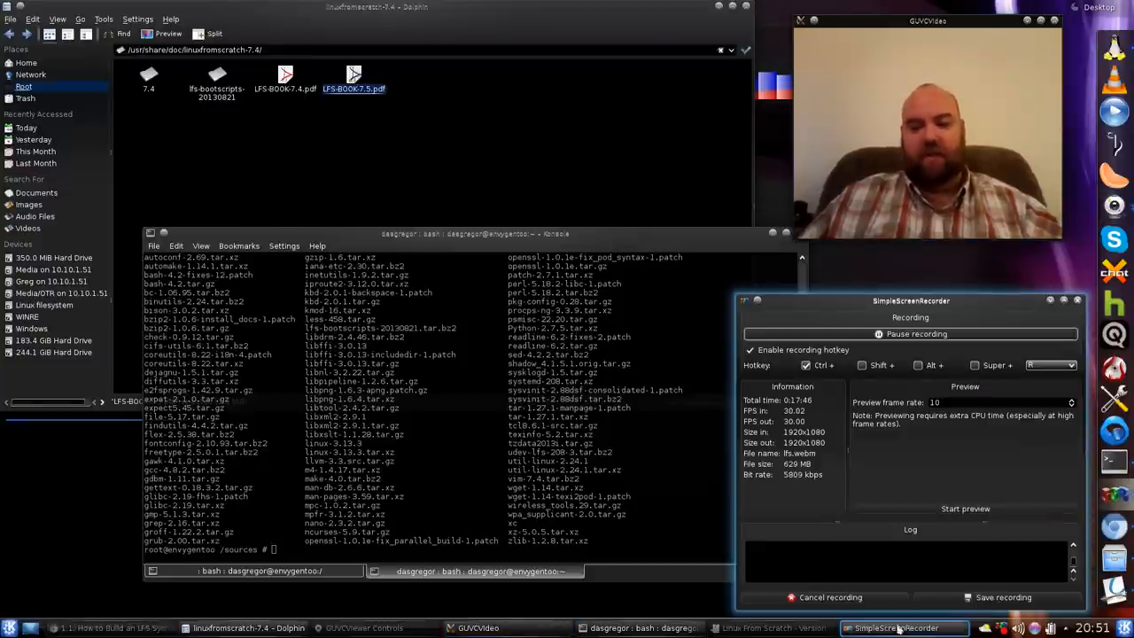